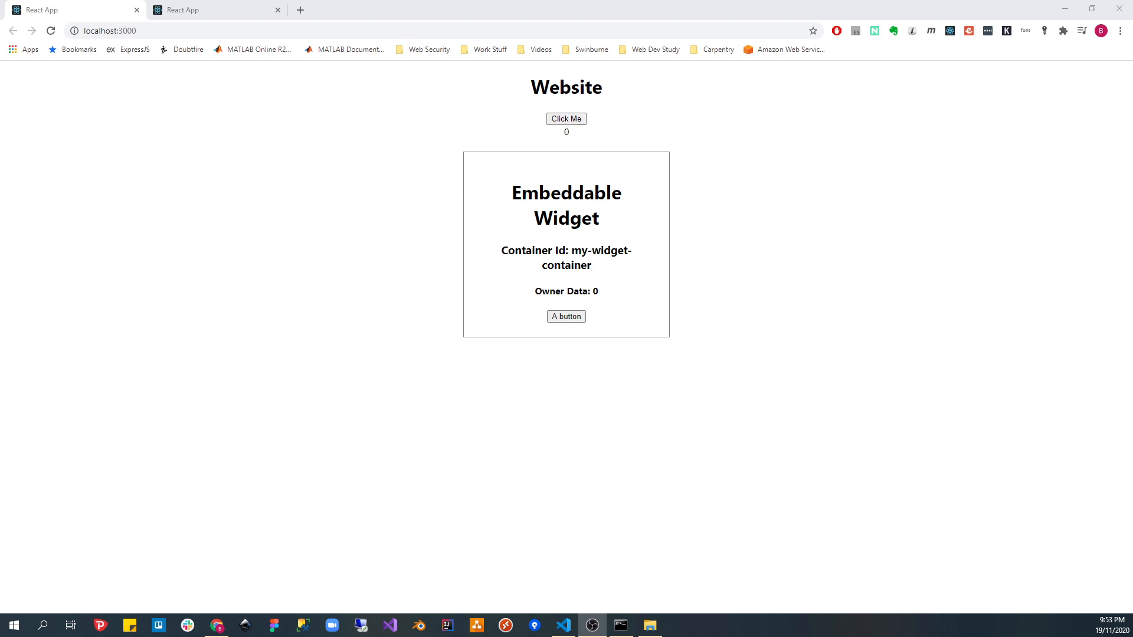
mouse_move(1064, 373)
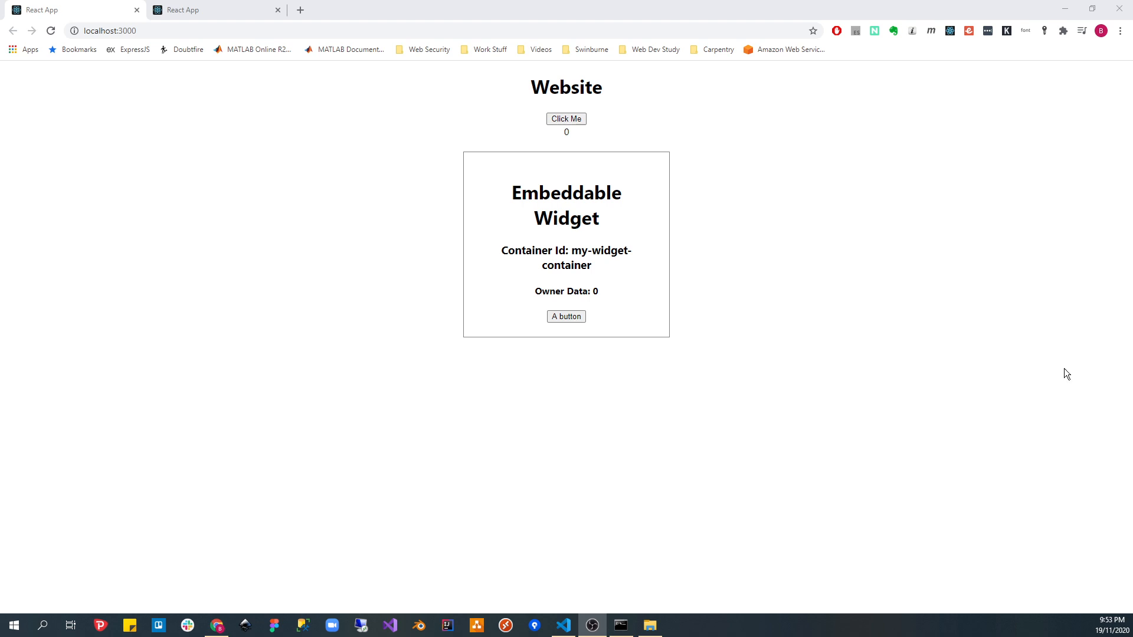
mouse_move(425, 112)
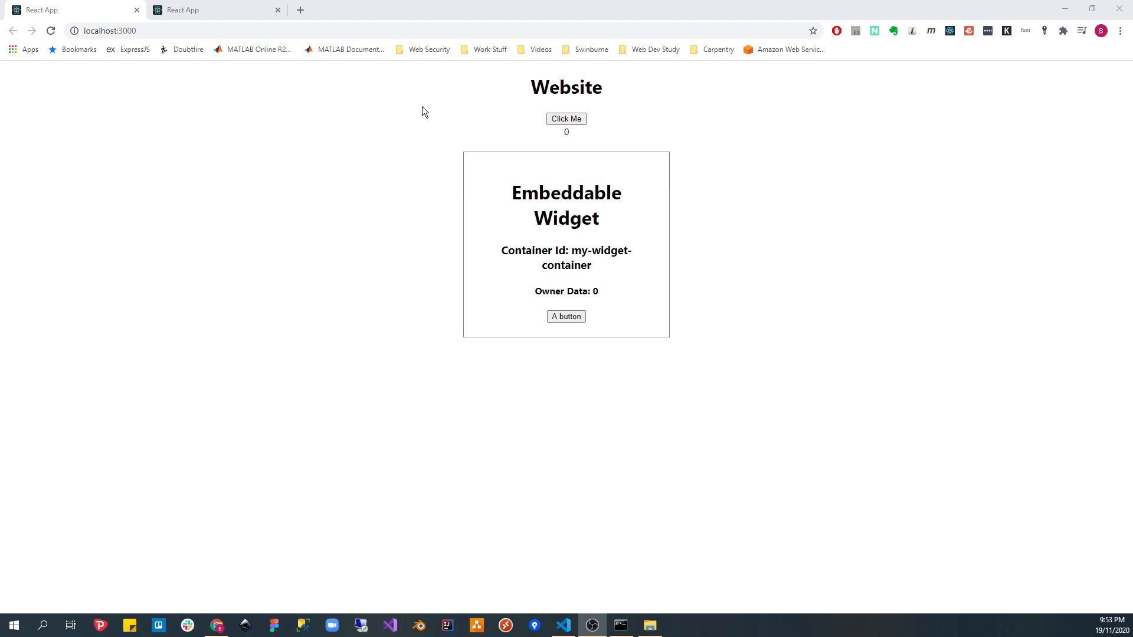
mouse_move(396, 113)
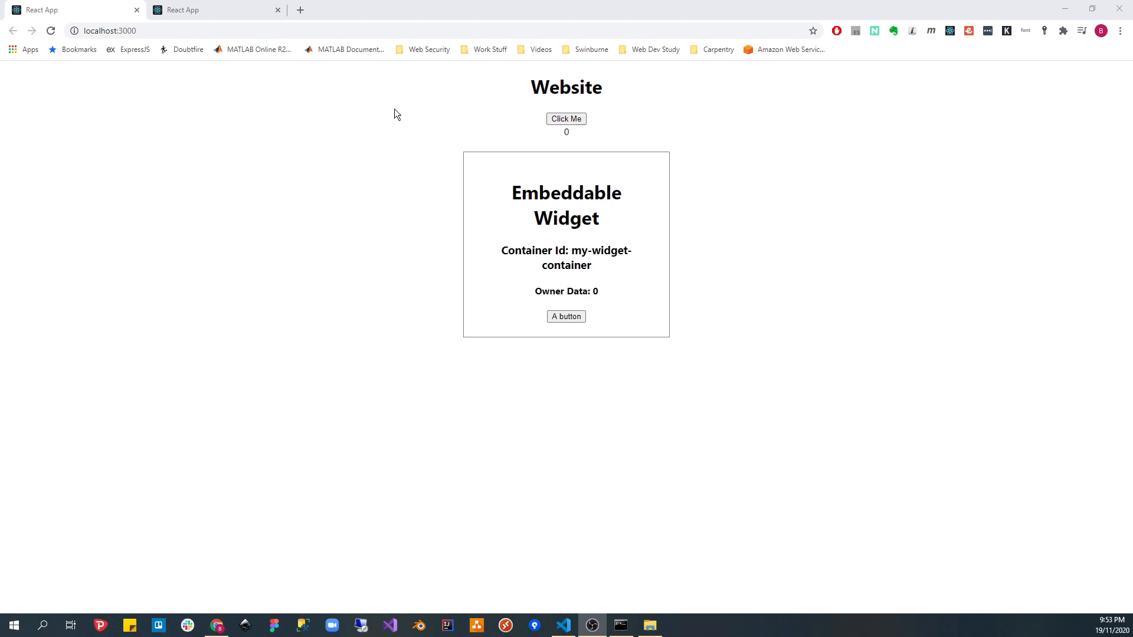
- Open the standalone widget page at 169.254.29.7:5000 and confirm its button alerts 'Hello from widget'
left_click(212, 9)
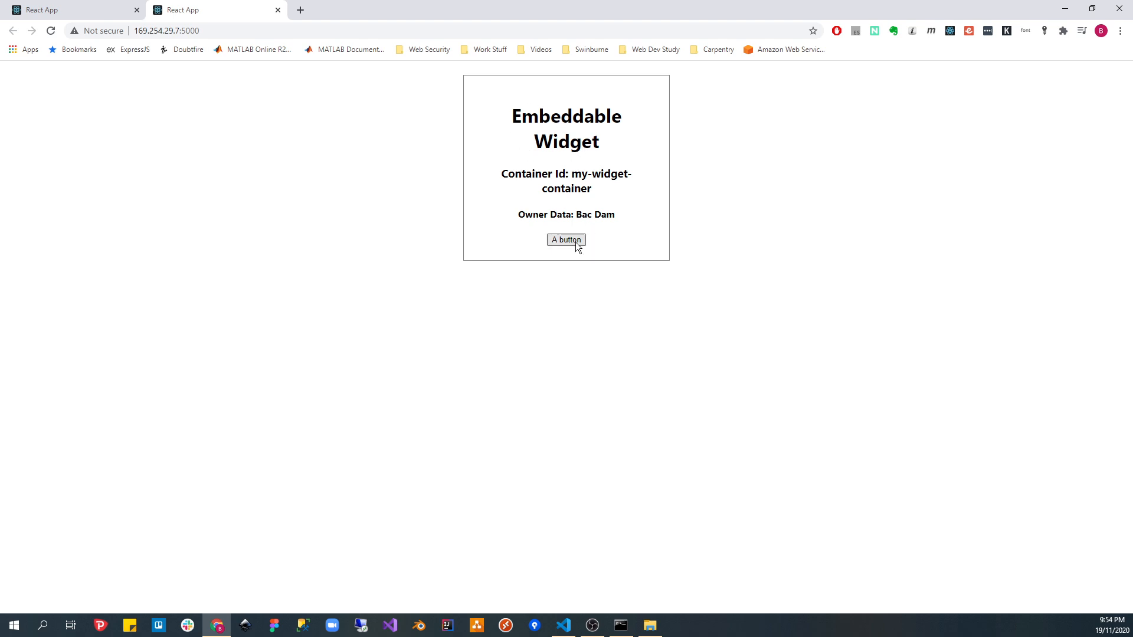
left_click(567, 240)
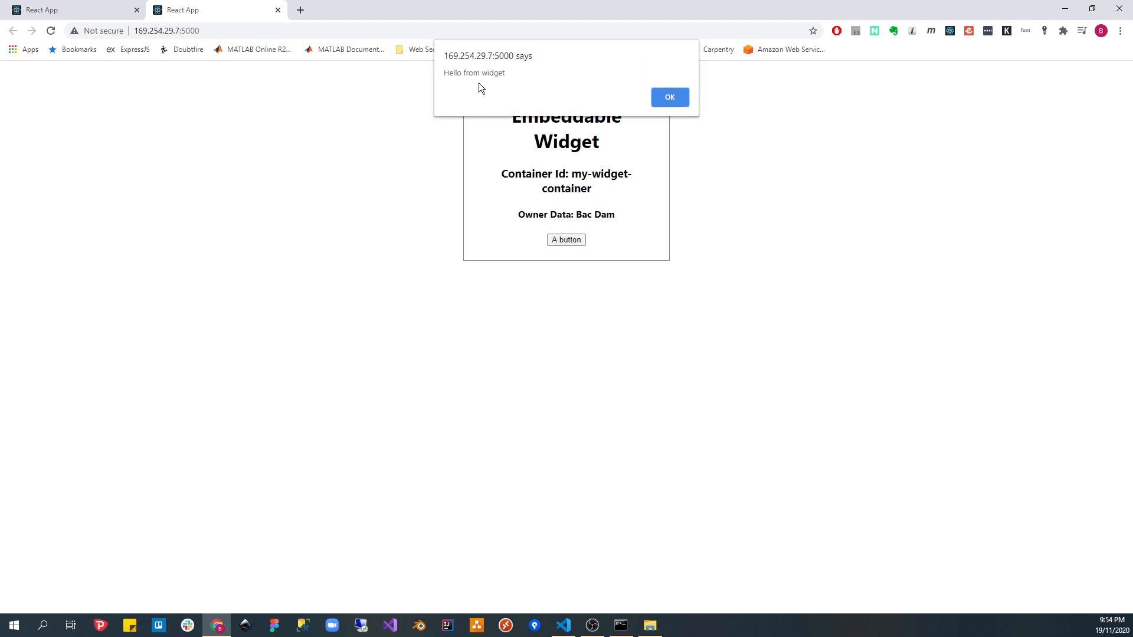
left_click(670, 97)
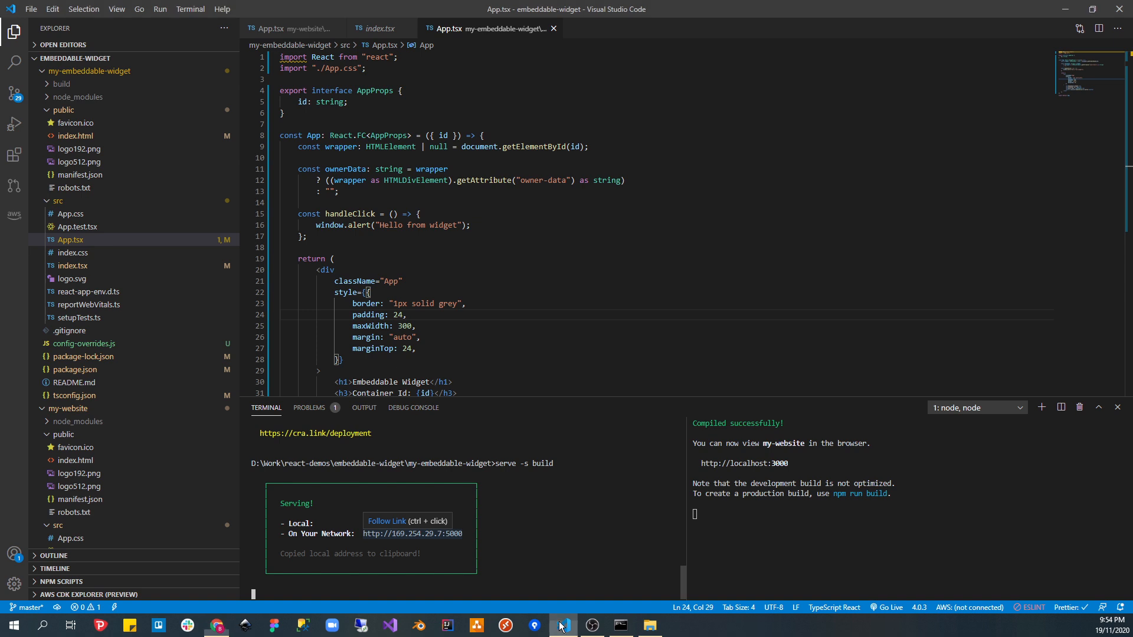
- Scroll App.tsx to the ownerData lookup from the container attribute and the rendered markup
scroll("down", 3)
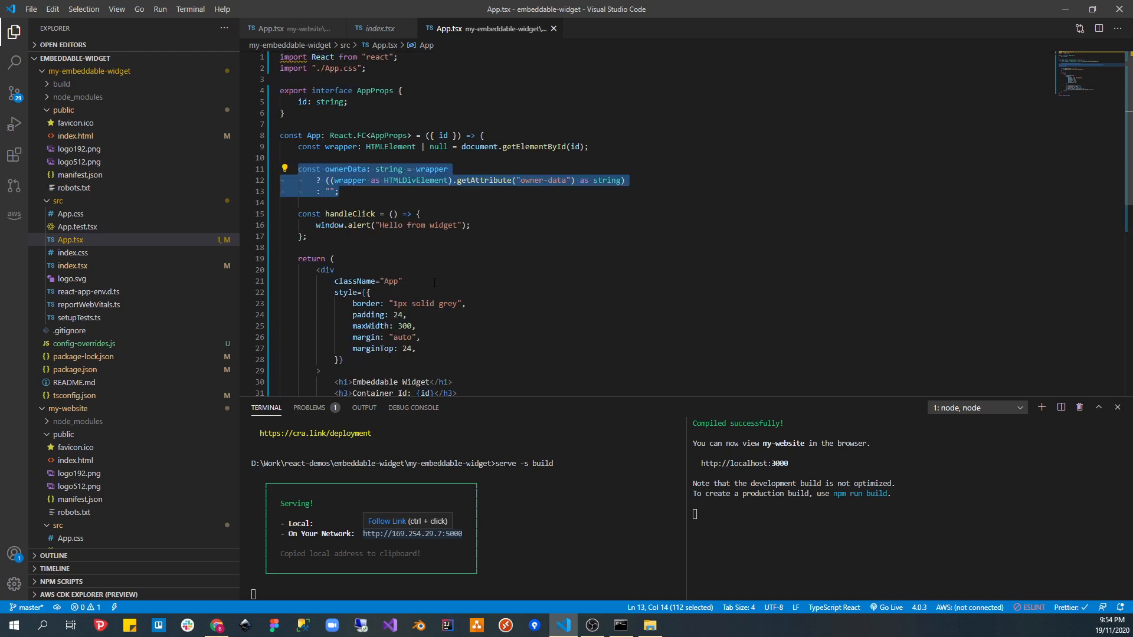
scroll("down", 3)
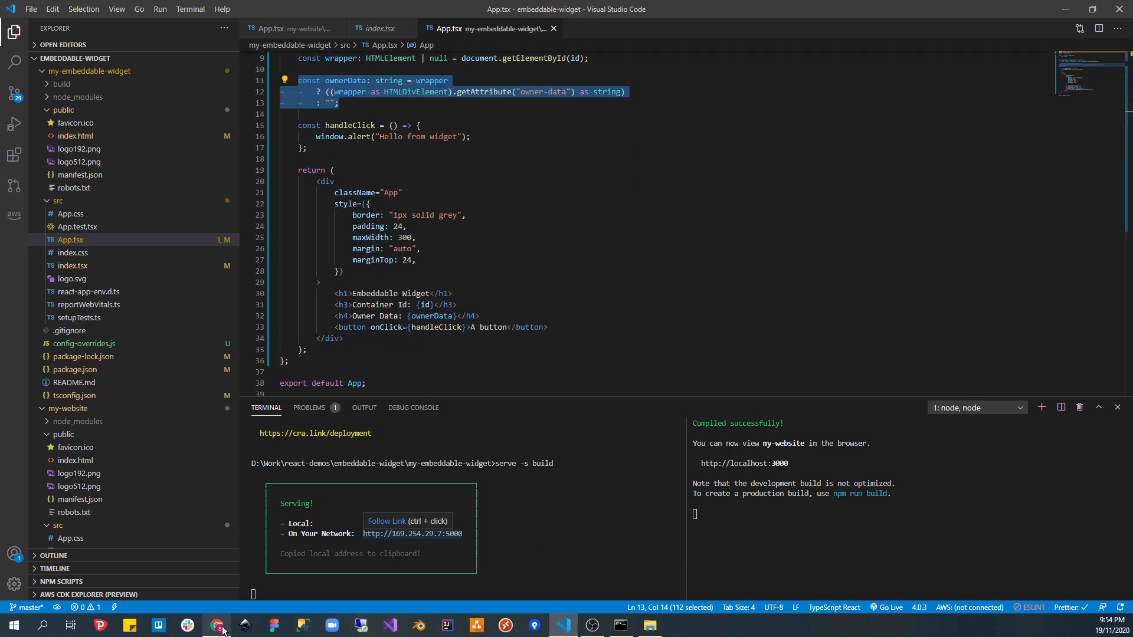
left_click(217, 625)
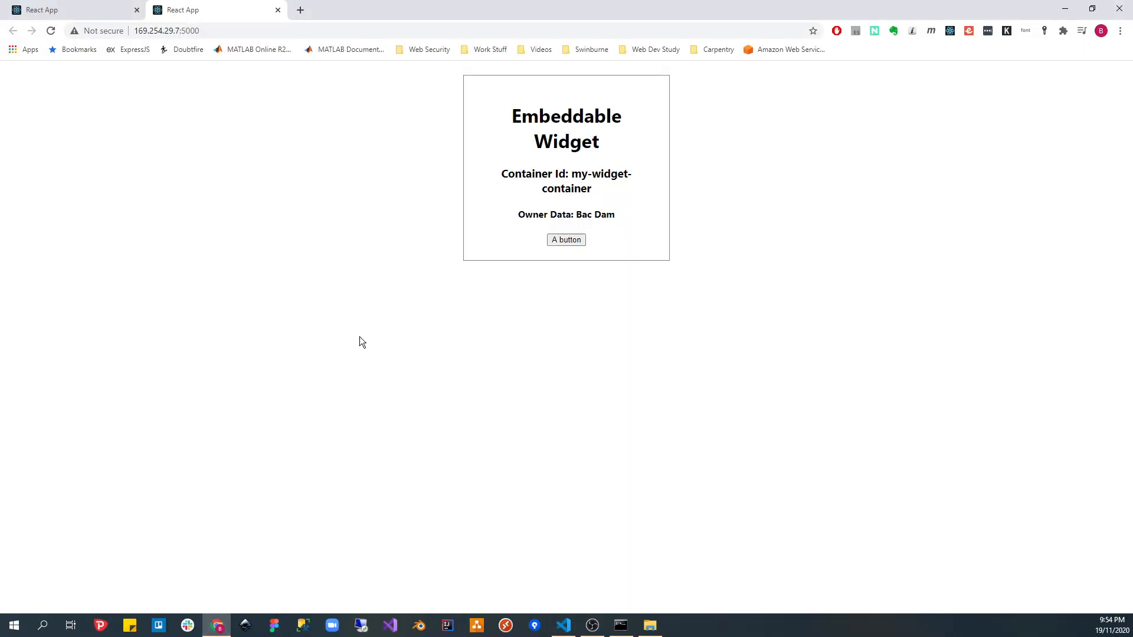
mouse_move(481, 210)
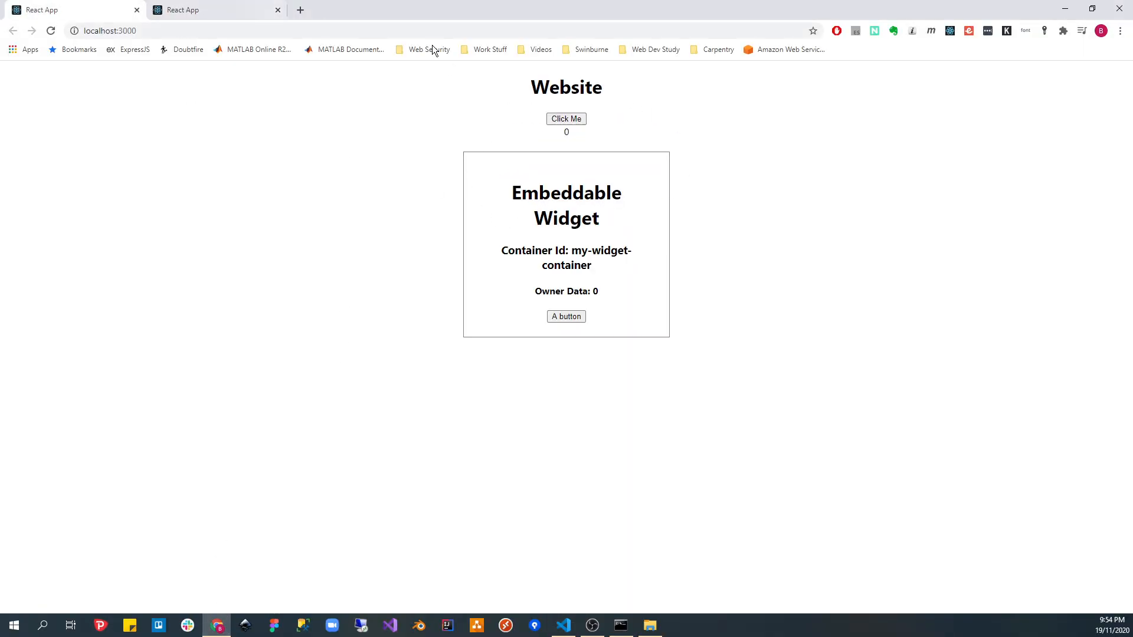
mouse_move(523, 147)
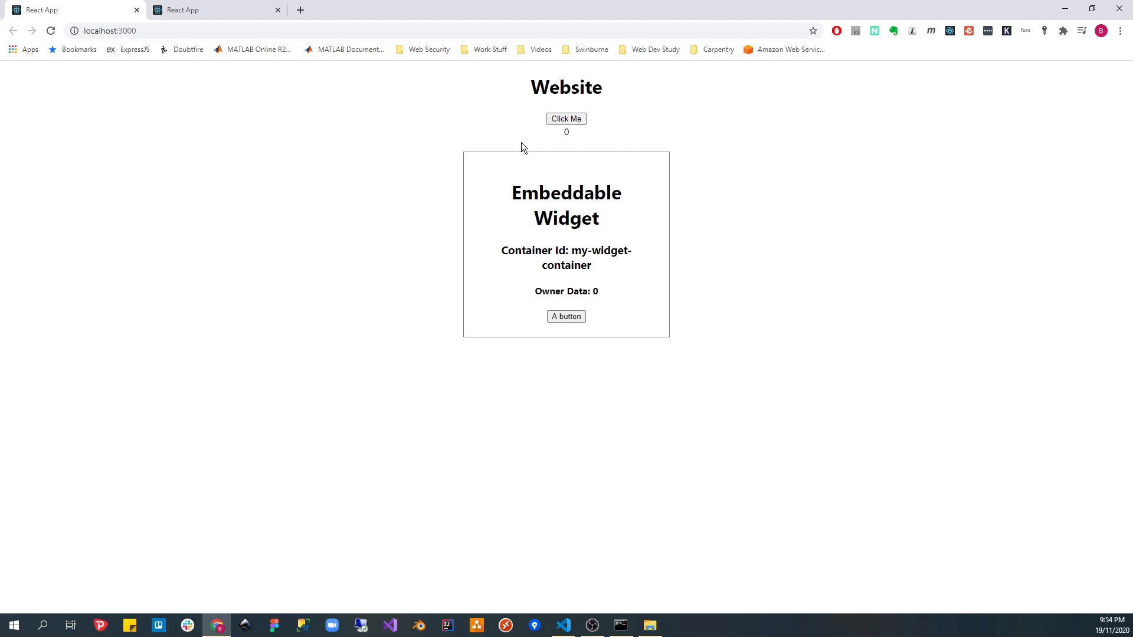
mouse_move(486, 212)
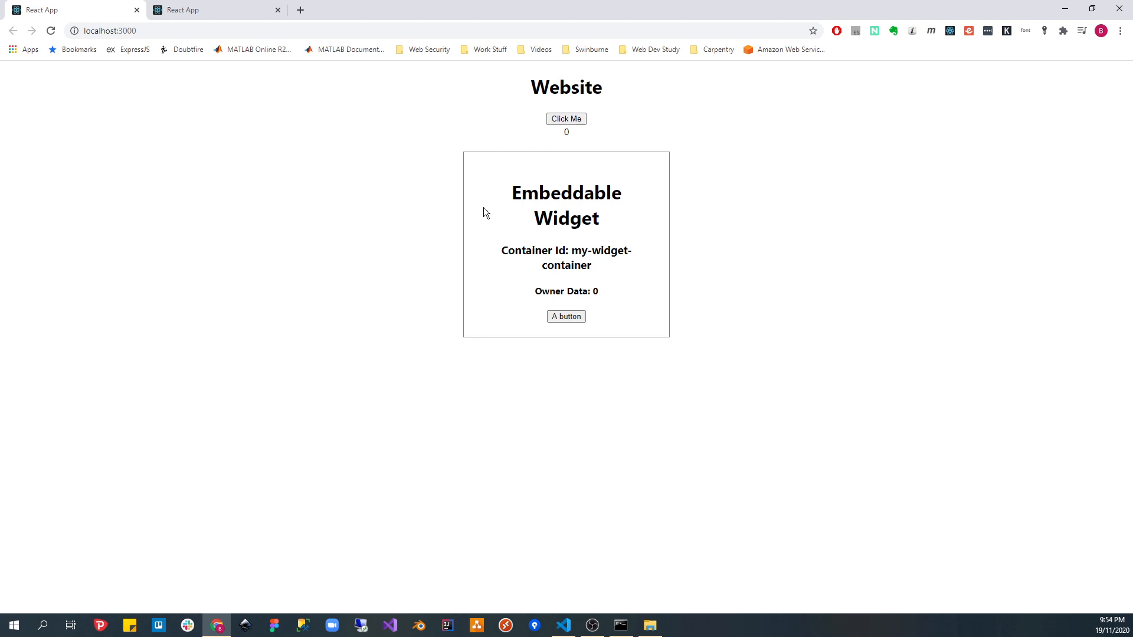
mouse_move(483, 217)
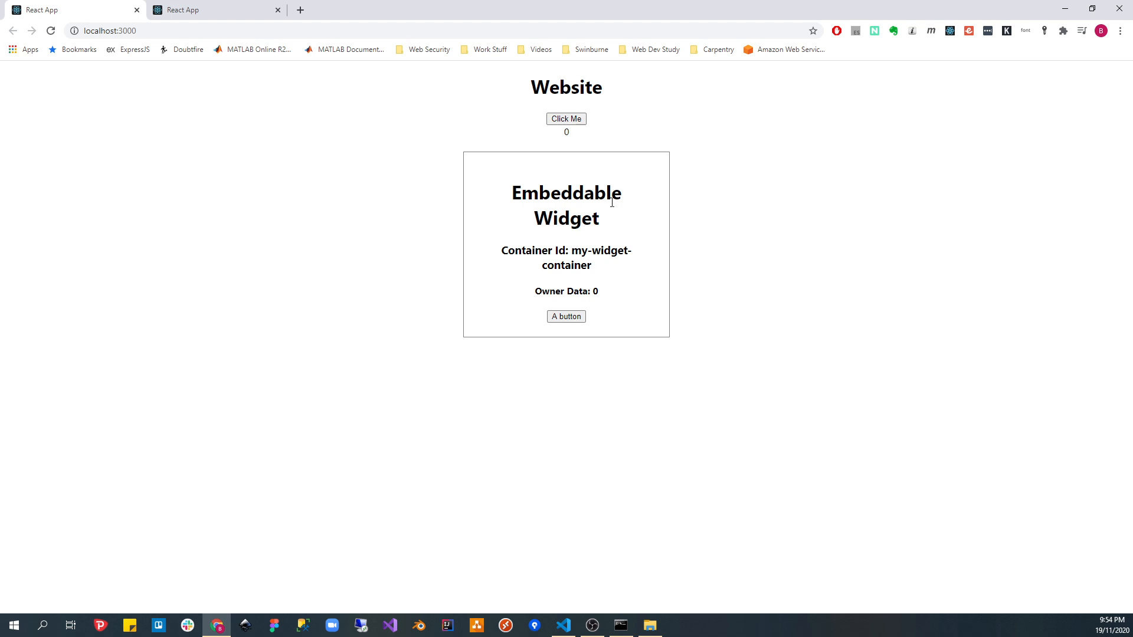
mouse_move(616, 205)
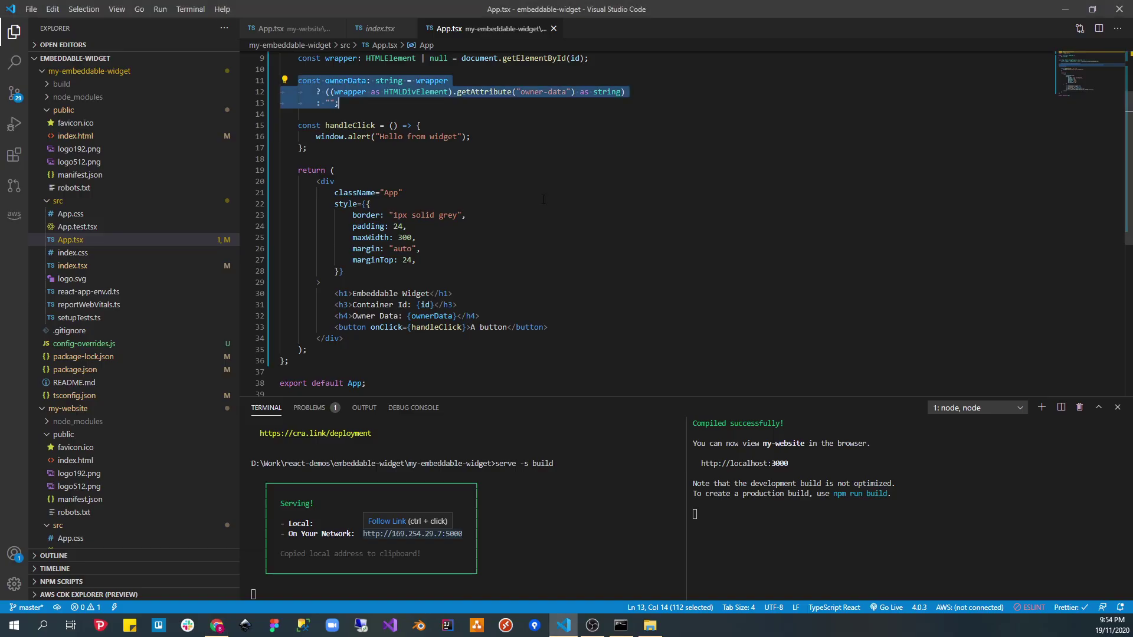
left_click(217, 625)
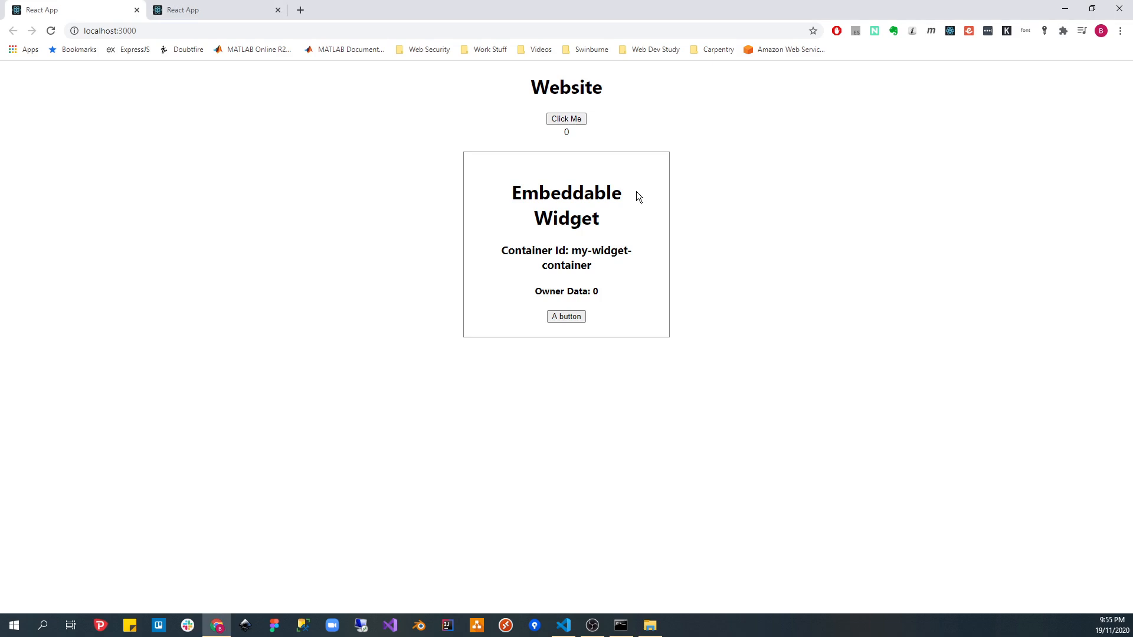
mouse_move(540, 153)
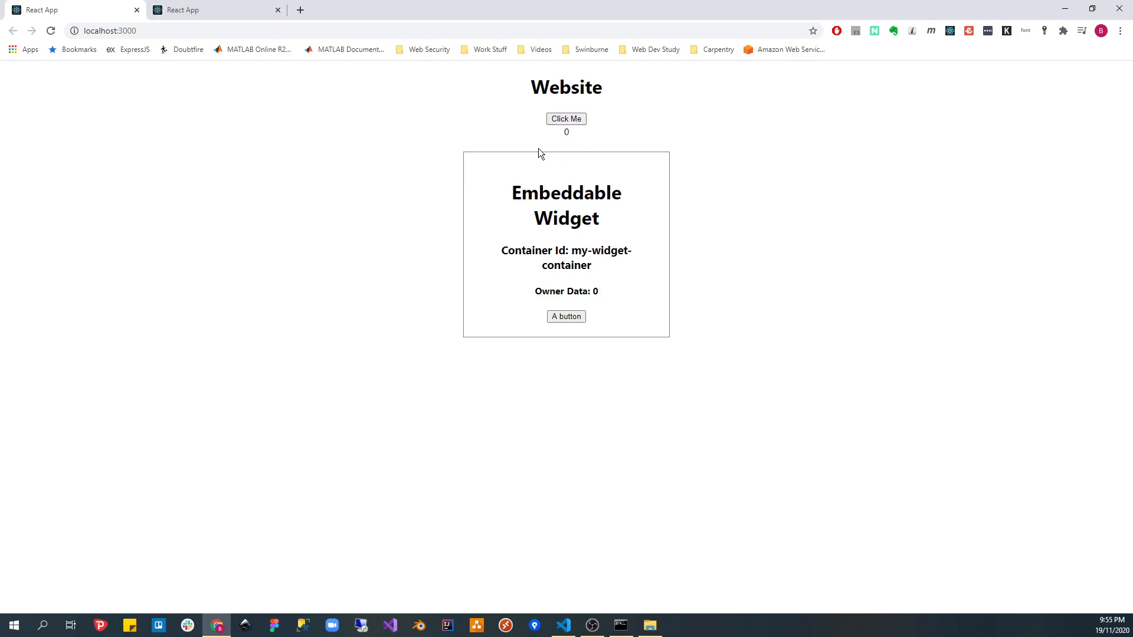
mouse_move(524, 78)
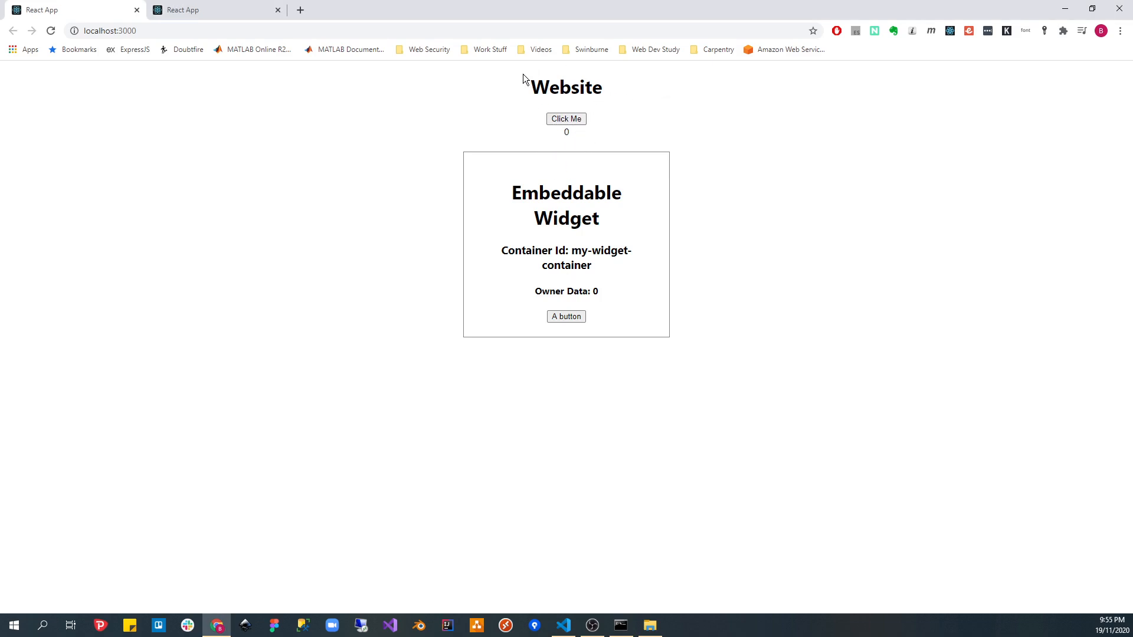
- Raise the site's click counter so Owner Data follows it, then confirm the widget's alert
left_click(566, 118)
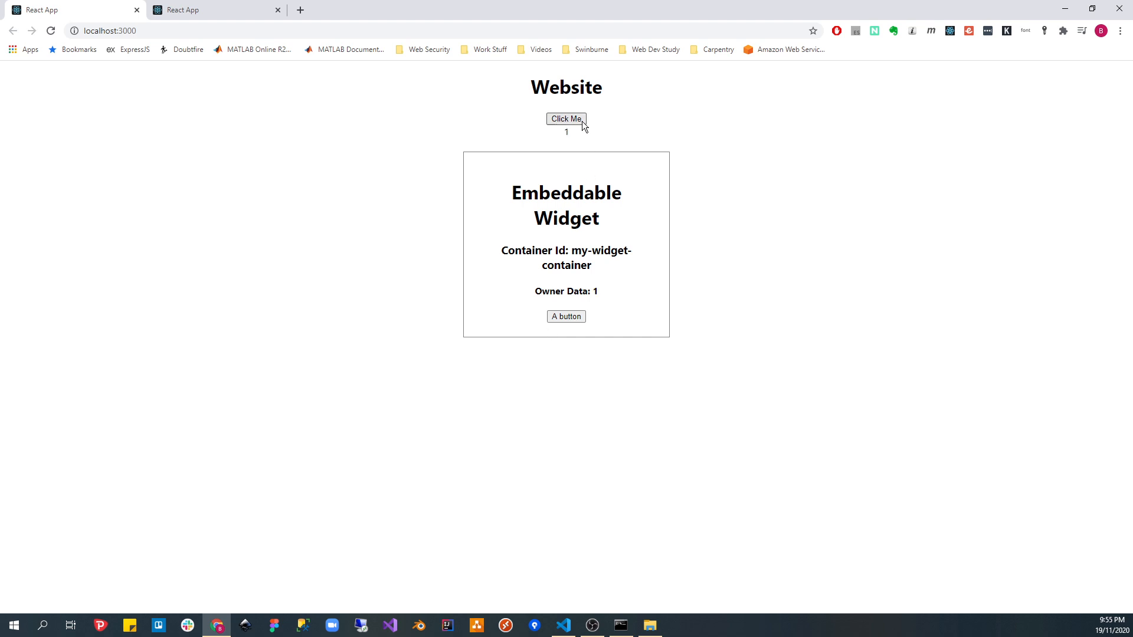
left_click(566, 119)
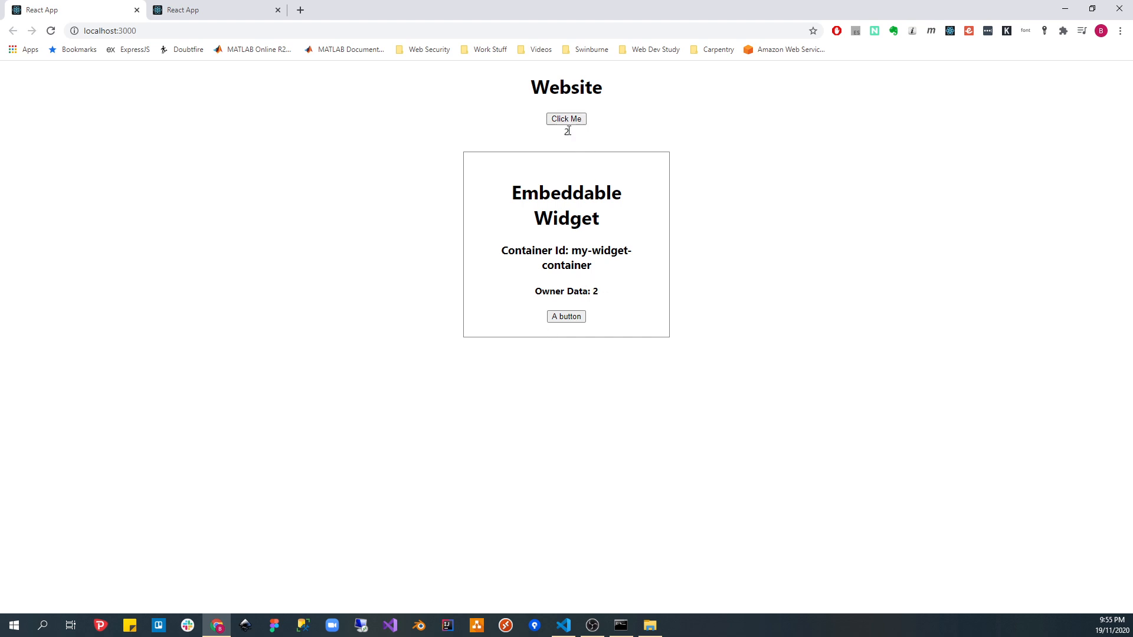
double_click(566, 132)
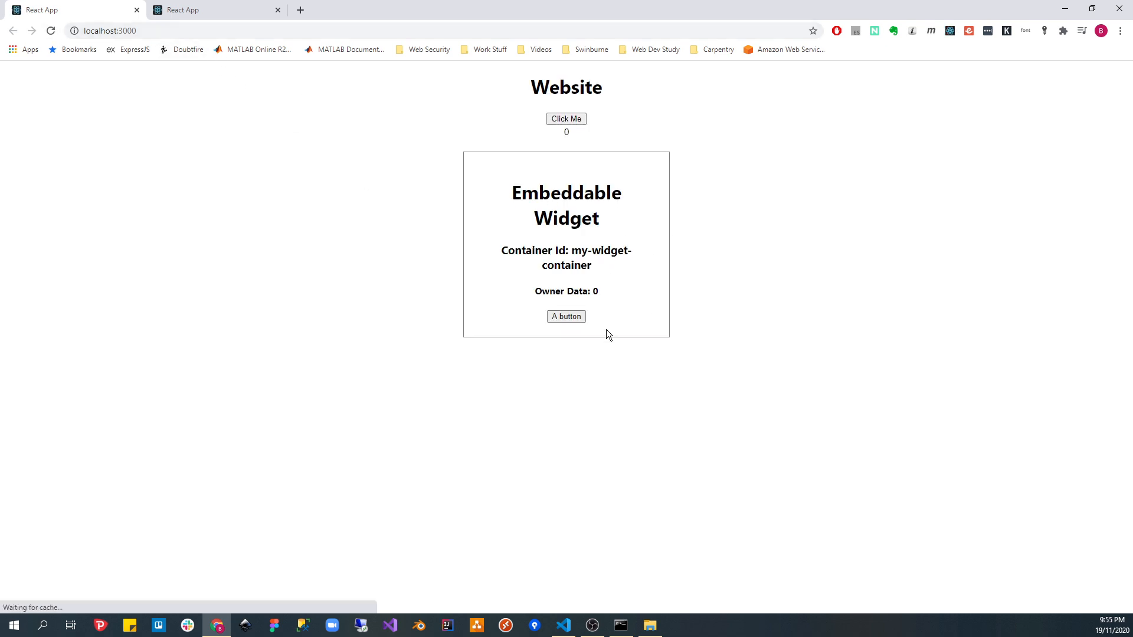
left_click(566, 317)
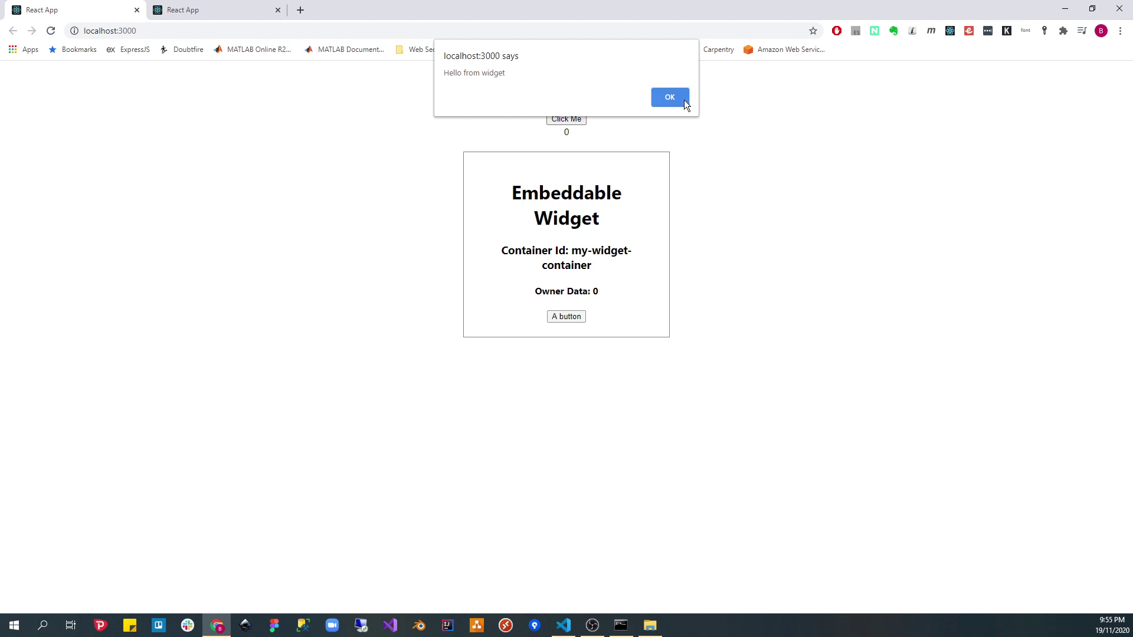
left_click(670, 96)
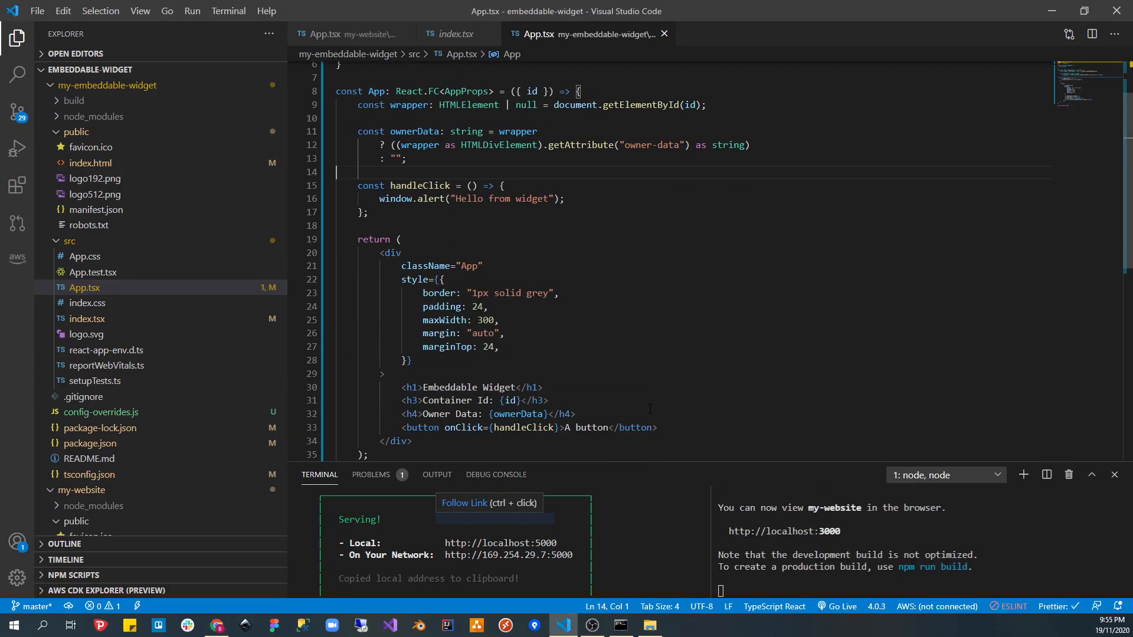
- Open the widget's package.json and highlight the customize-cra, react-app-rewired and ts-loader dev dependencies
scroll("down", 3)
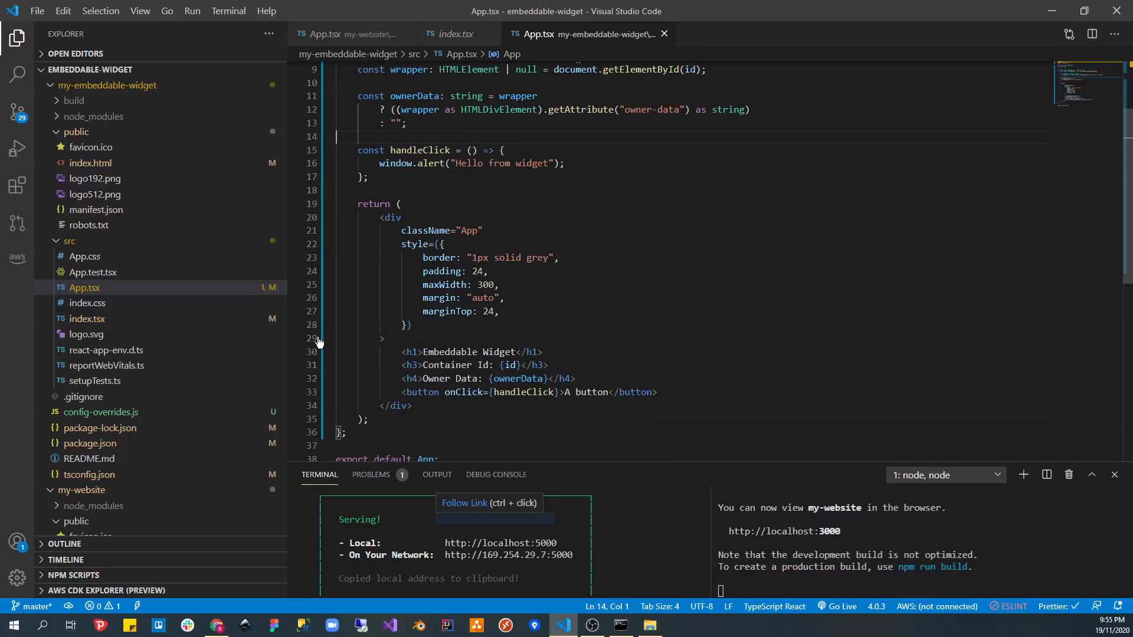
left_click(90, 443)
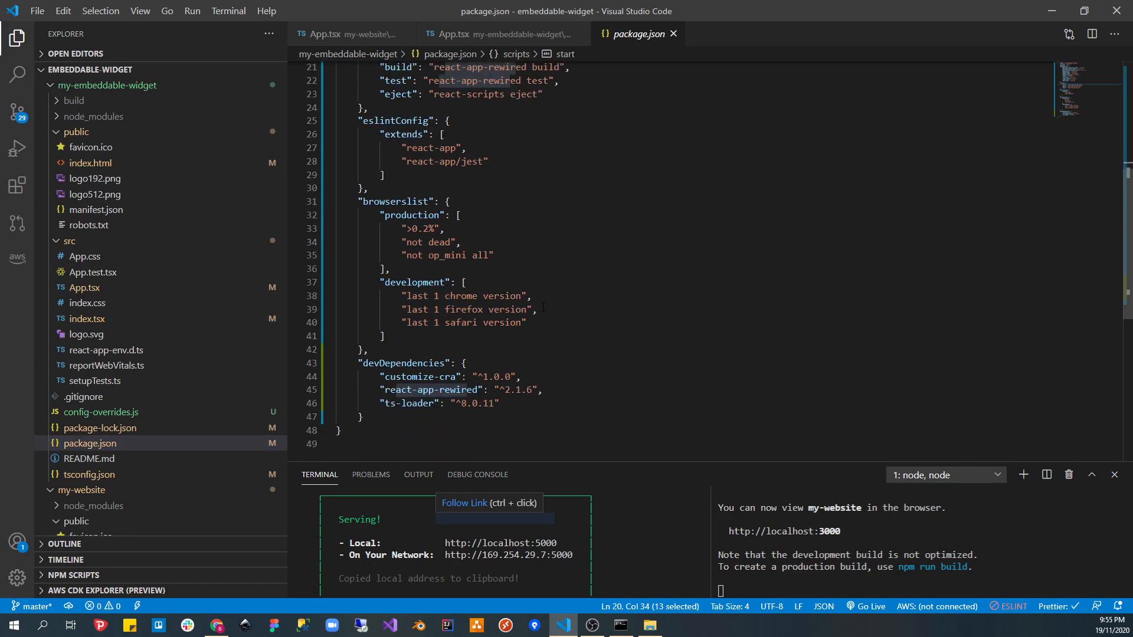
left_click_drag(380, 377, 518, 390)
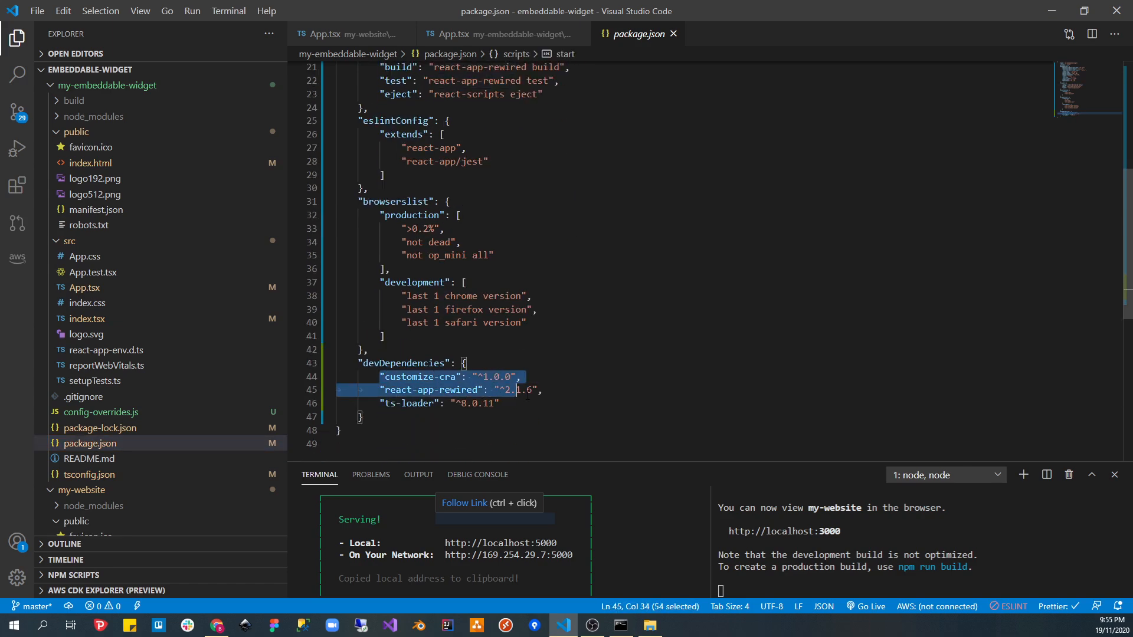
left_click(385, 377)
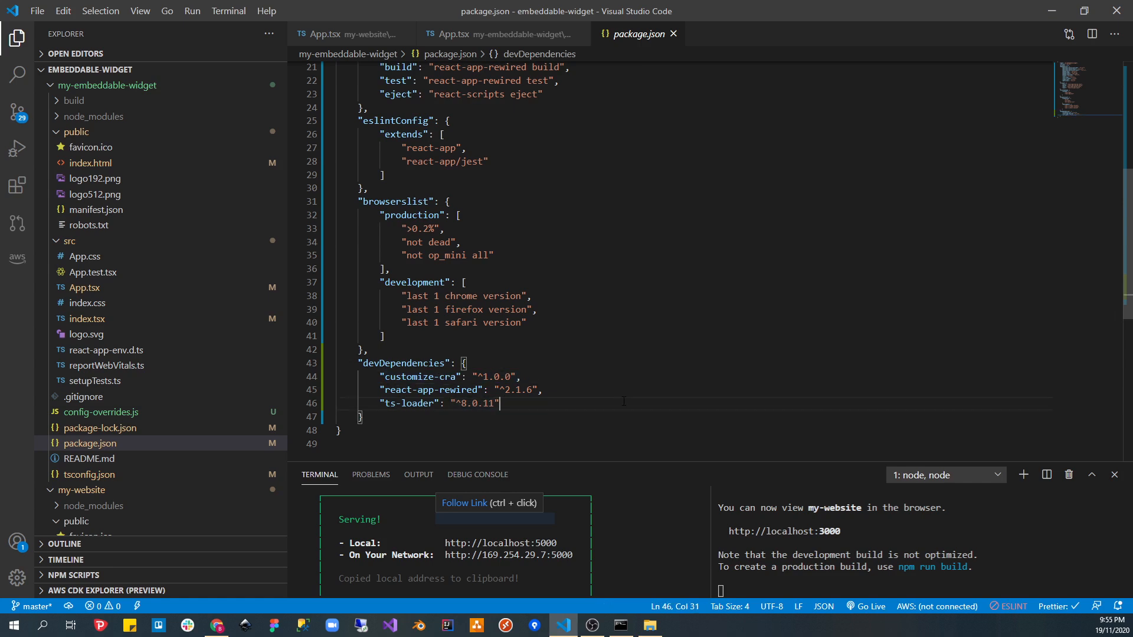
left_click_drag(380, 376, 544, 389)
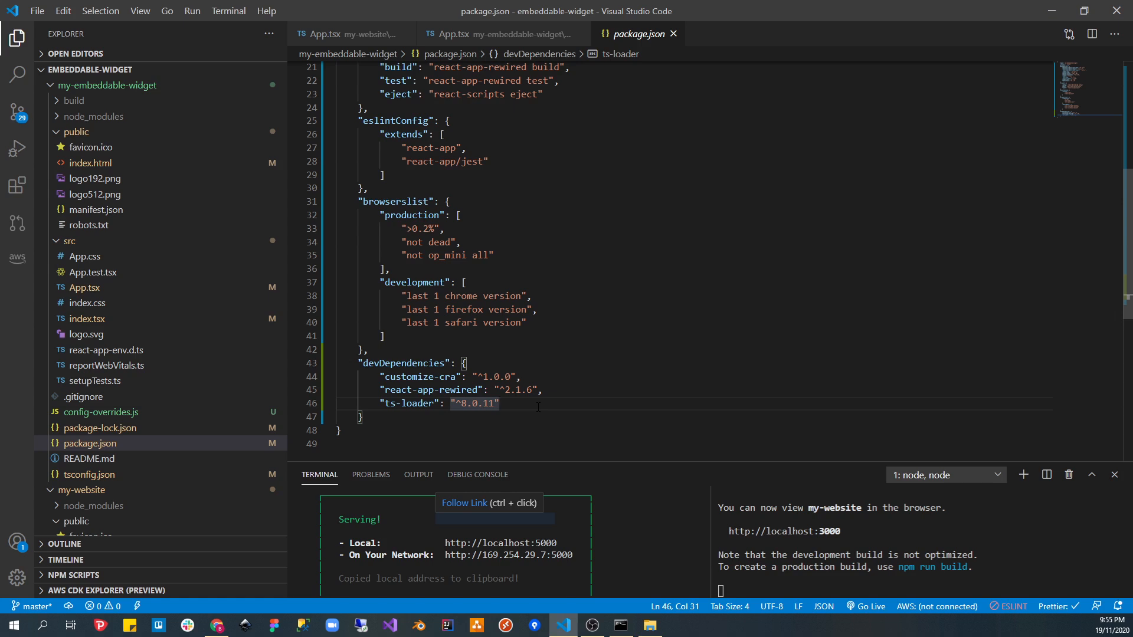
mouse_move(585, 210)
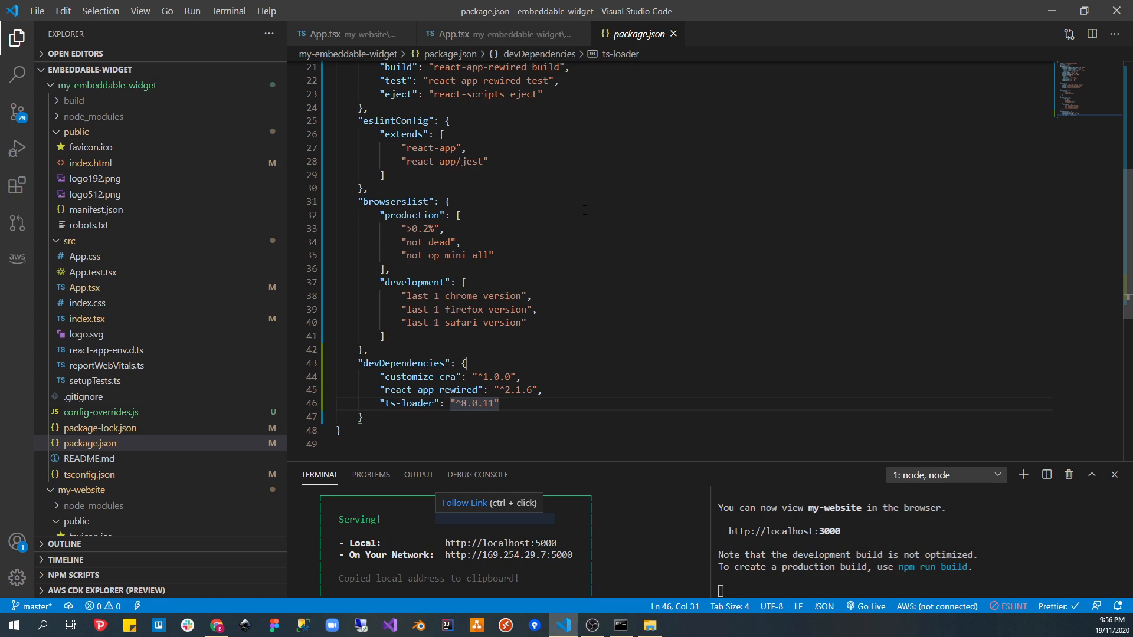
triple_click(457, 390)
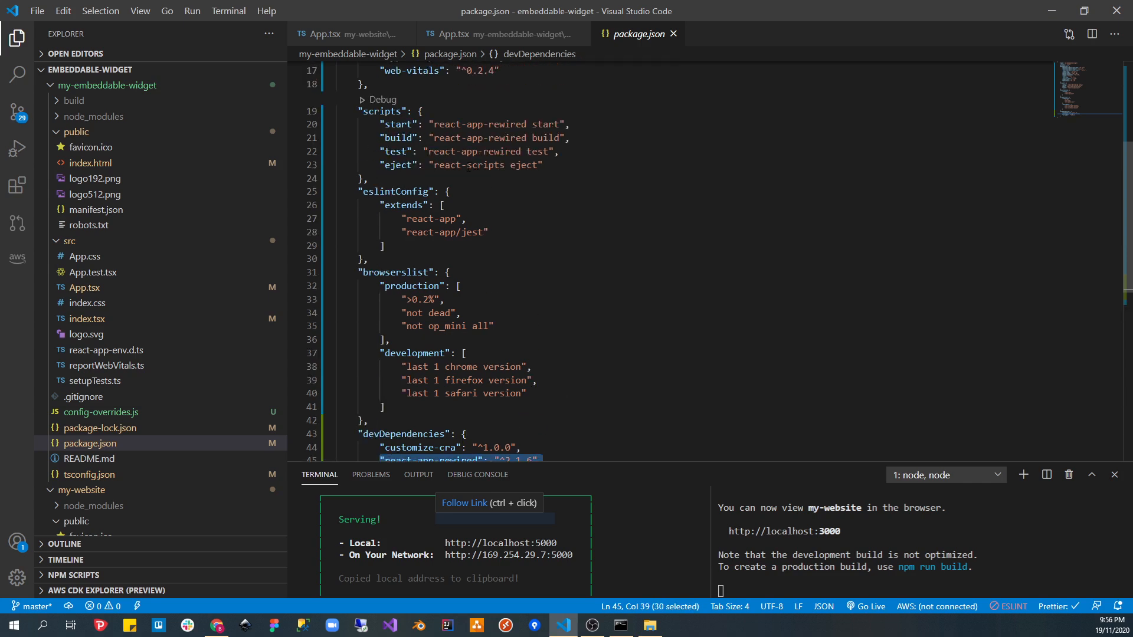
double_click(497, 124)
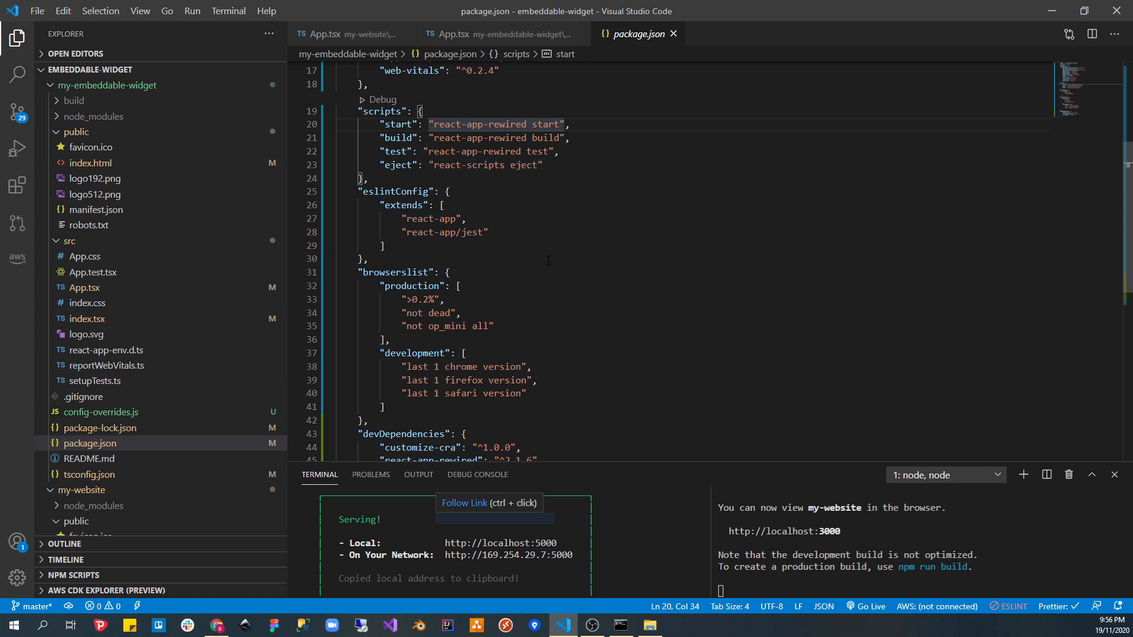
scroll("down", 3)
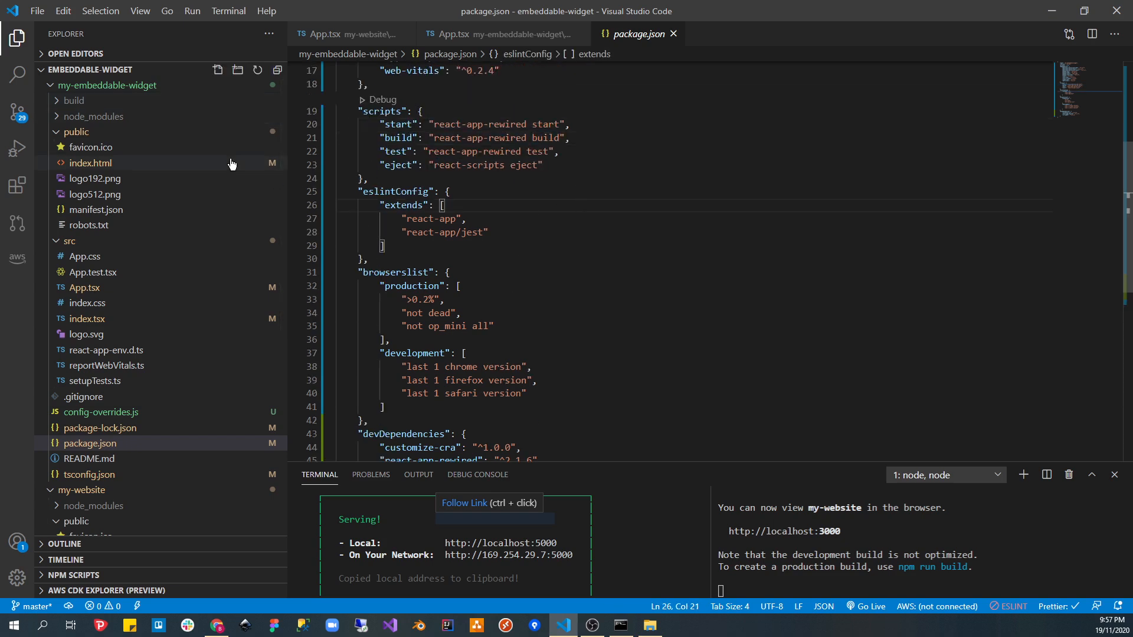
- Expand build > static > js to list the my-widget bundles, then return to package.json
left_click(75, 100)
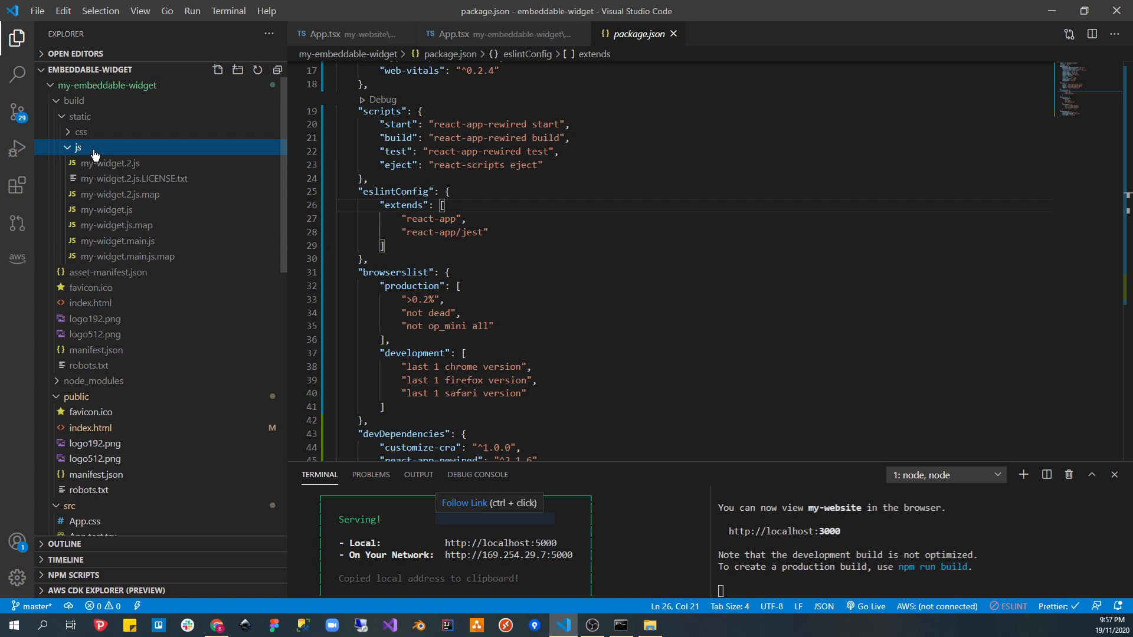
mouse_move(123, 258)
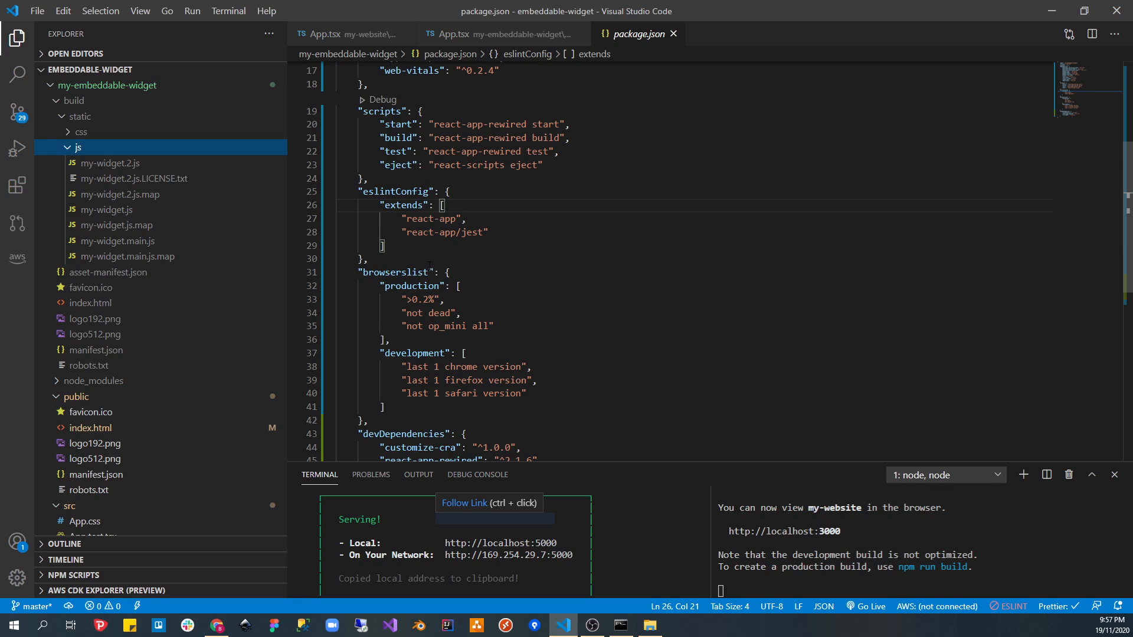
mouse_move(109, 166)
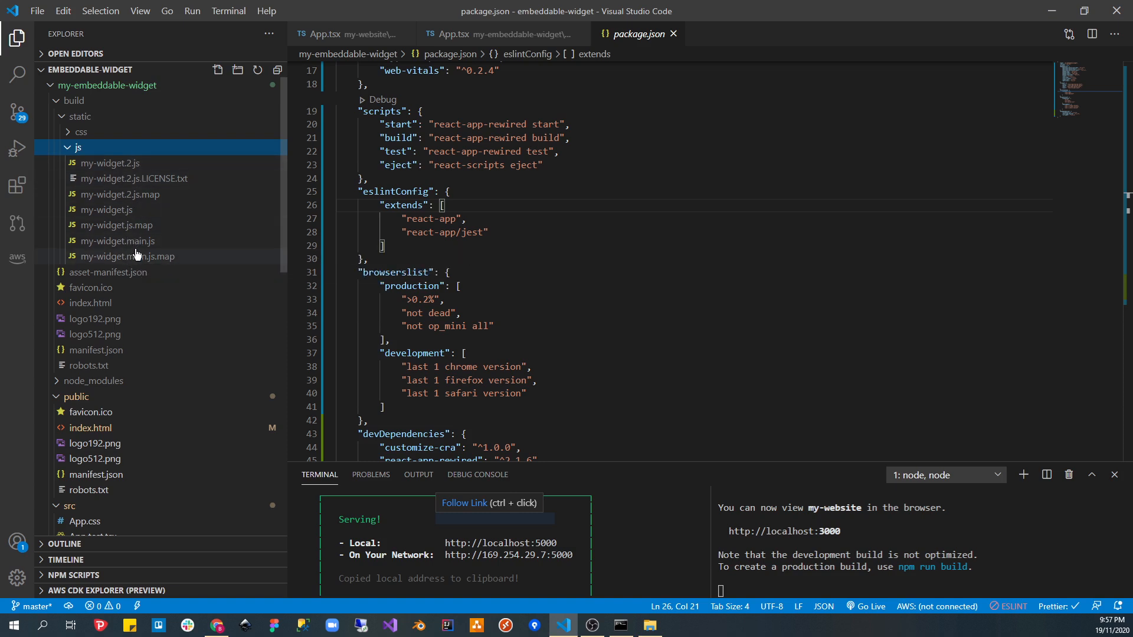
mouse_move(136, 254)
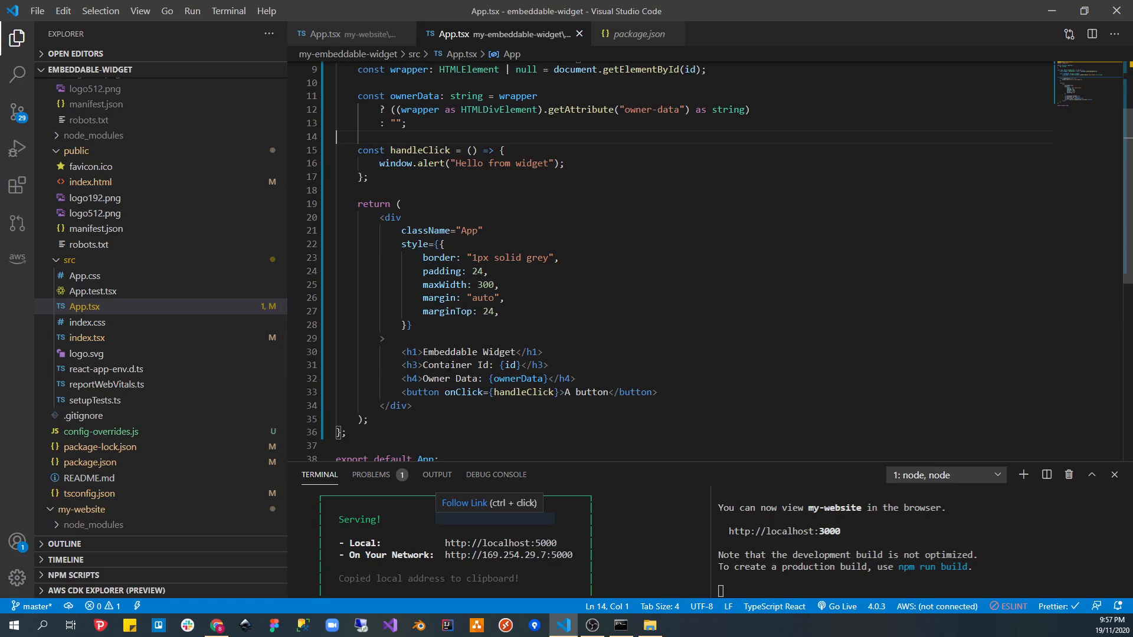
left_click(640, 34)
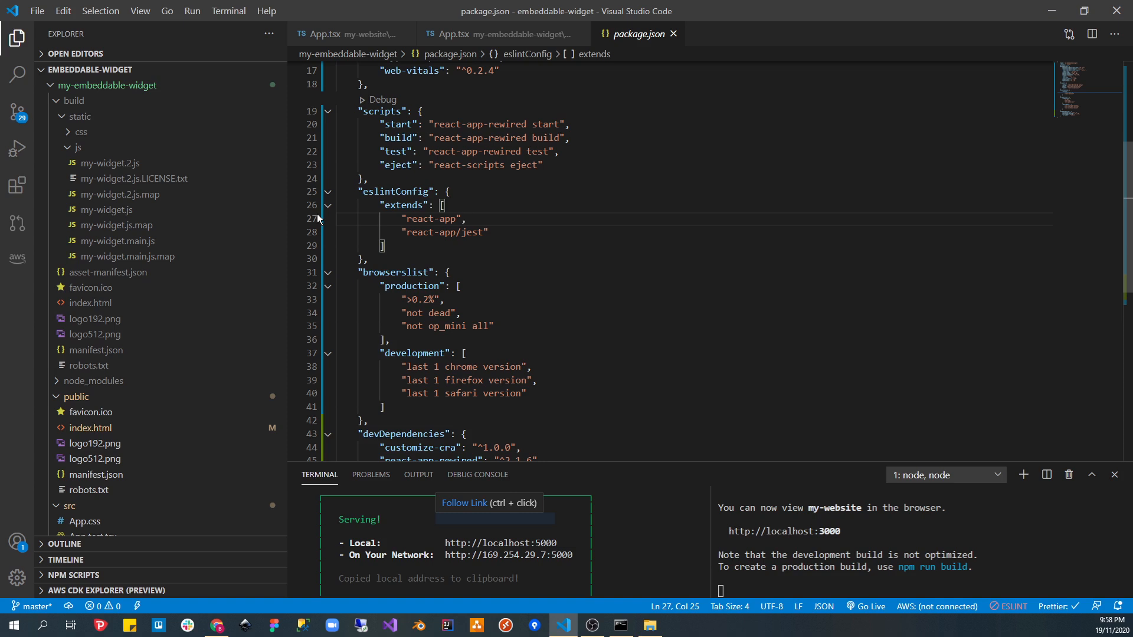
mouse_move(200, 196)
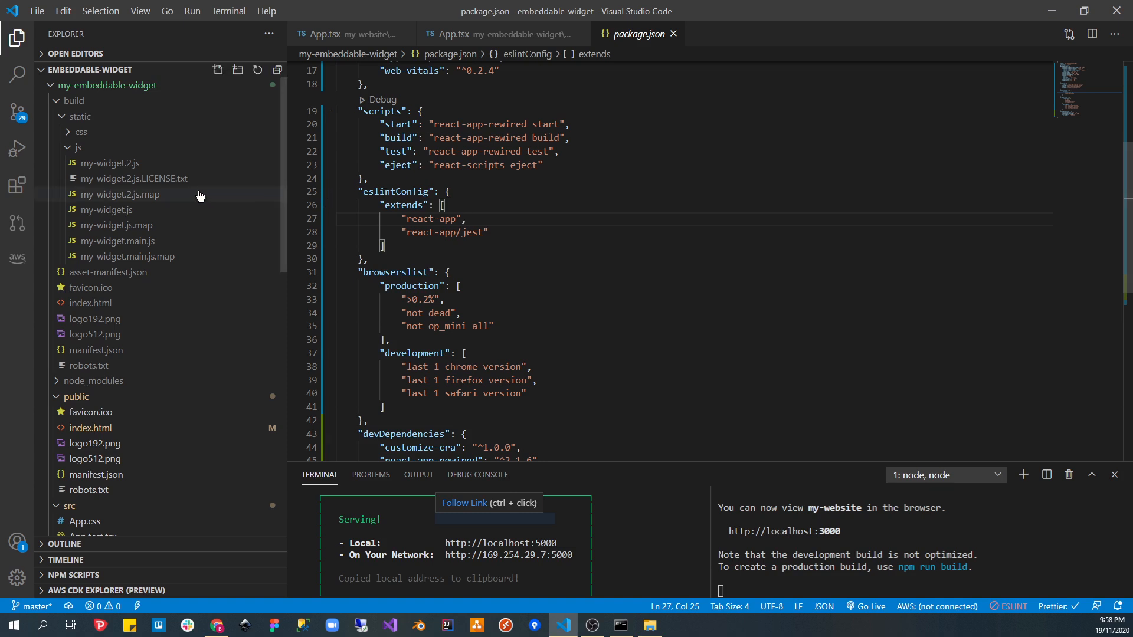
- Open the minified my-widget.2.js bundle from the widget's build output
left_click(110, 163)
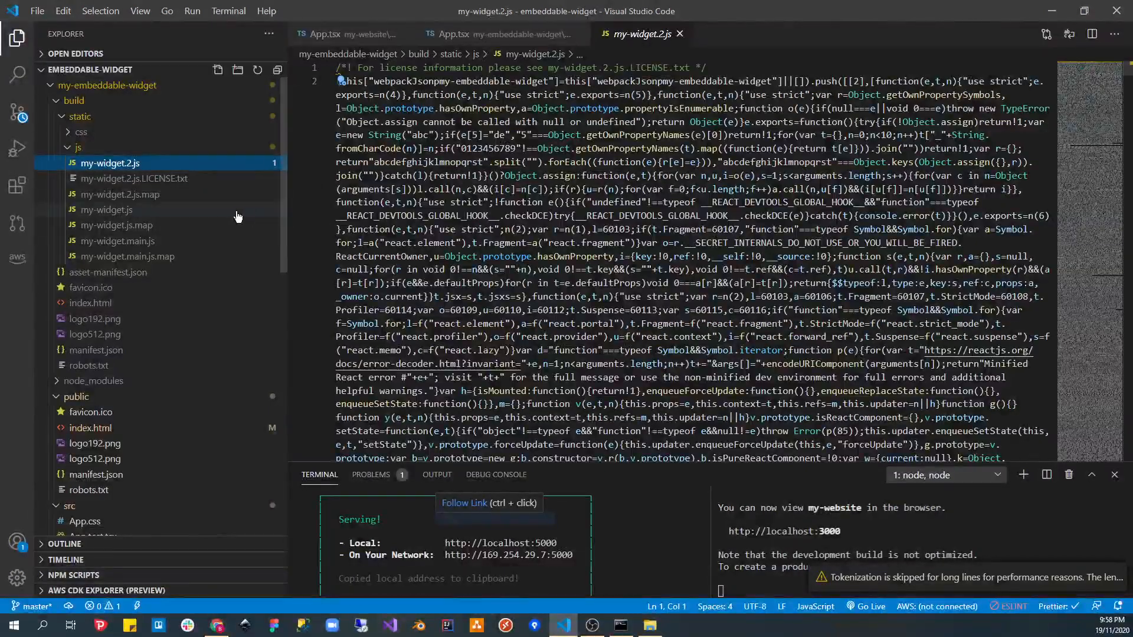
mouse_move(184, 179)
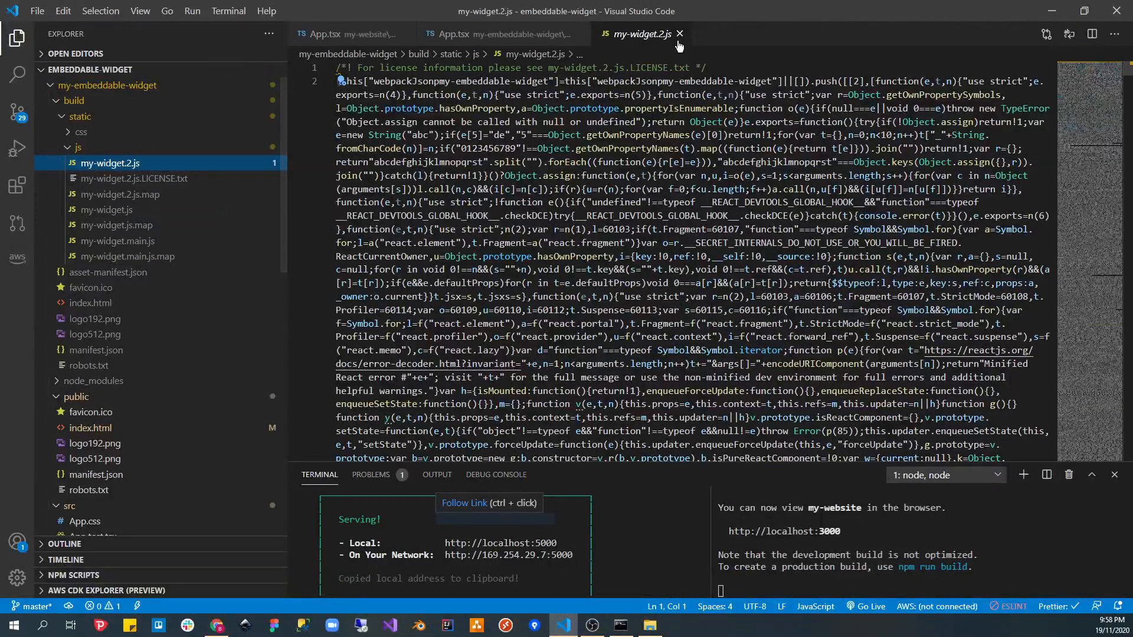
mouse_move(678, 34)
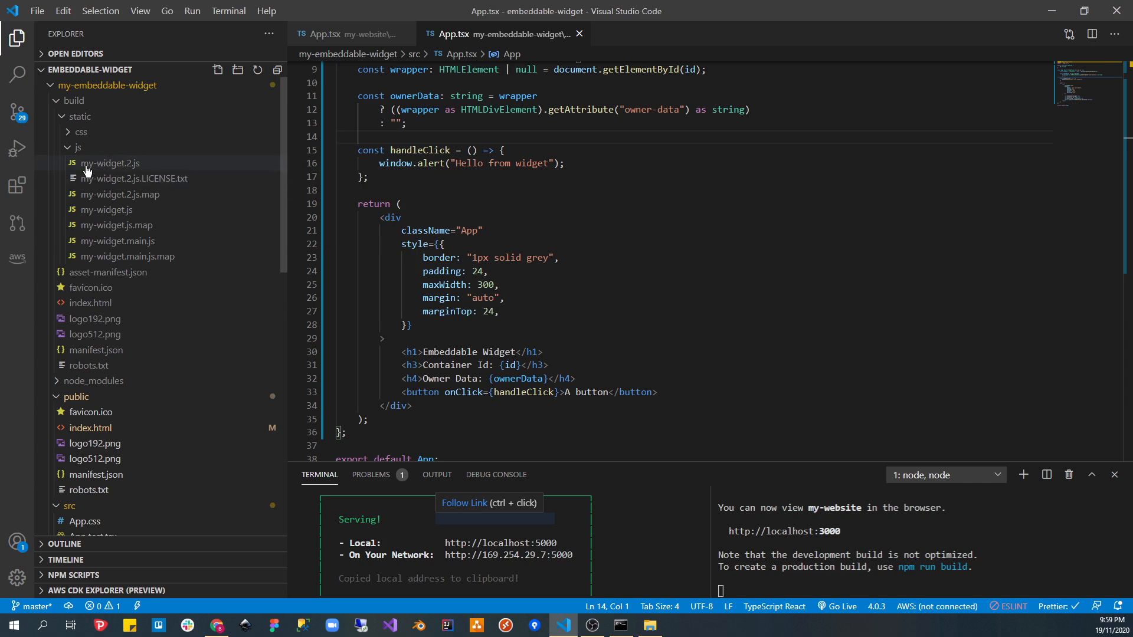
mouse_move(93, 111)
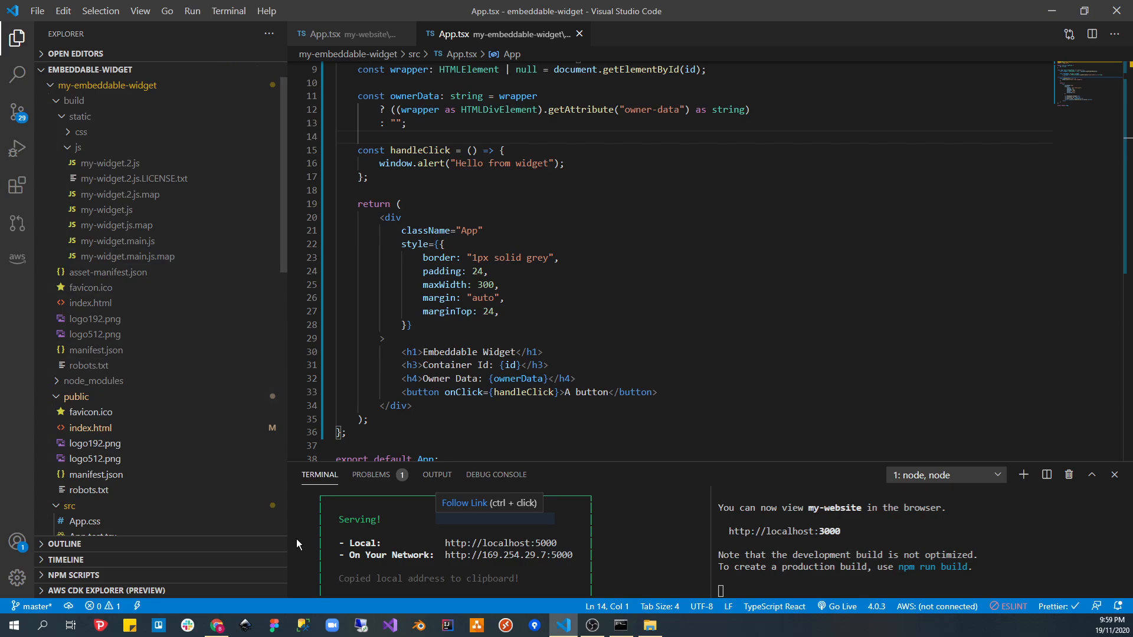
- In Chrome DevTools Sources, expand the server's static and js folders of loaded files
left_click(216, 625)
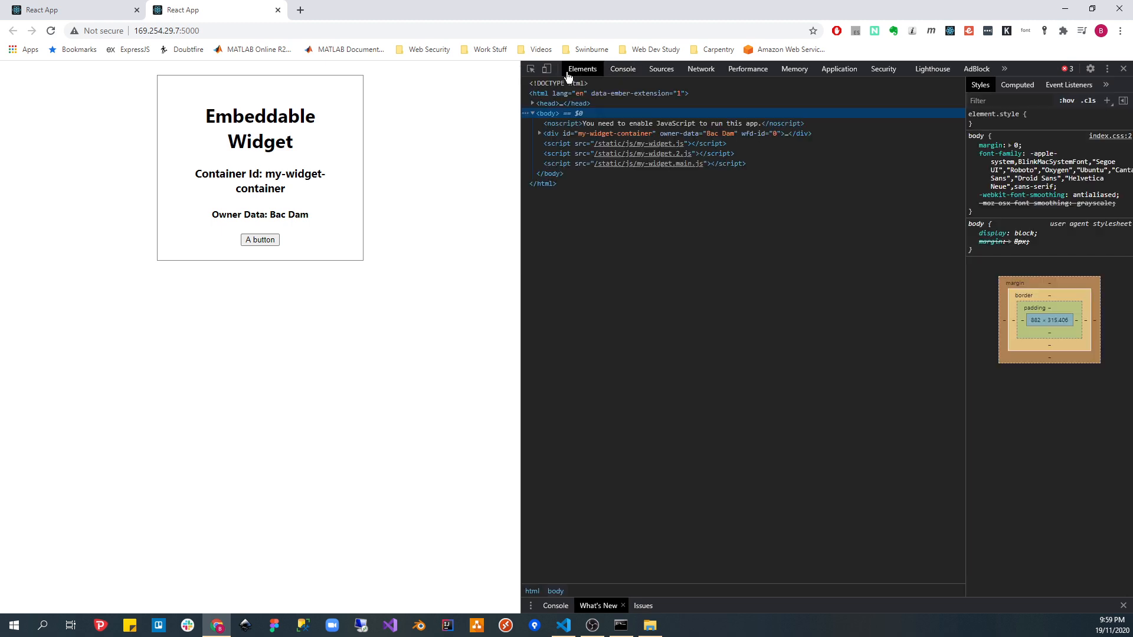
left_click(839, 68)
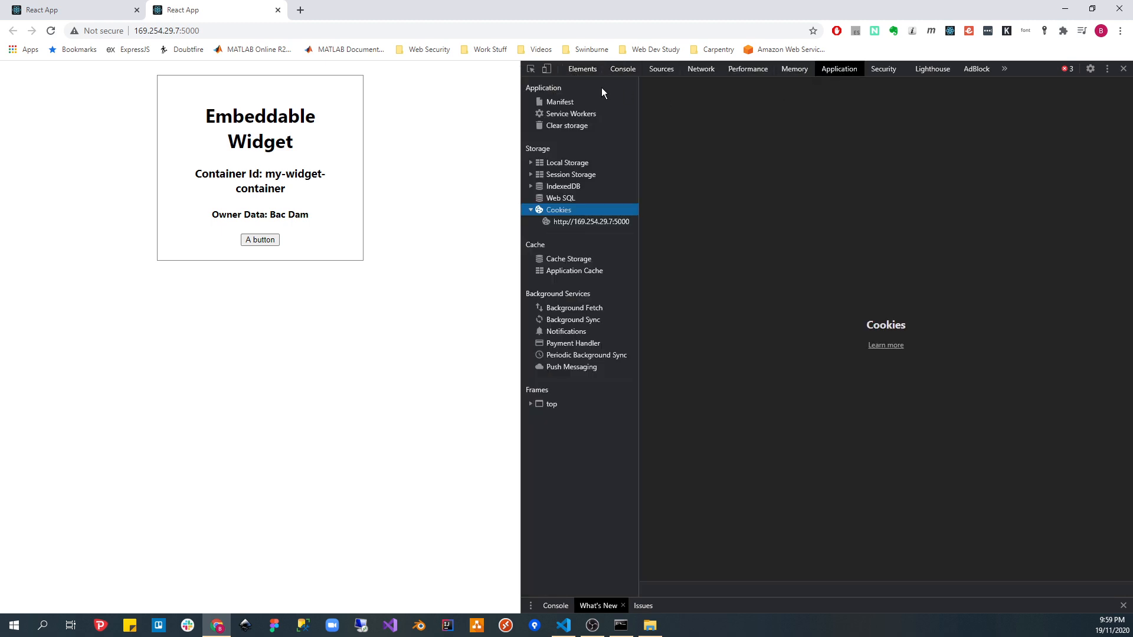
left_click(701, 68)
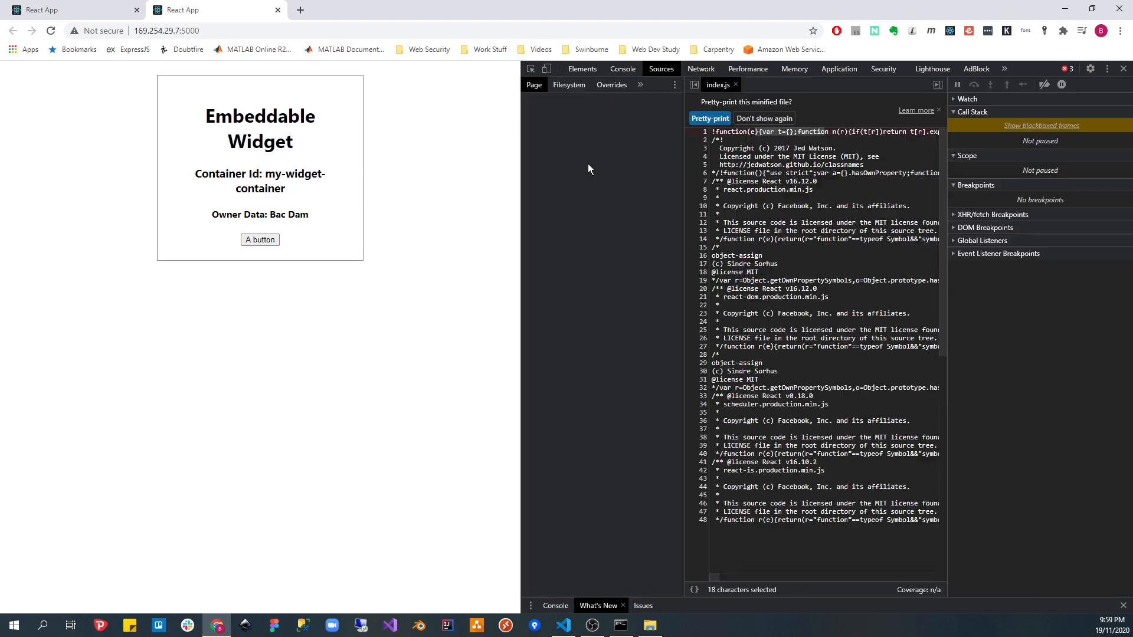
left_click(533, 111)
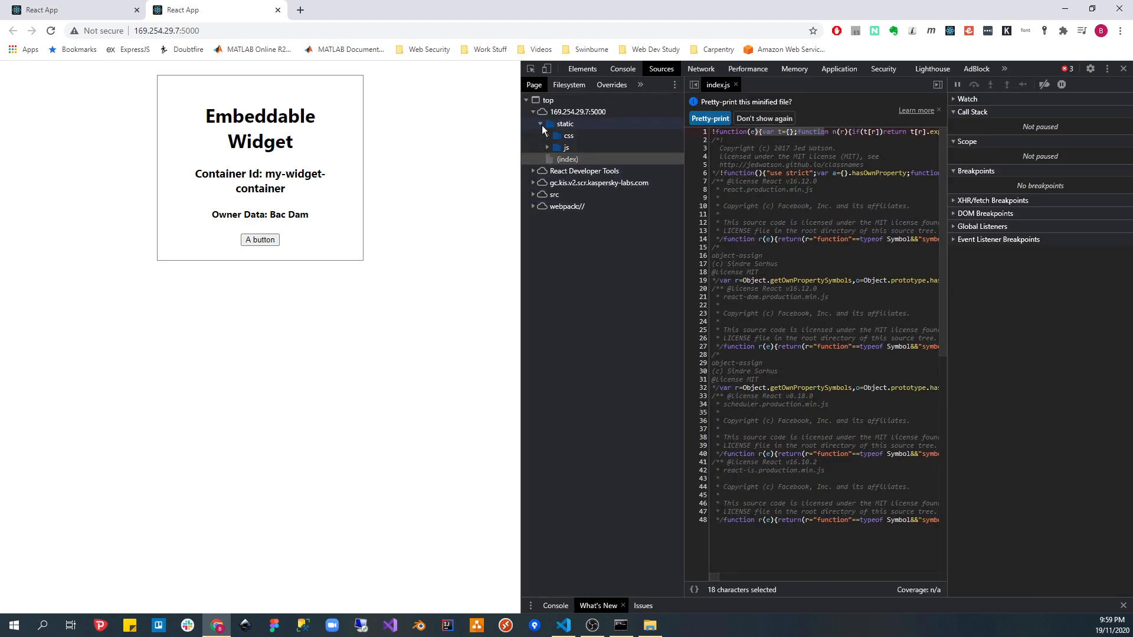
left_click(547, 147)
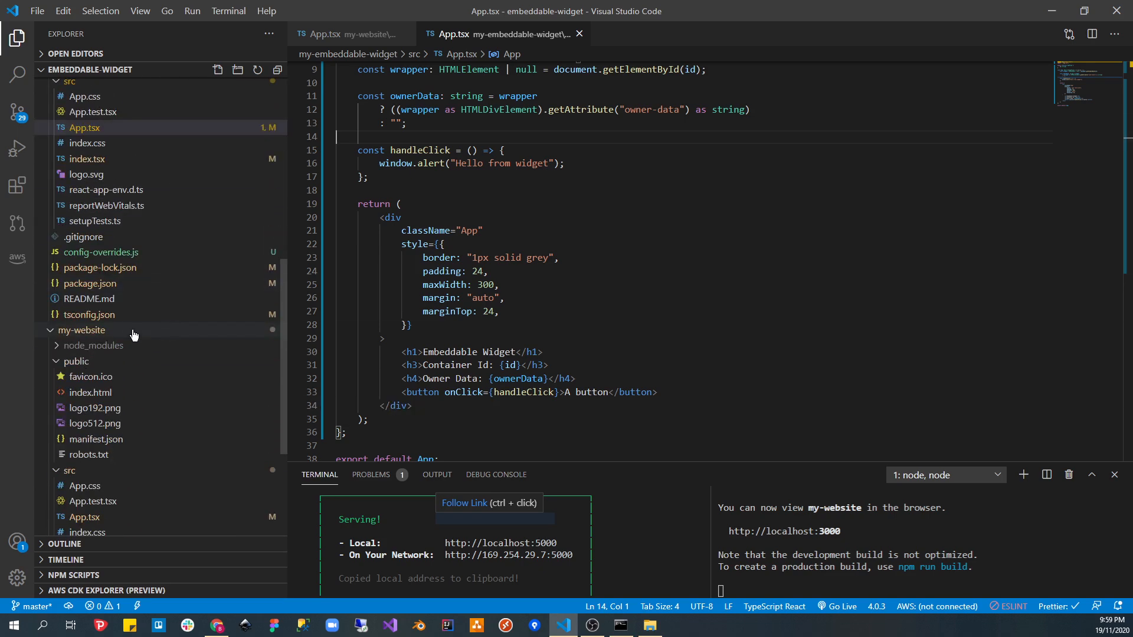
- Open config-overrides.js to review the my-widget filename, chunkFilename and jsonpFunction output settings
left_click(101, 252)
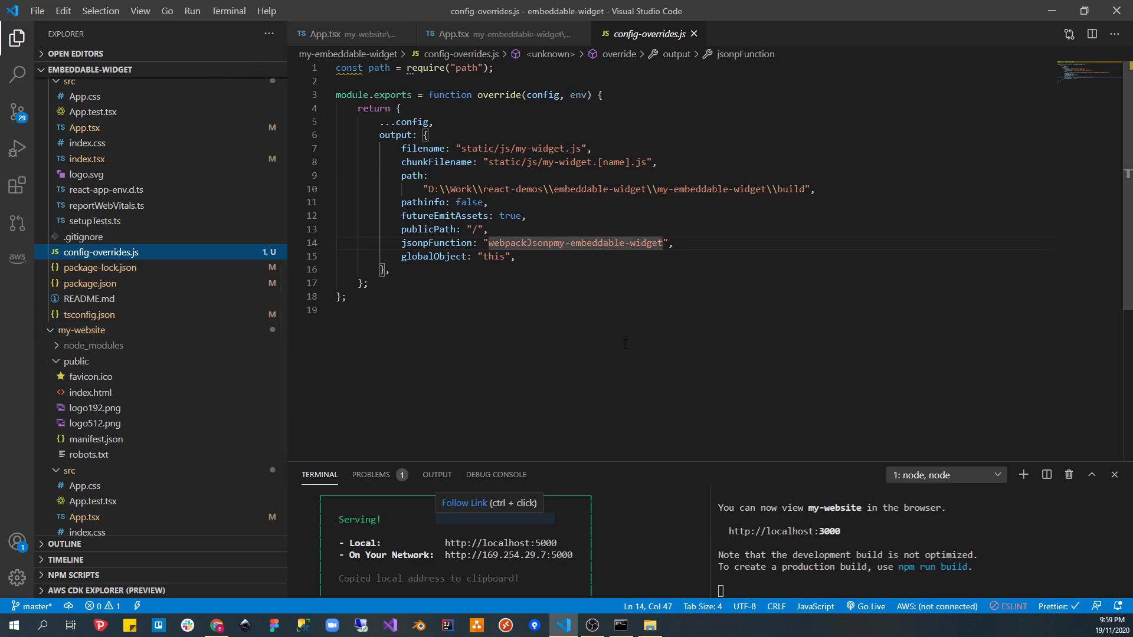
mouse_move(520, 326)
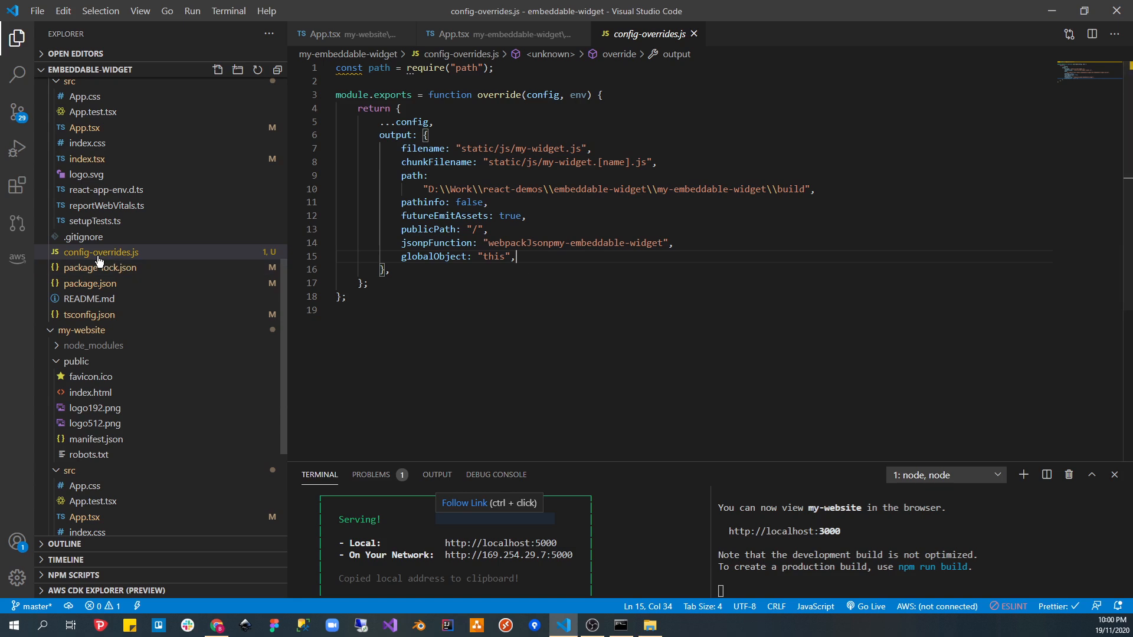
mouse_move(133, 261)
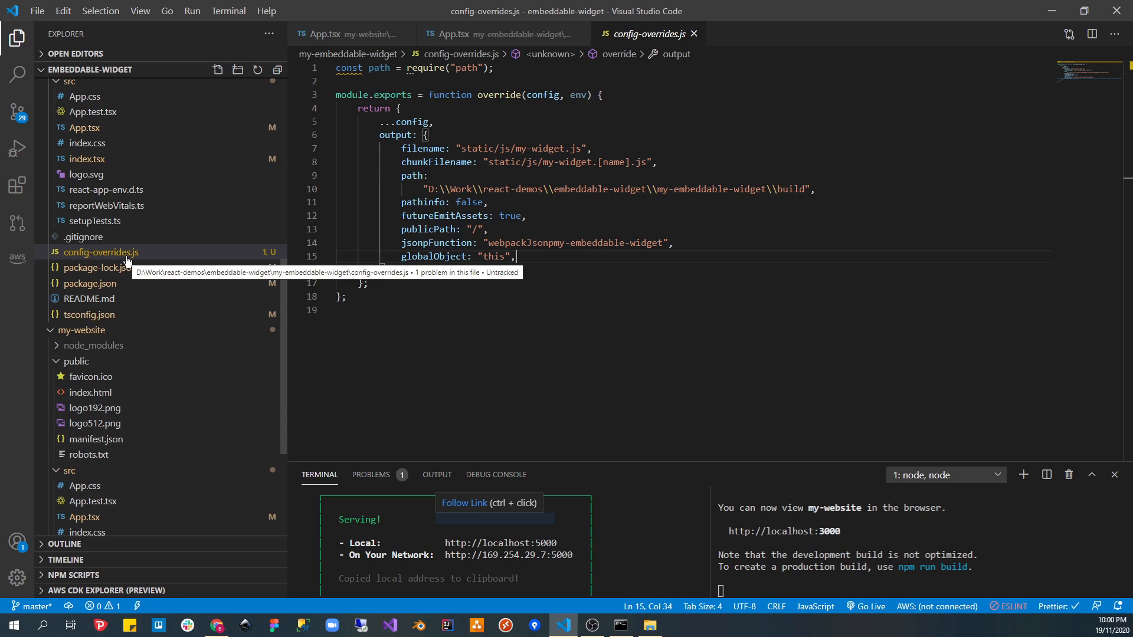
mouse_move(123, 261)
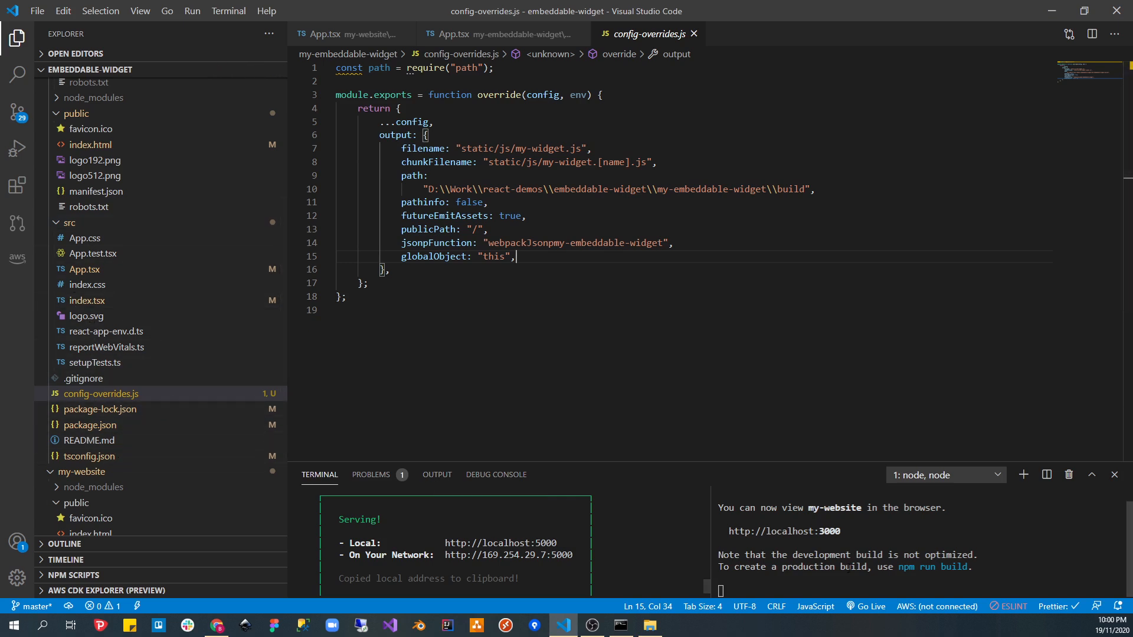
mouse_move(517, 44)
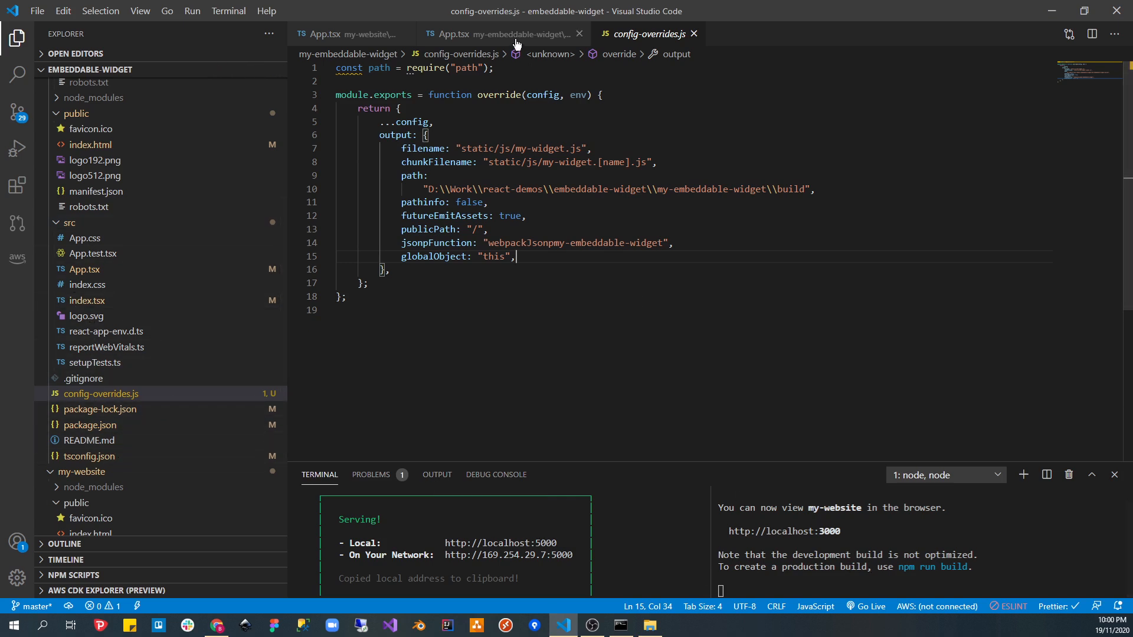
type("pac")
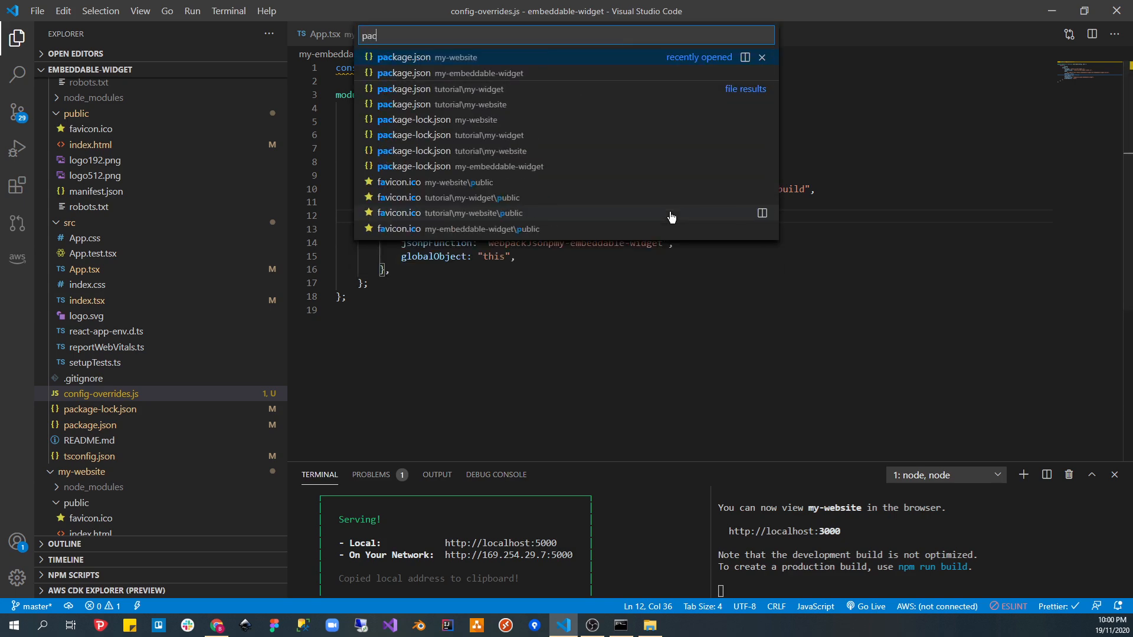
- Compare the my-website and my-embeddable-widget package.json files, then return to config-overrides.js
left_click(404, 58)
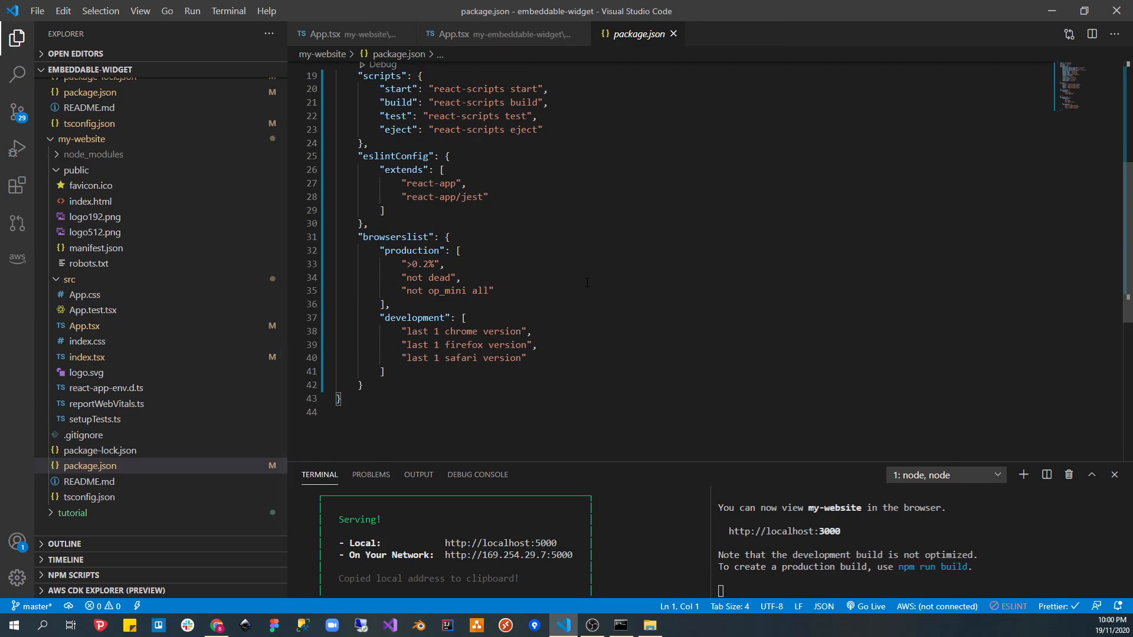
key("Ctrl+P")
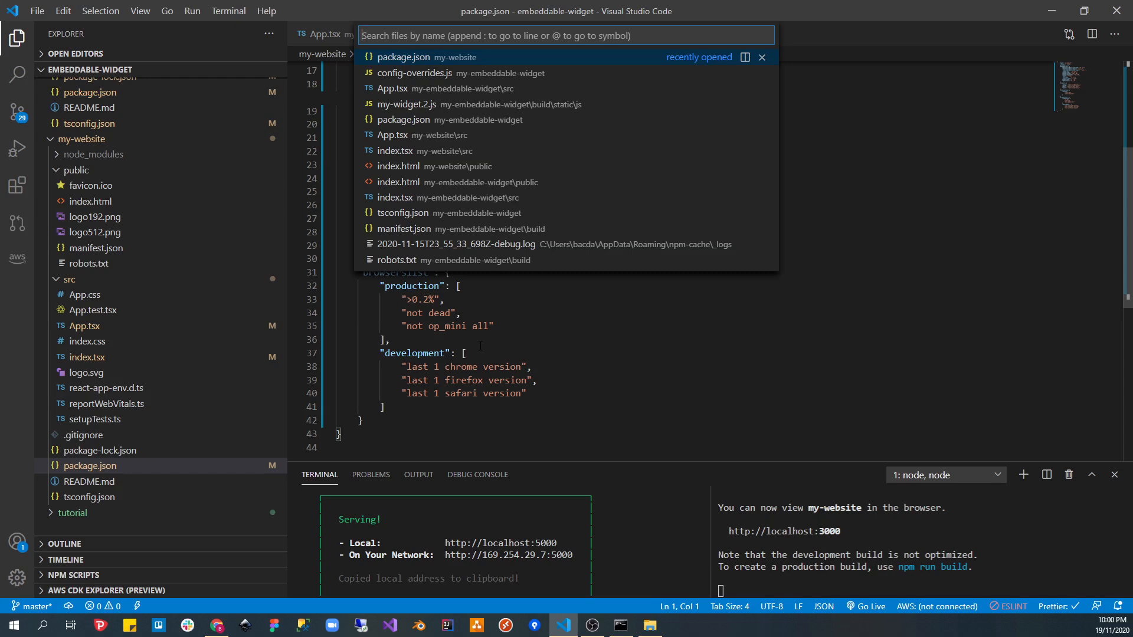
type("package")
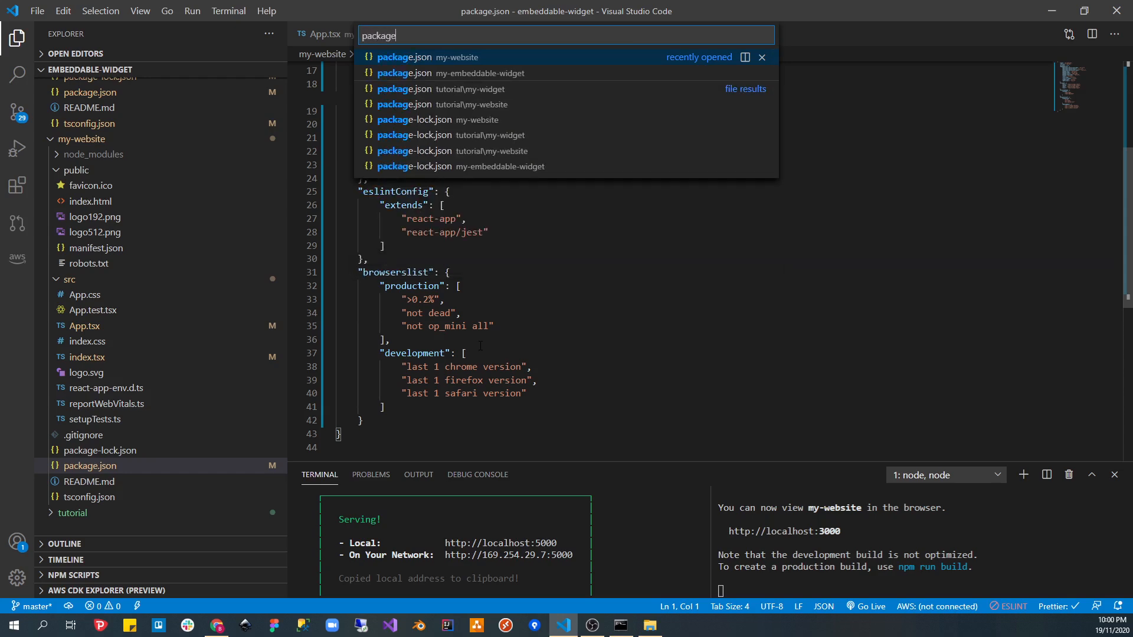
left_click(406, 73)
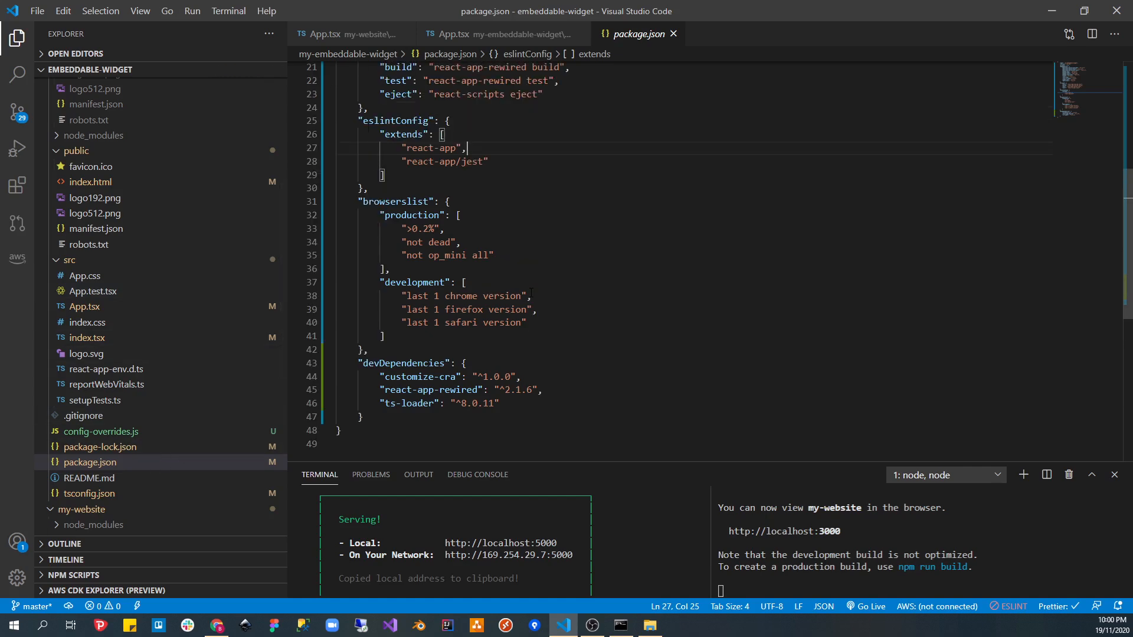
key("ctrl+p")
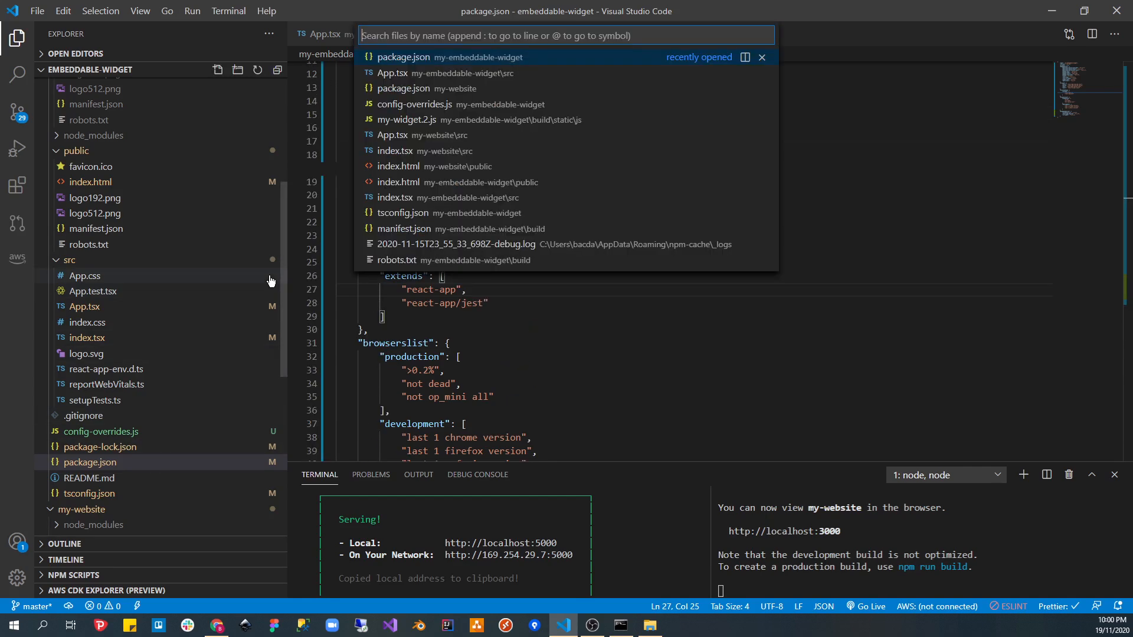
left_click(414, 104)
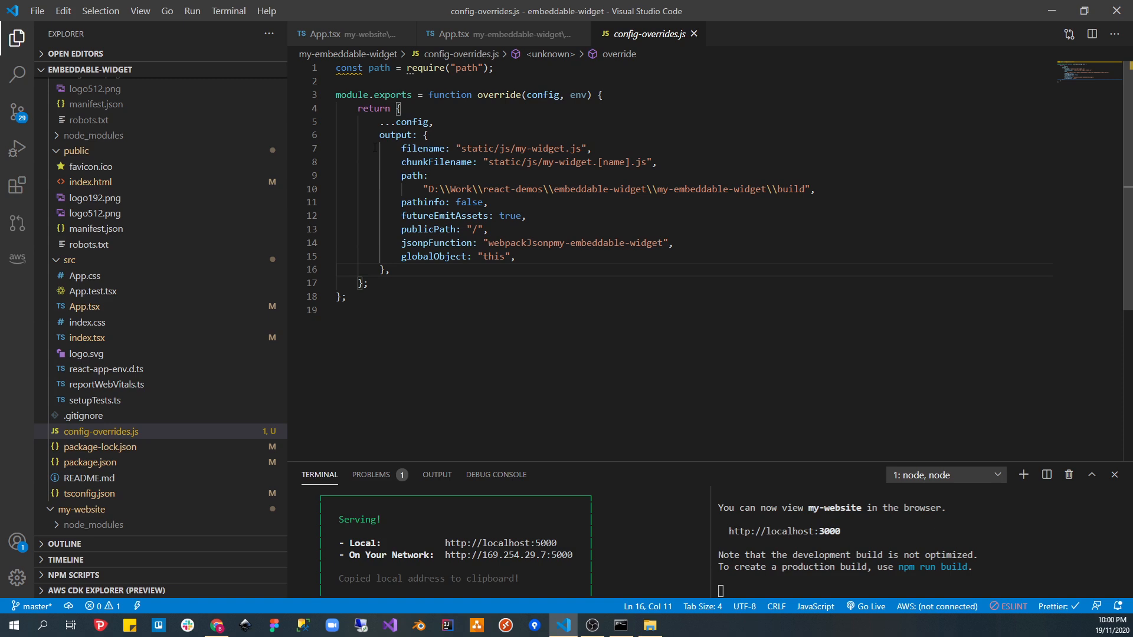
- Delete '[name].' from chunkFilename so it reads static/js/my-widget.js
left_click_drag(379, 136, 390, 269)
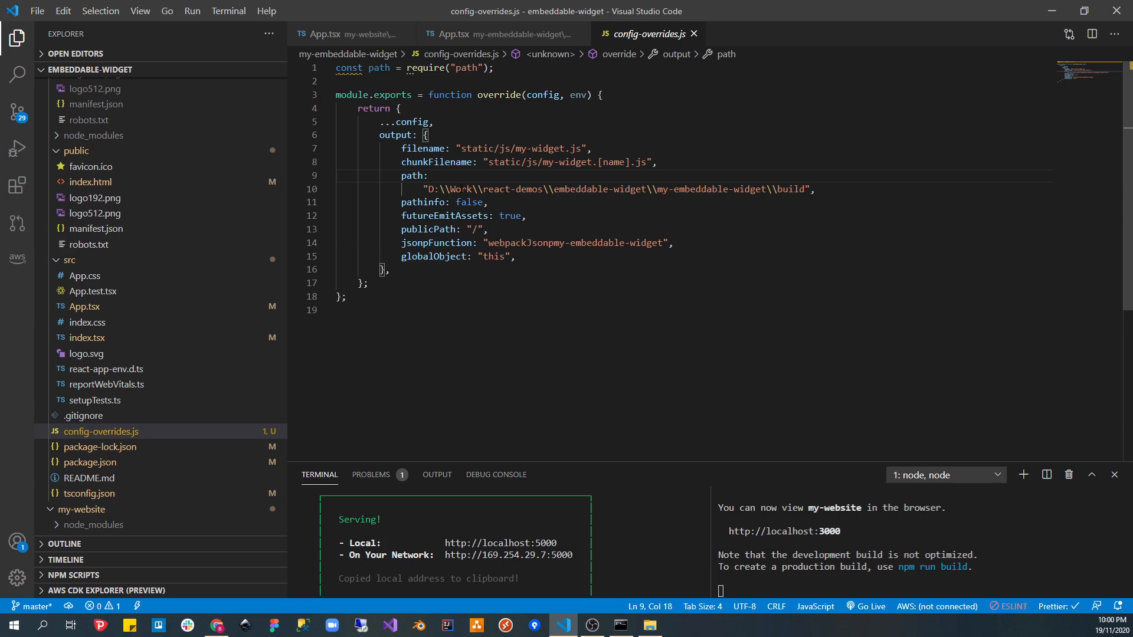
left_click(216, 625)
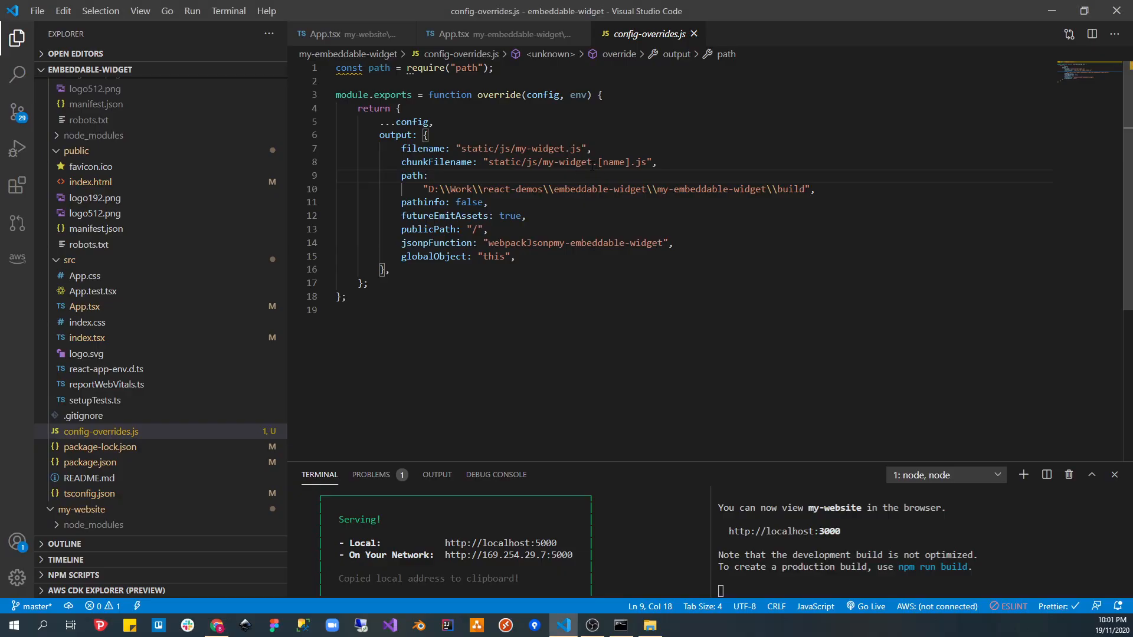
double_click(615, 161)
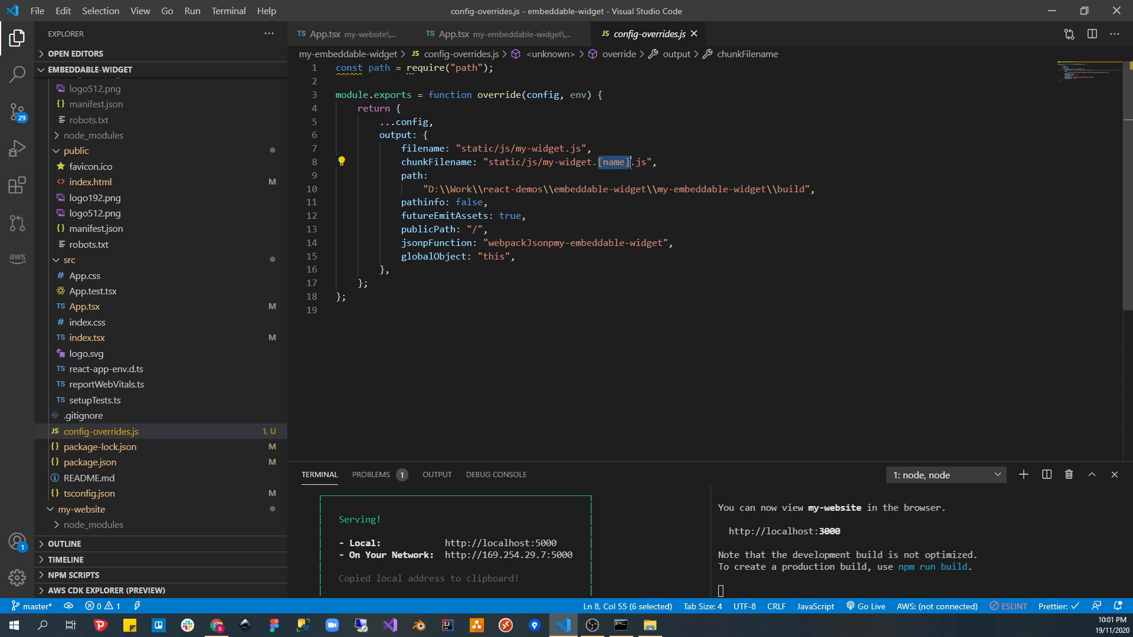
left_click(601, 162)
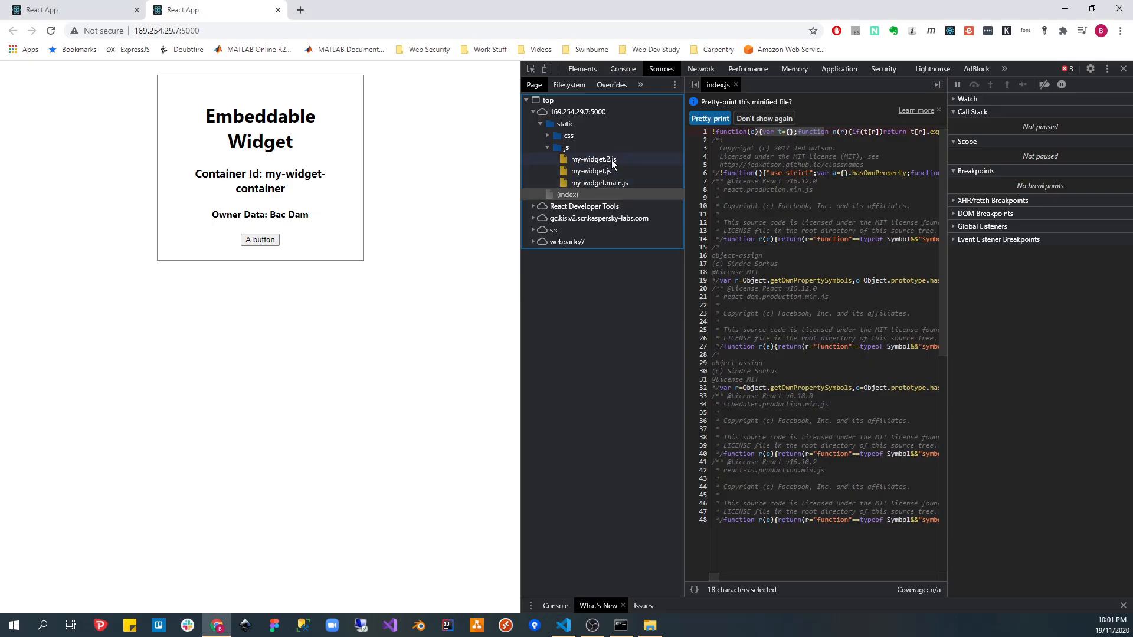
left_click(562, 625)
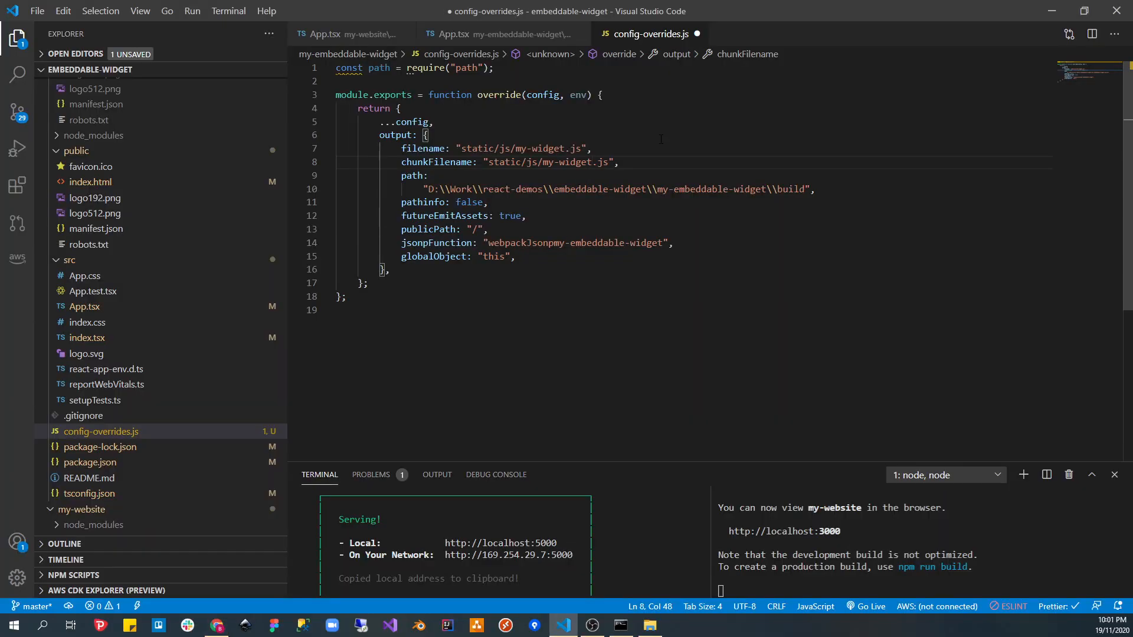
- Restore chunkFilename to static/js/my-widget.[name].js, save, and view the served bundle in Chrome
type("[name].")
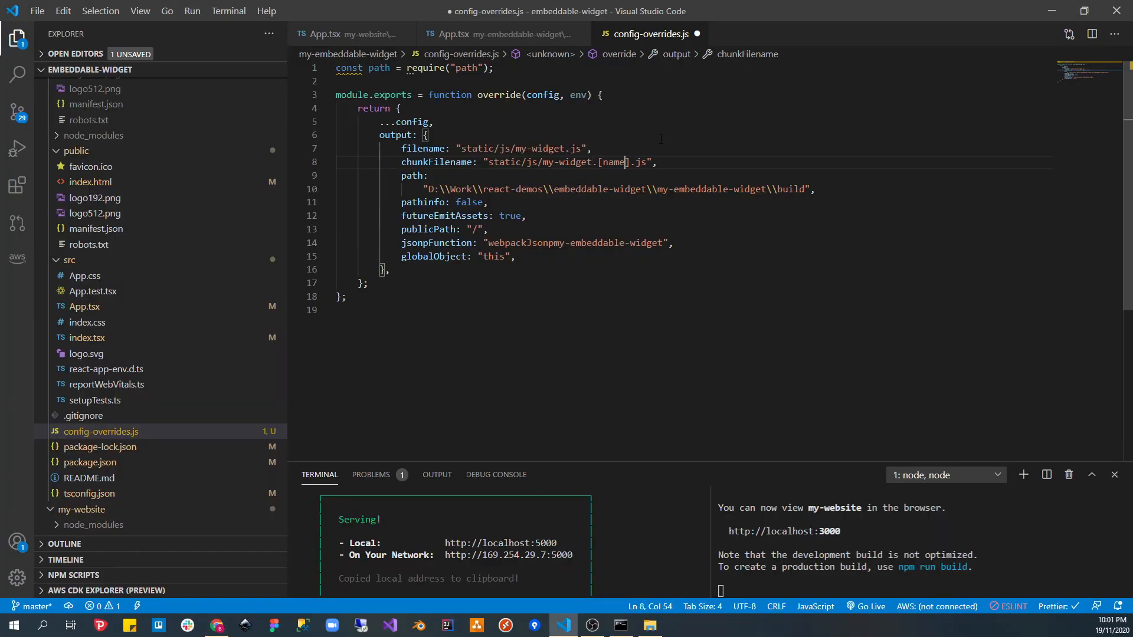
key("Ctrl+S")
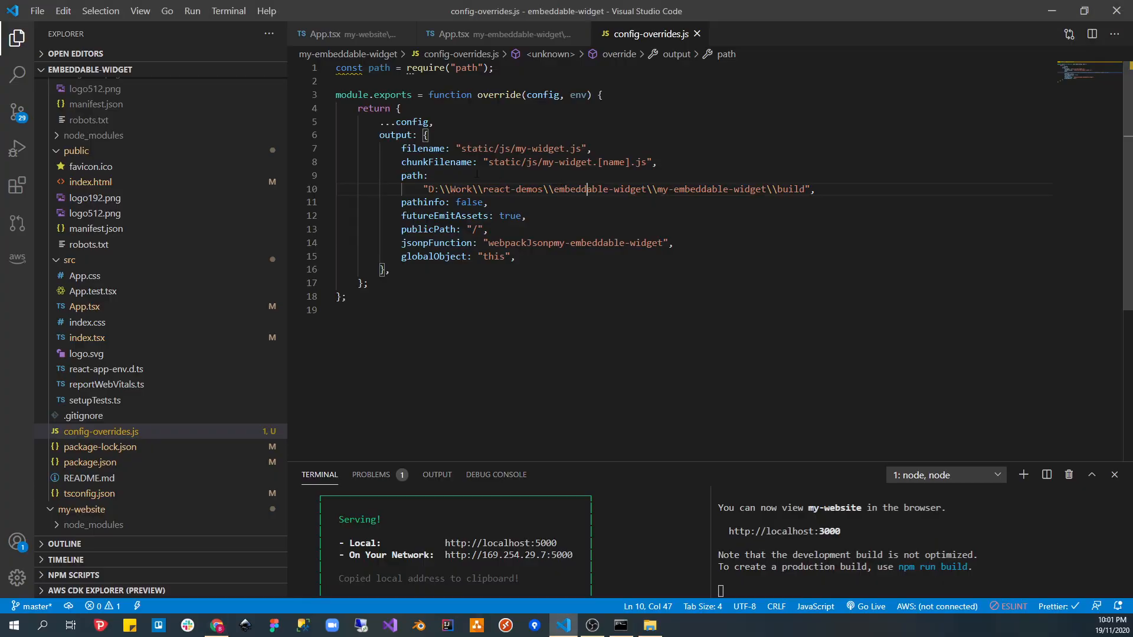
left_click(216, 625)
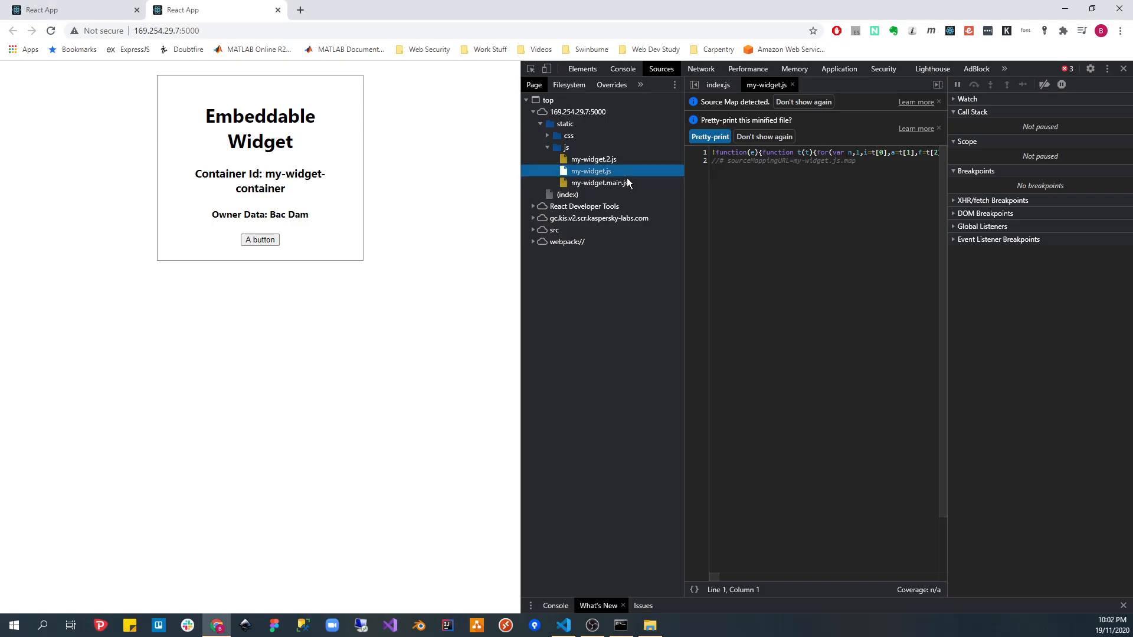
mouse_move(628, 184)
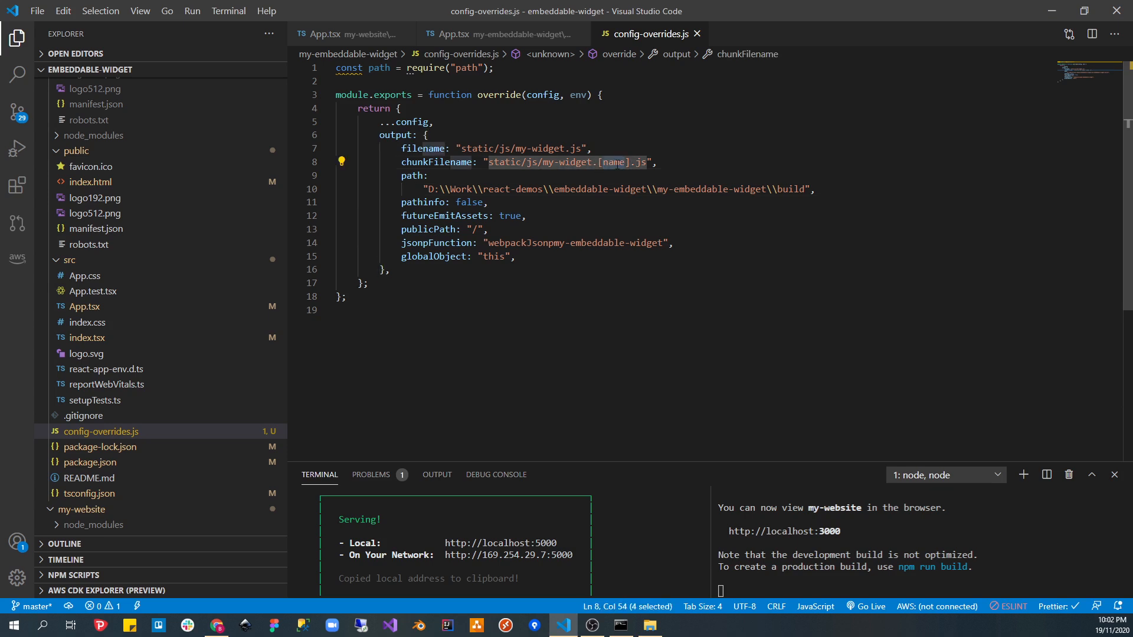
- Try 'dist' in the output path, restore 'build', and reveal the build/static/js my-widget bundles
left_click(598, 162)
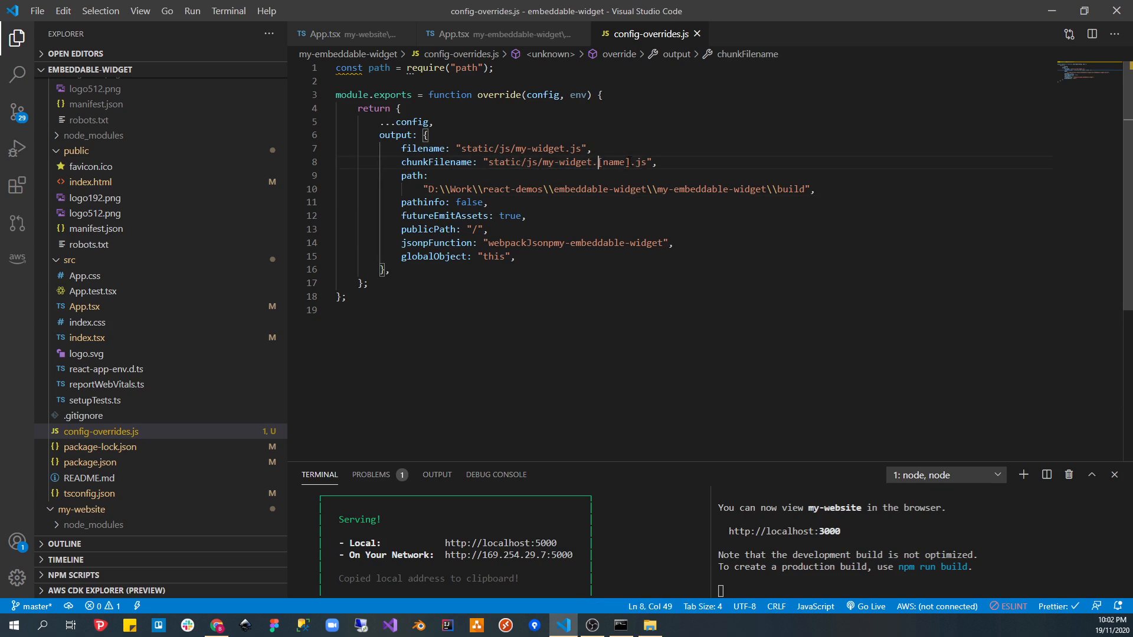
double_click(614, 162)
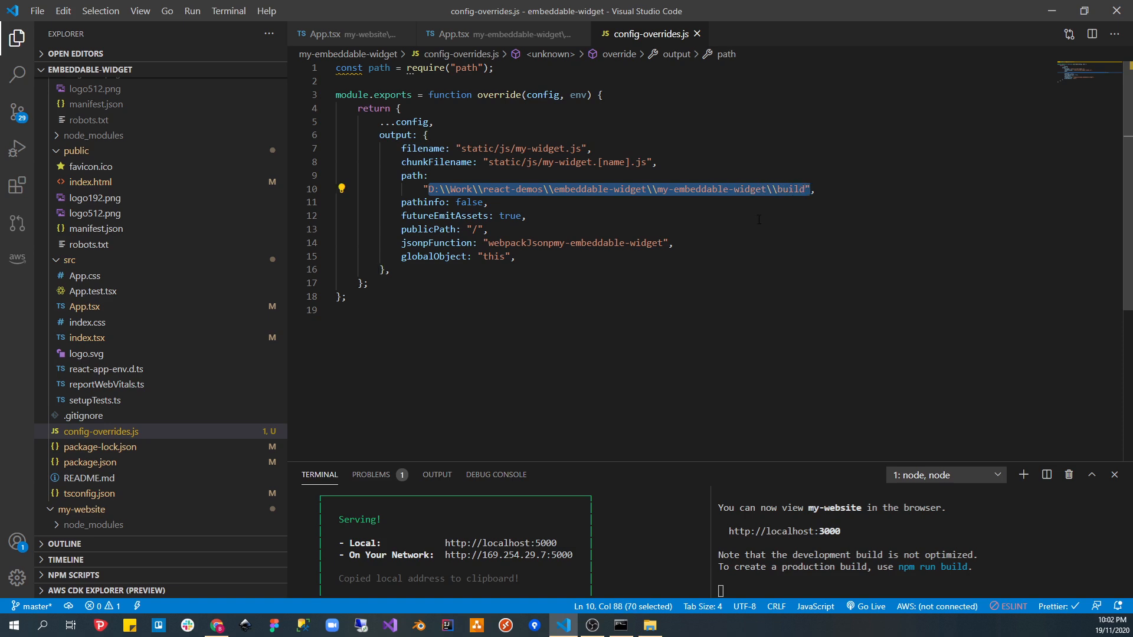
type("dist")
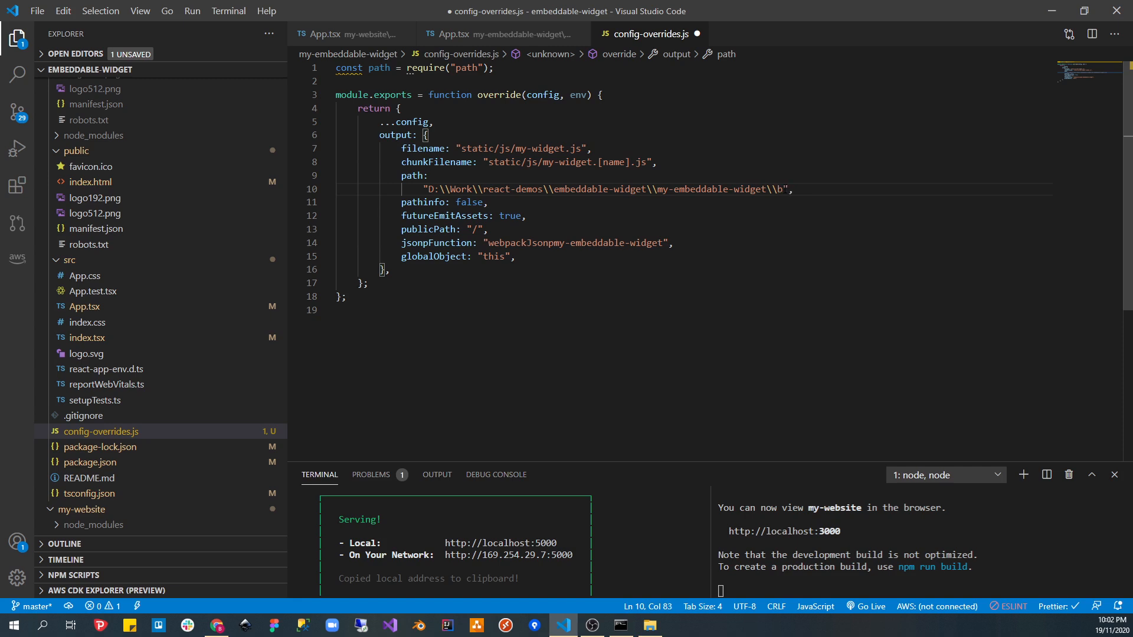
type("uild")
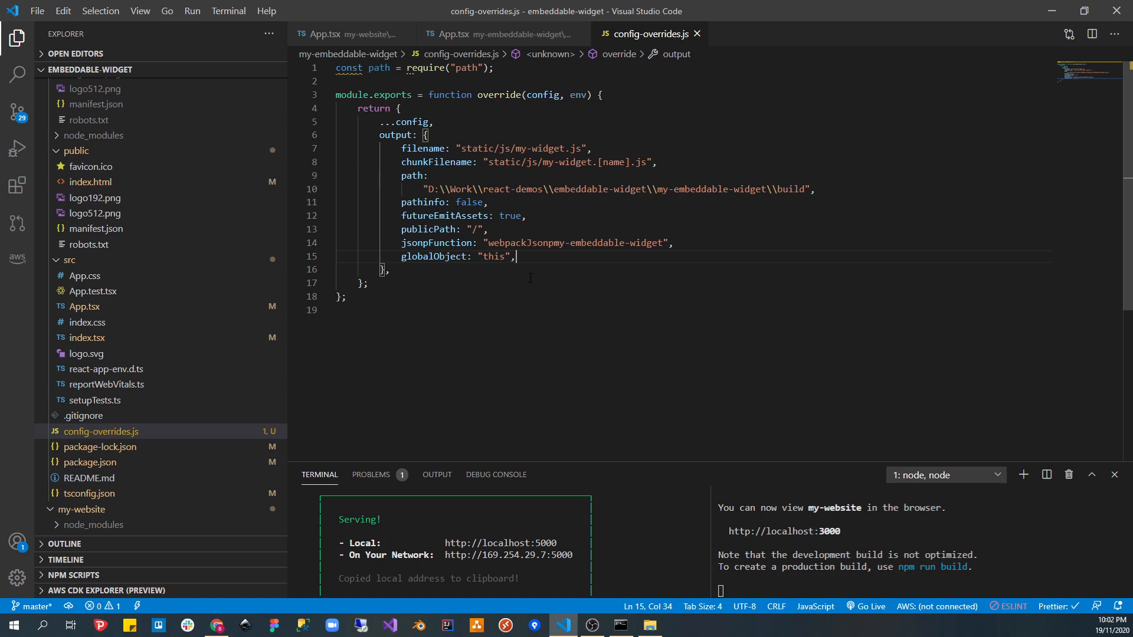
left_click_drag(402, 148, 814, 189)
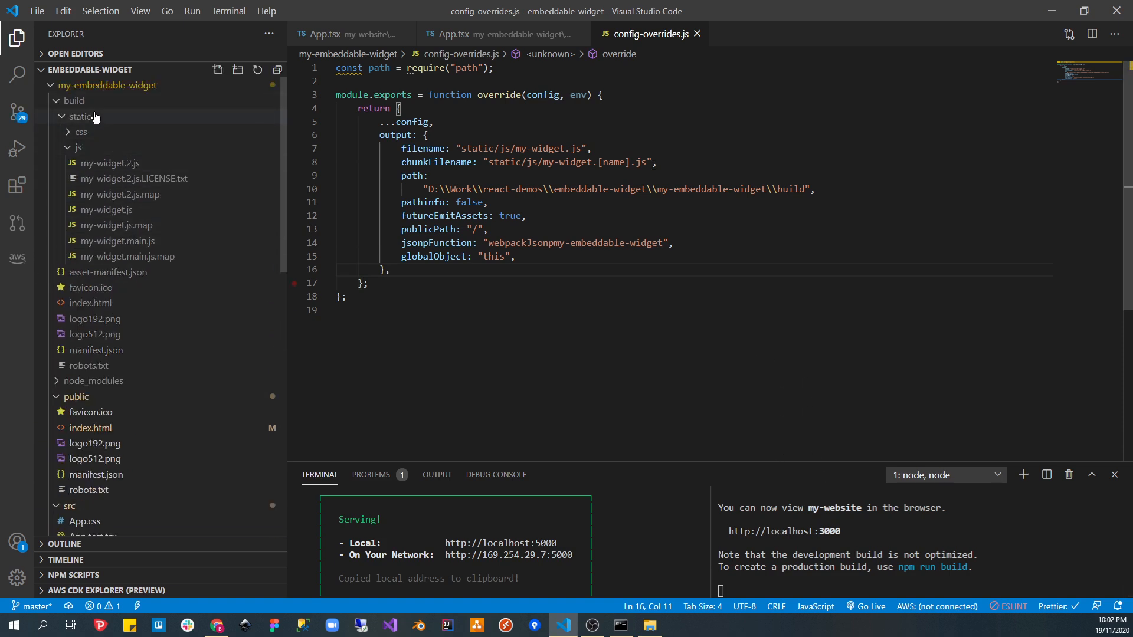
- Expand build/static/css to show the main chunk CSS file and its map
left_click(82, 132)
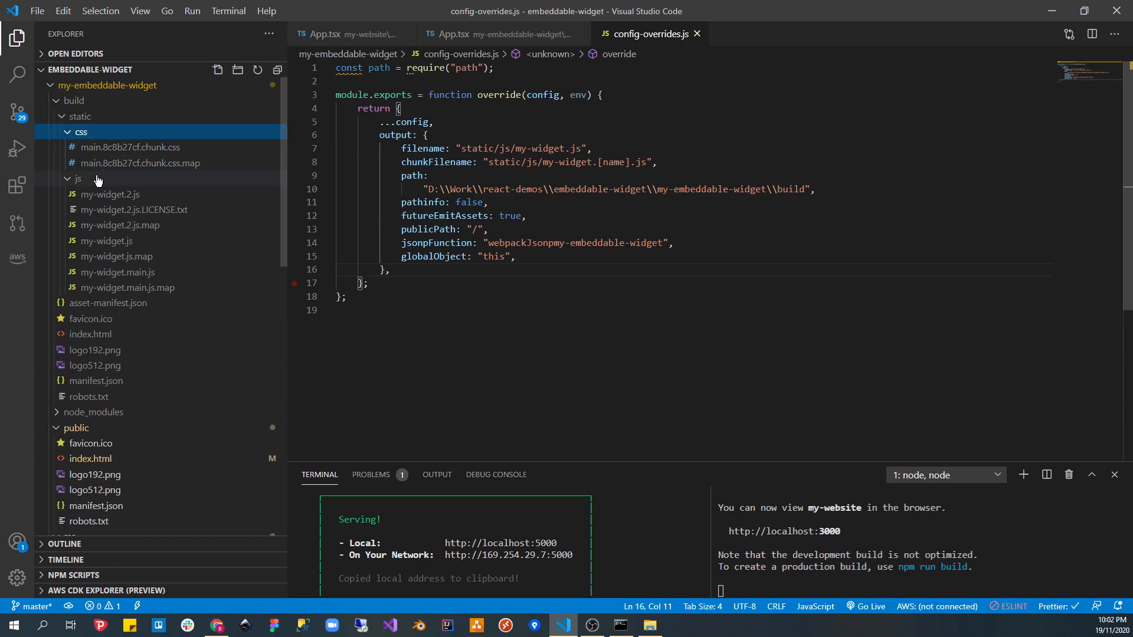
mouse_move(106, 154)
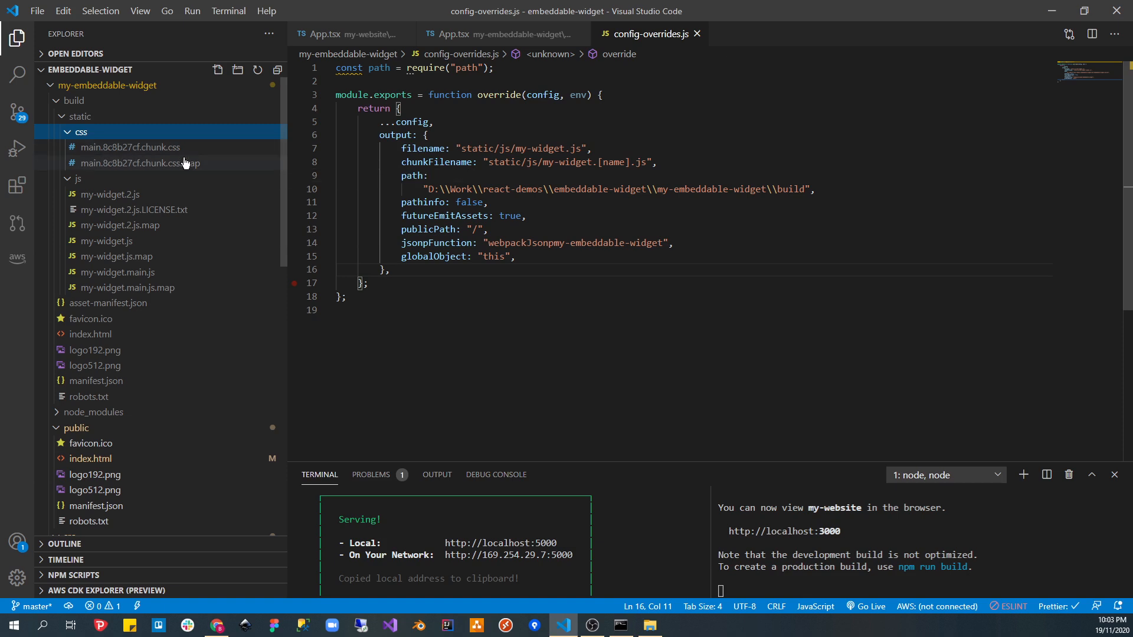
mouse_move(180, 181)
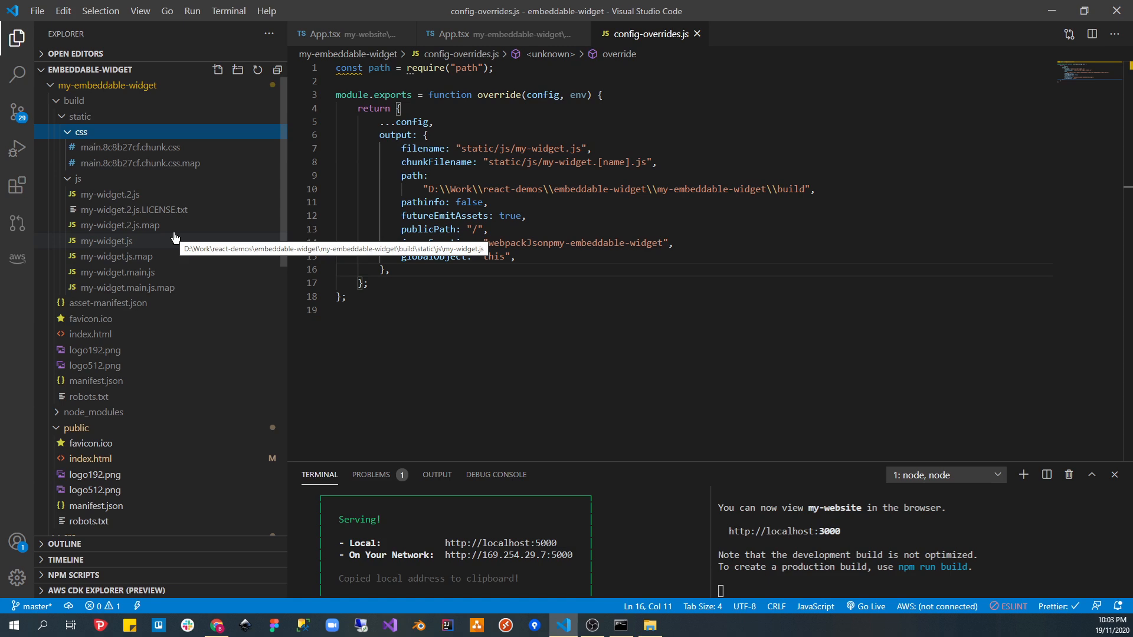
scroll("down", 3)
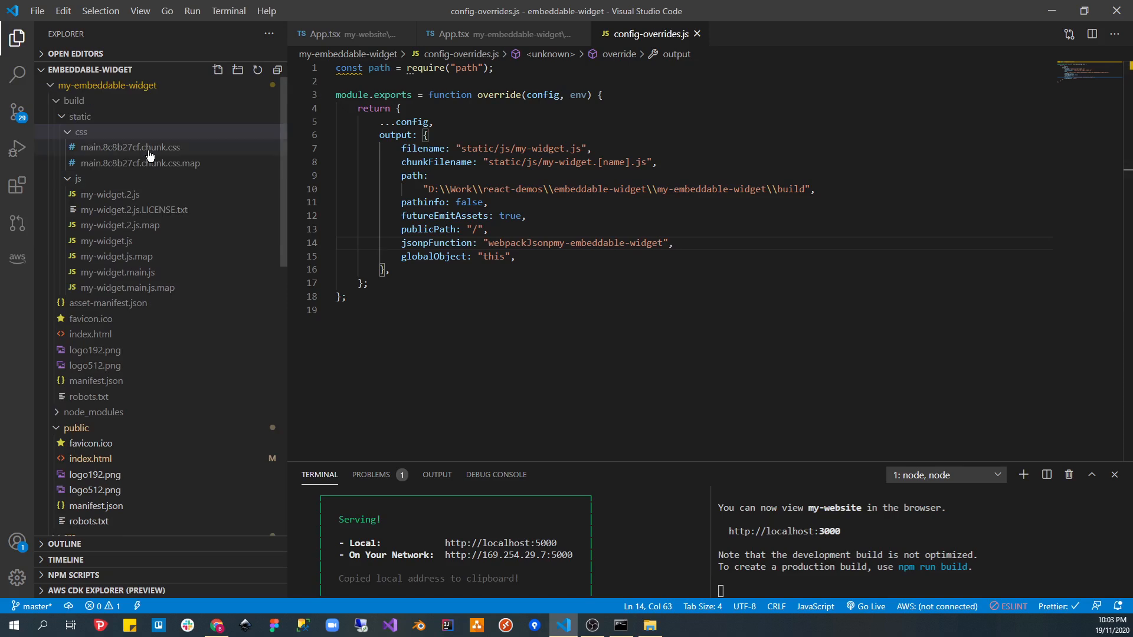
mouse_move(199, 238)
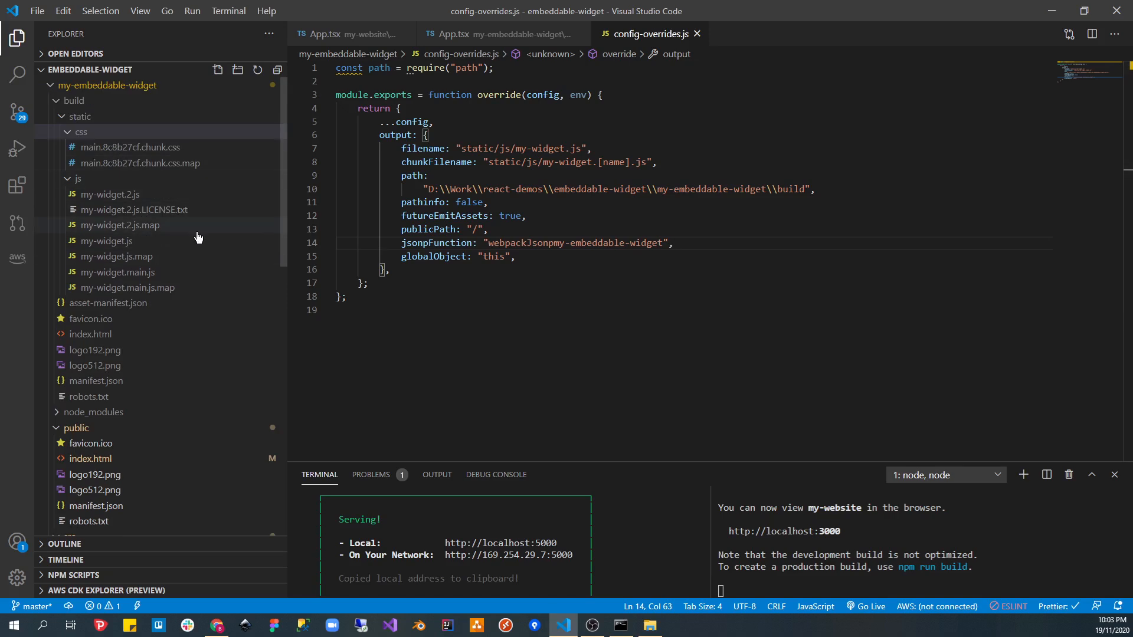
mouse_move(354, 33)
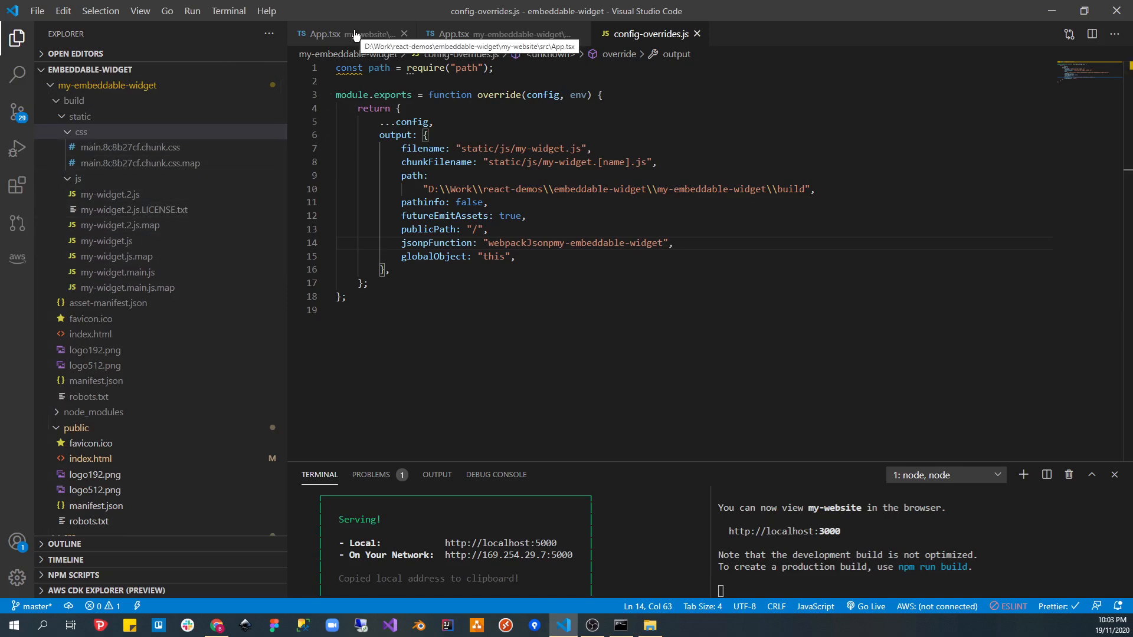
mouse_move(383, 38)
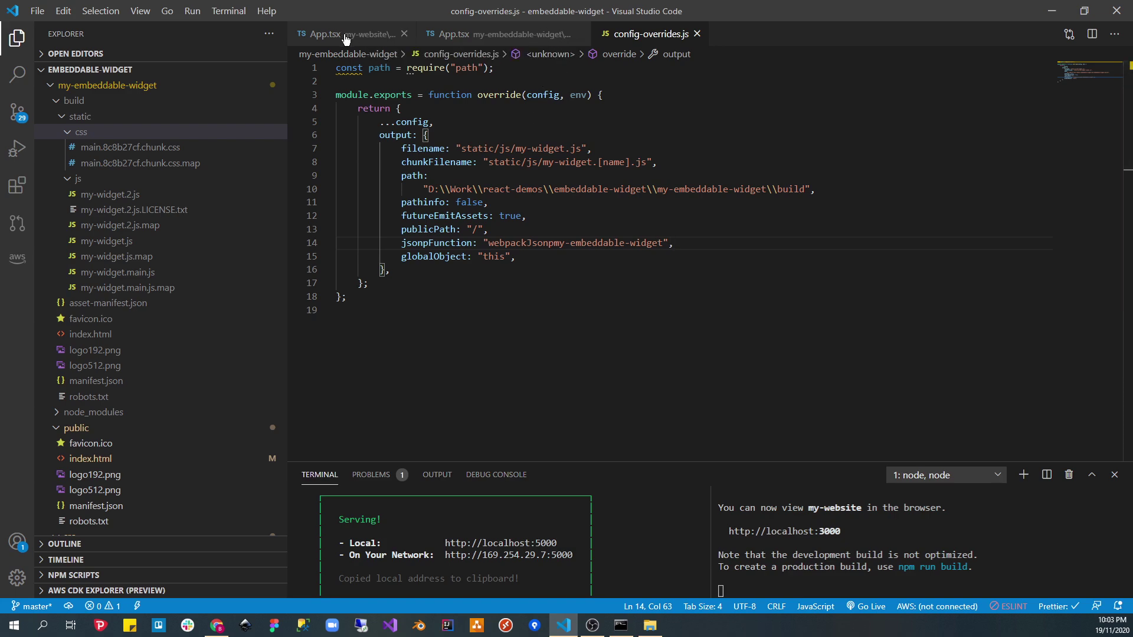
- Review the website's App.tsx, then view the widget's App.tsx reading the owner-data attribute
left_click(328, 33)
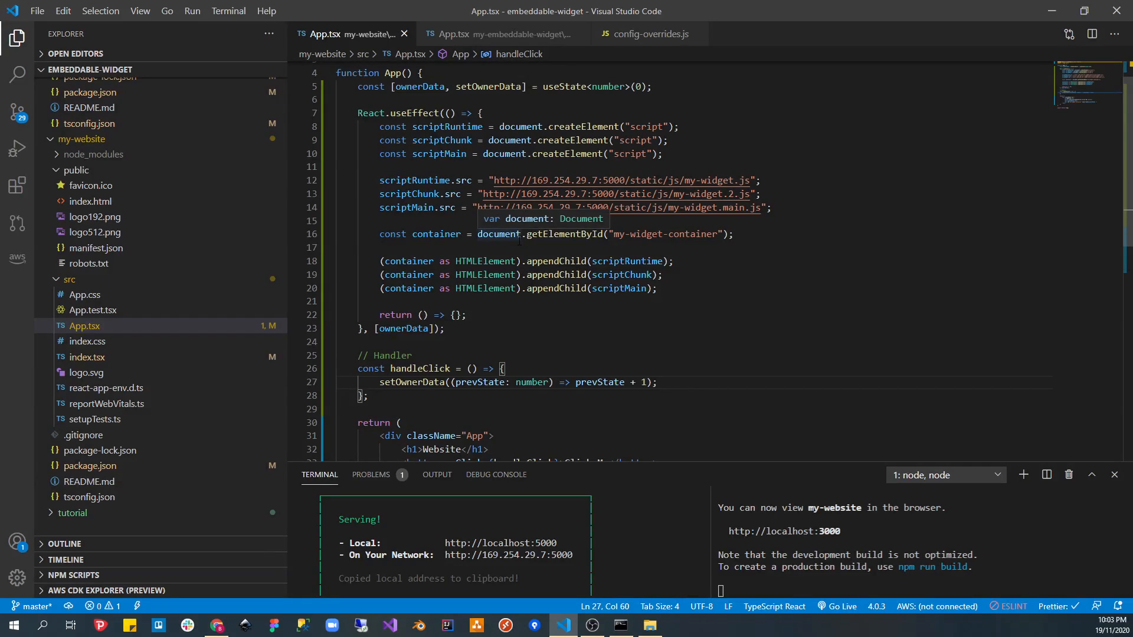
scroll("down", 3)
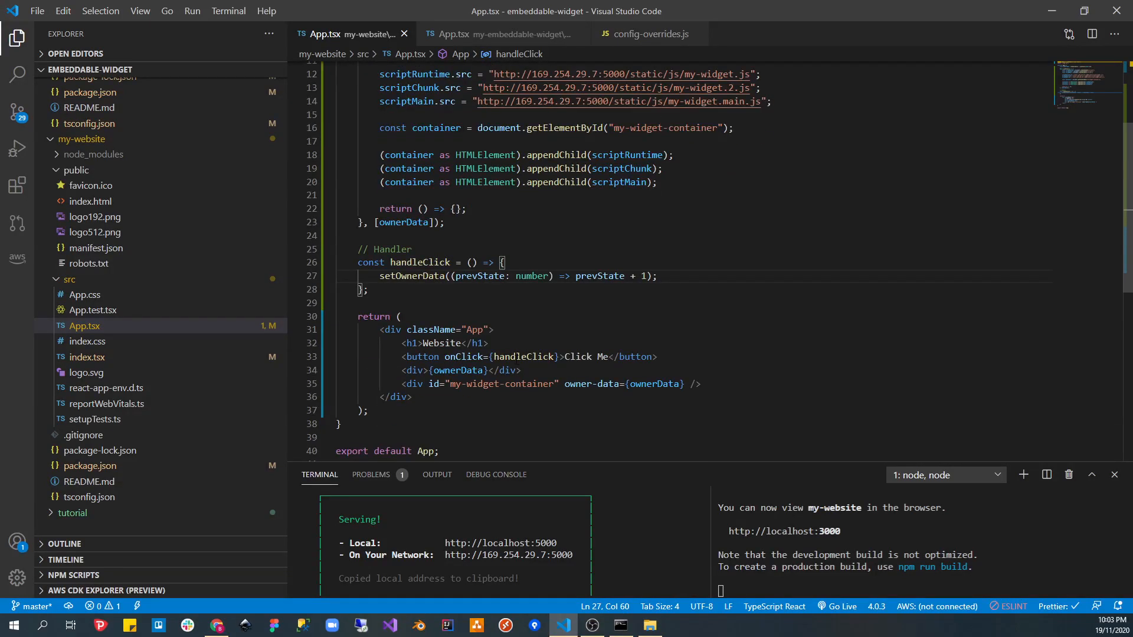
left_click_drag(401, 383, 560, 383)
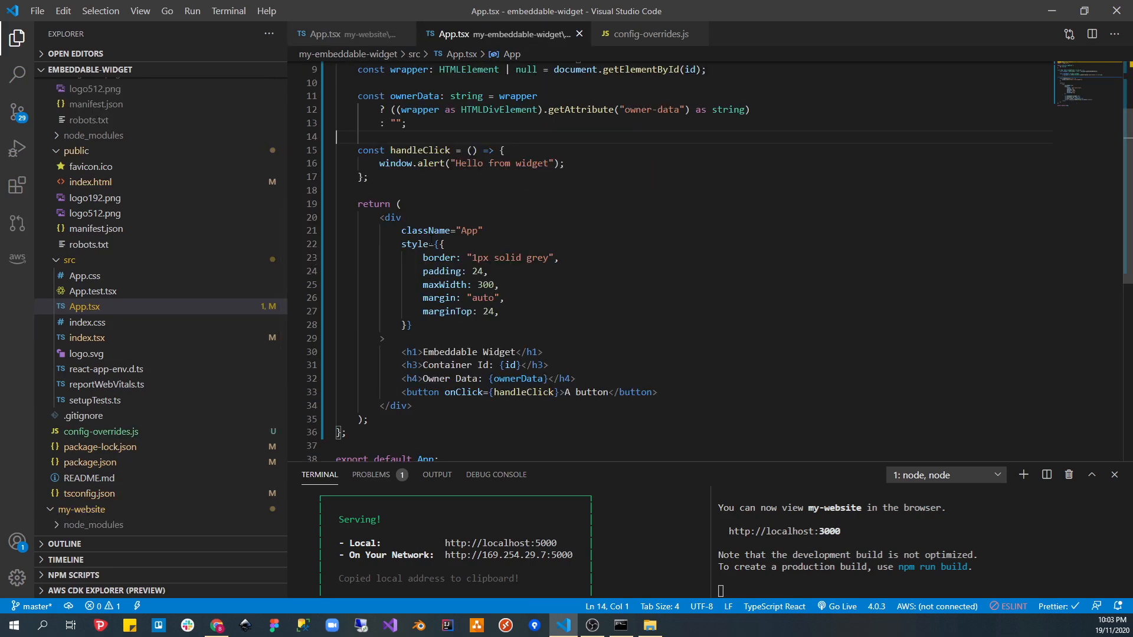
mouse_move(442, 258)
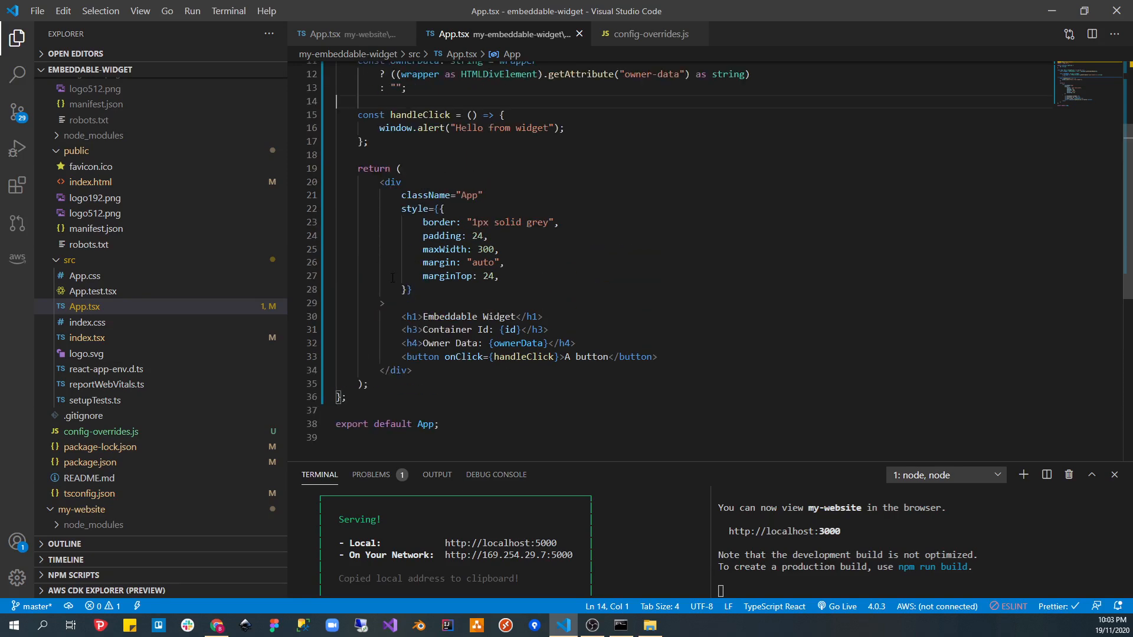
- Open my-embeddable-widget's src/index.tsx, which renders App into my-widget-container
left_click(87, 338)
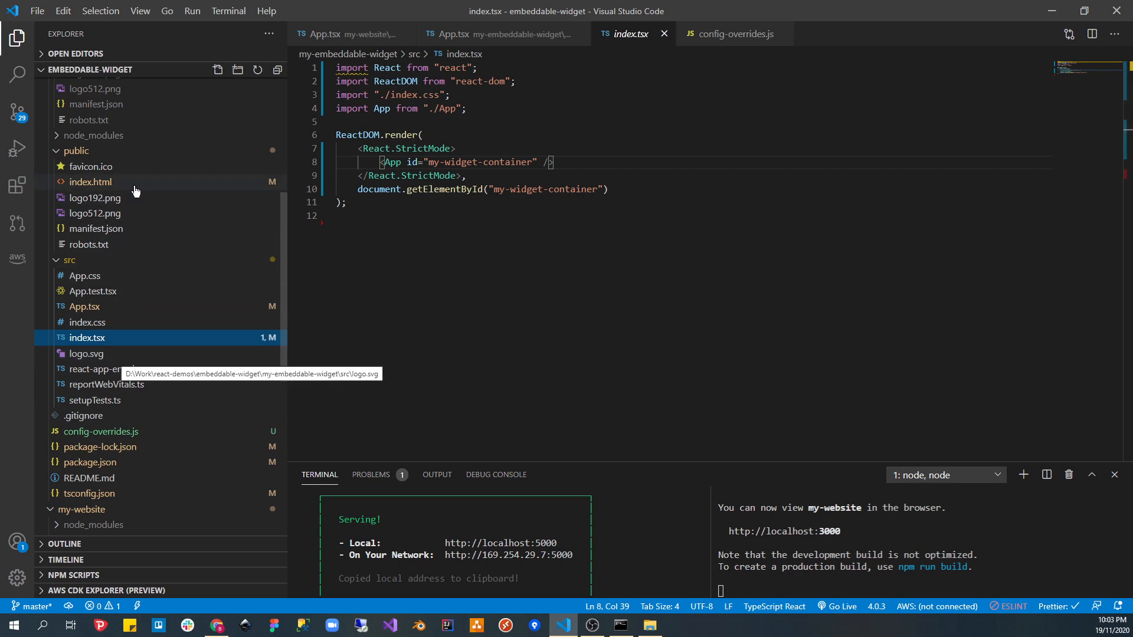
- Inspect the my-widget-container div in index.html, then bring up the website's App.tsx
left_click(91, 182)
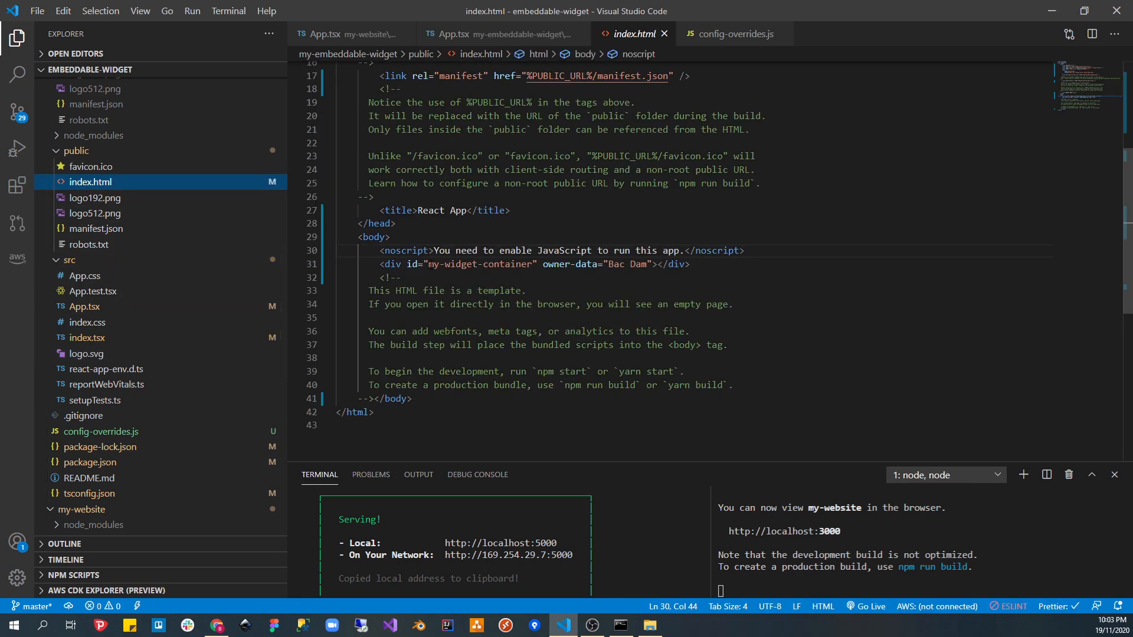
double_click(479, 264)
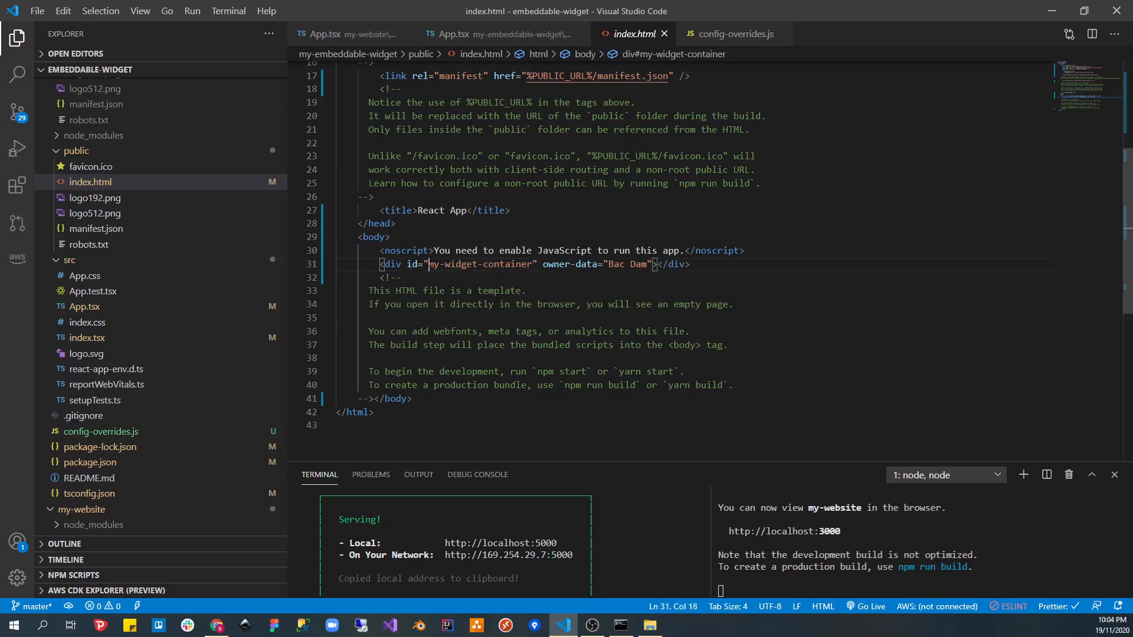
left_click(397, 277)
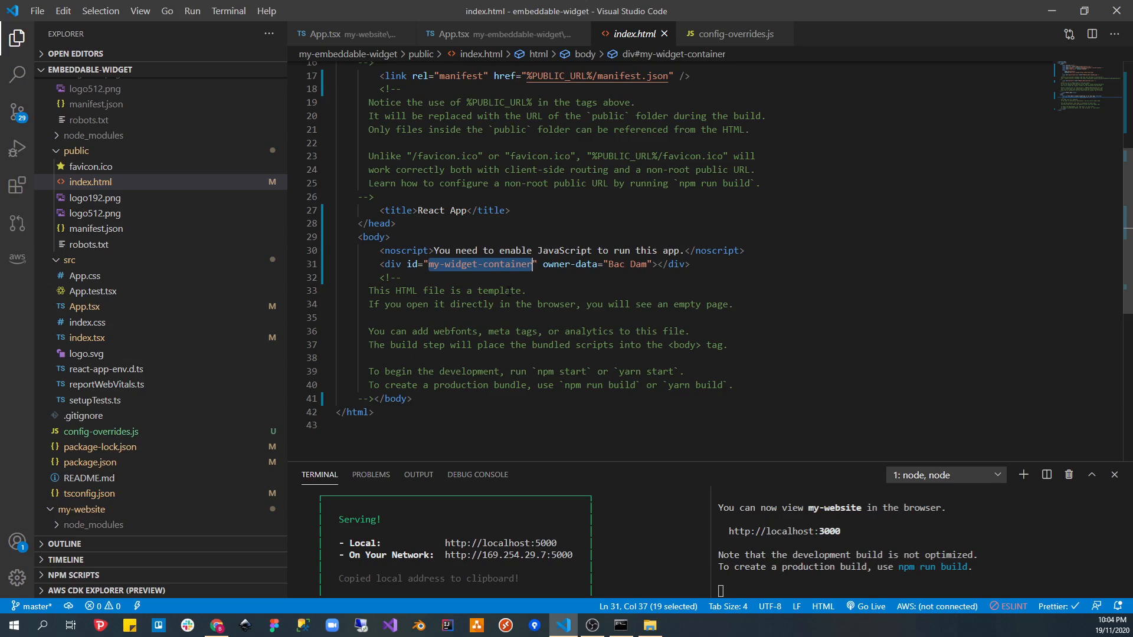
left_click(506, 290)
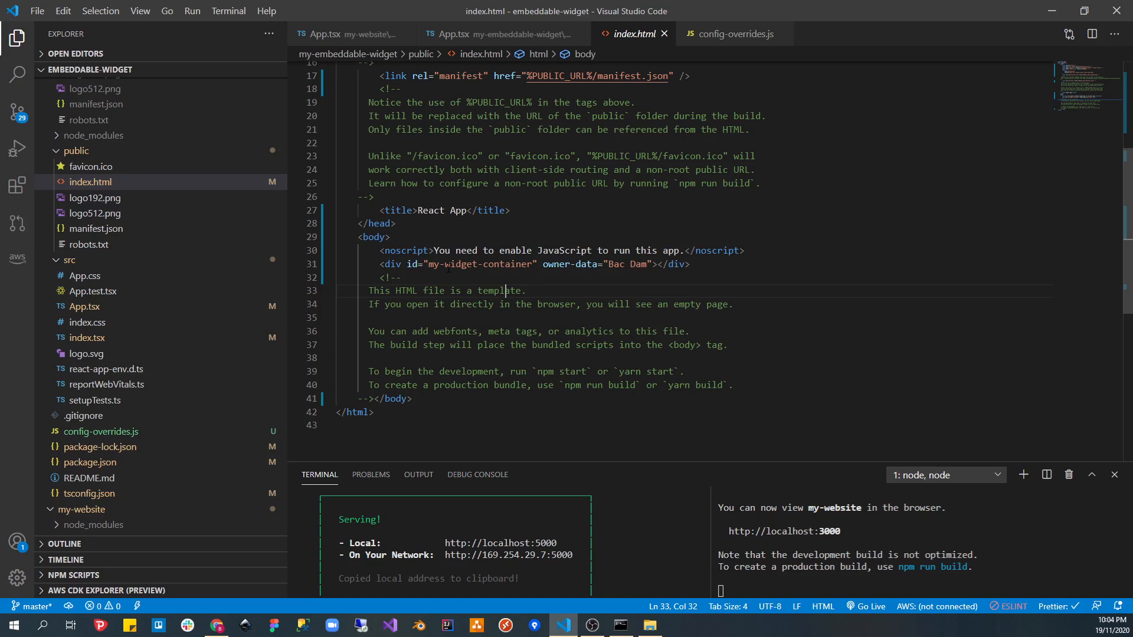
double_click(479, 264)
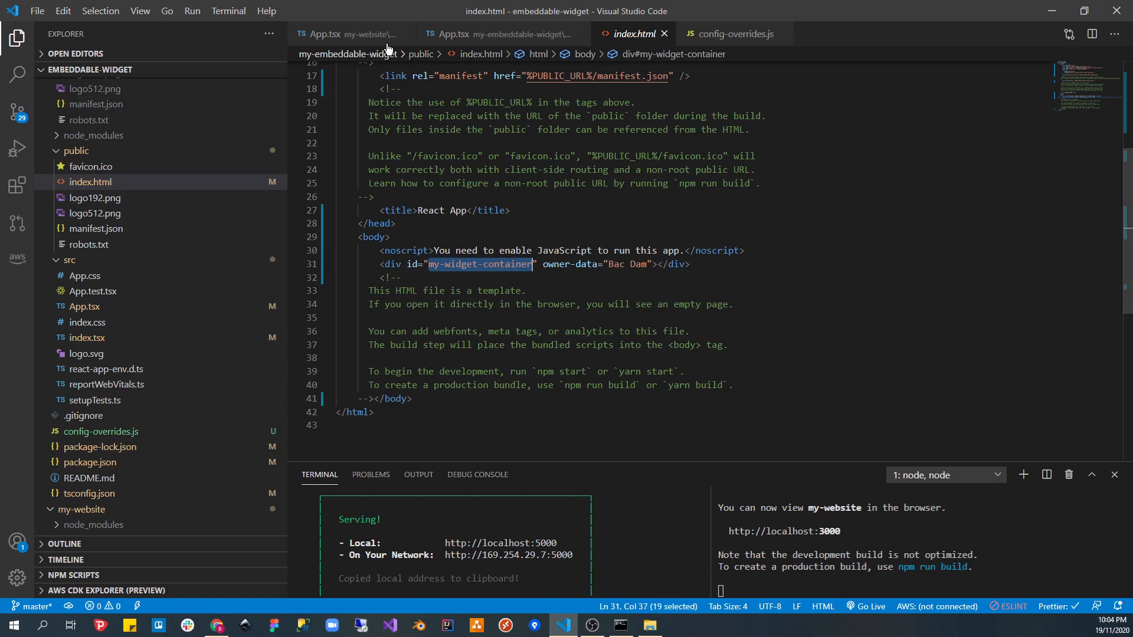
left_click(351, 34)
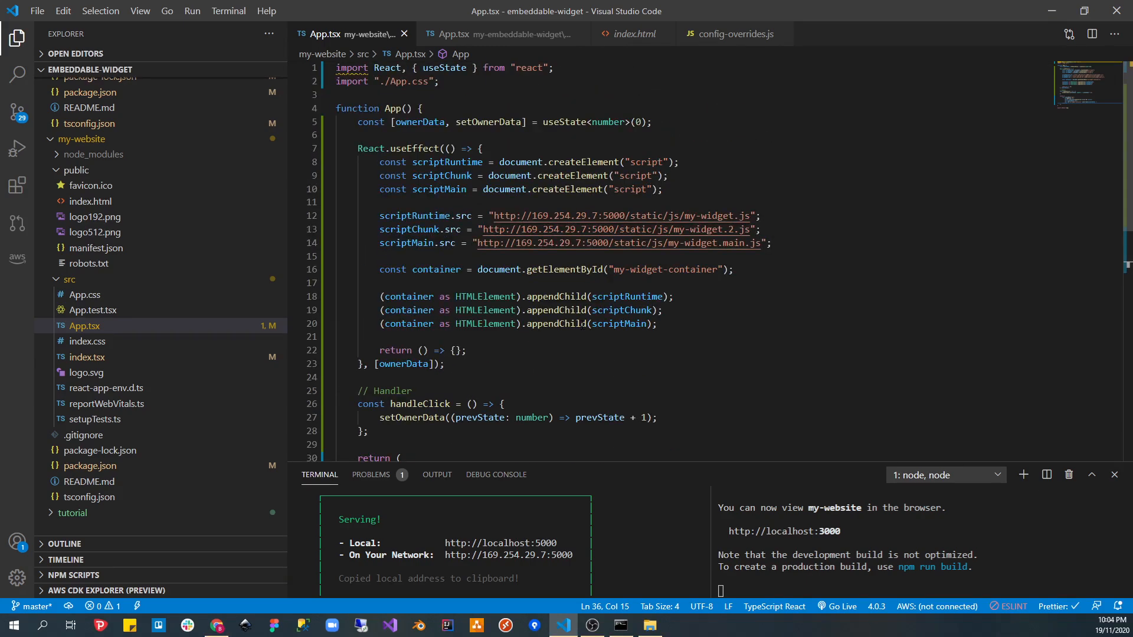
scroll("down", 3)
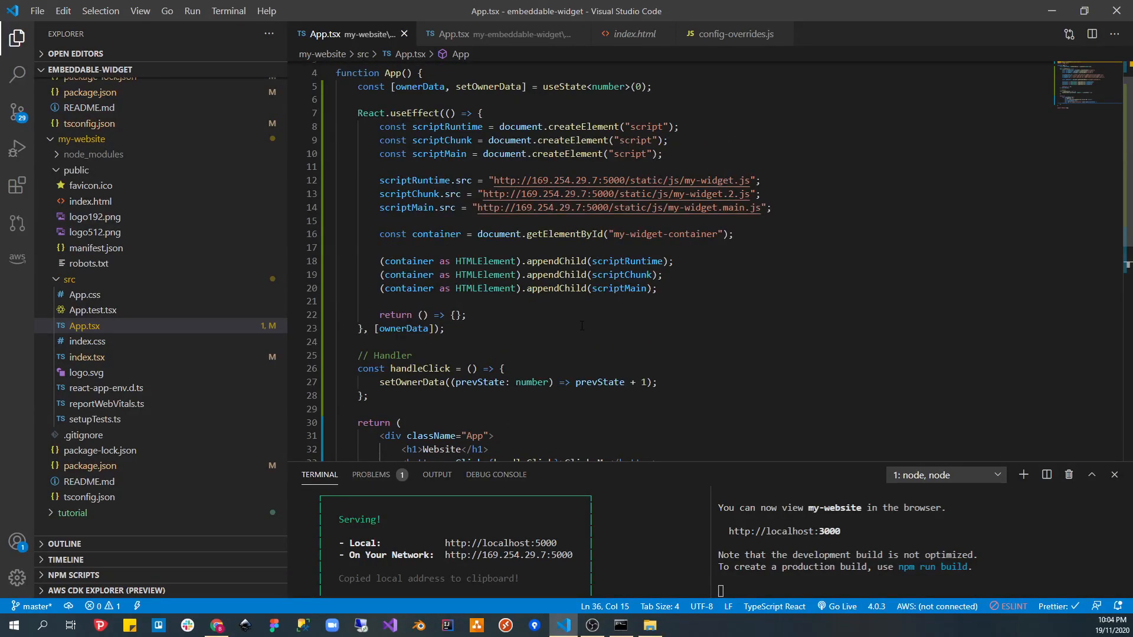
mouse_move(585, 332)
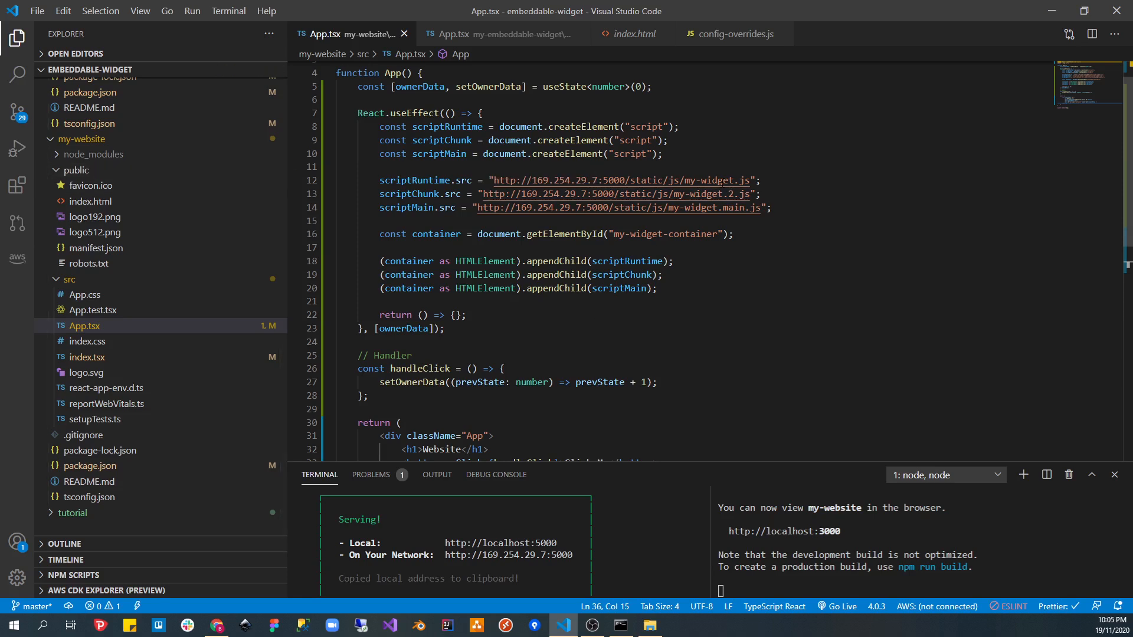
scroll("down", 3)
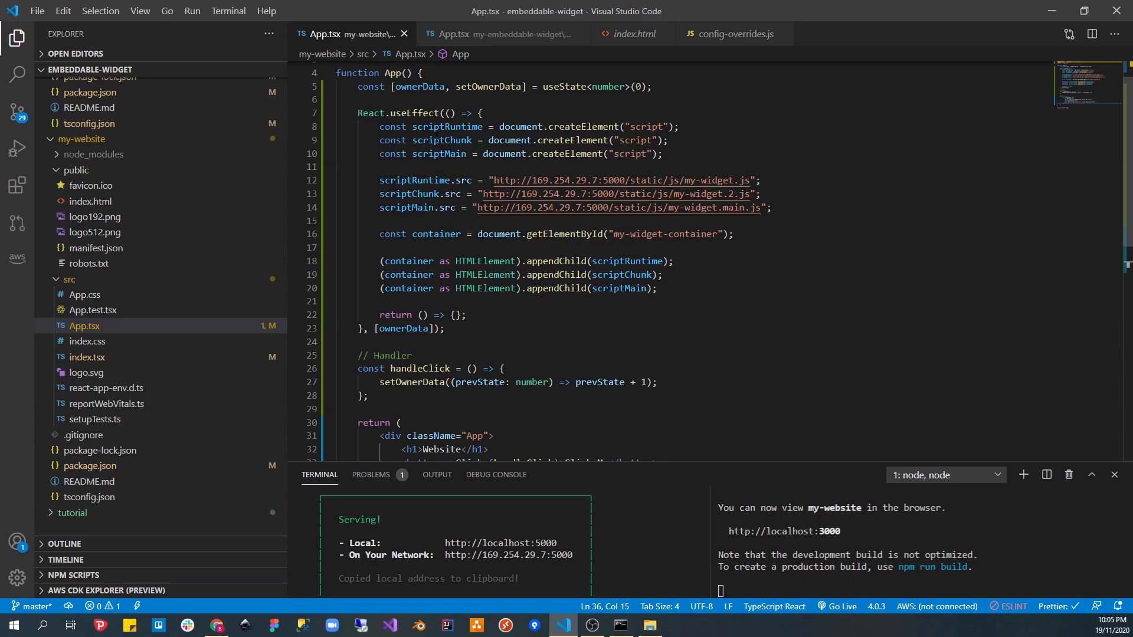
left_click_drag(379, 126, 619, 126)
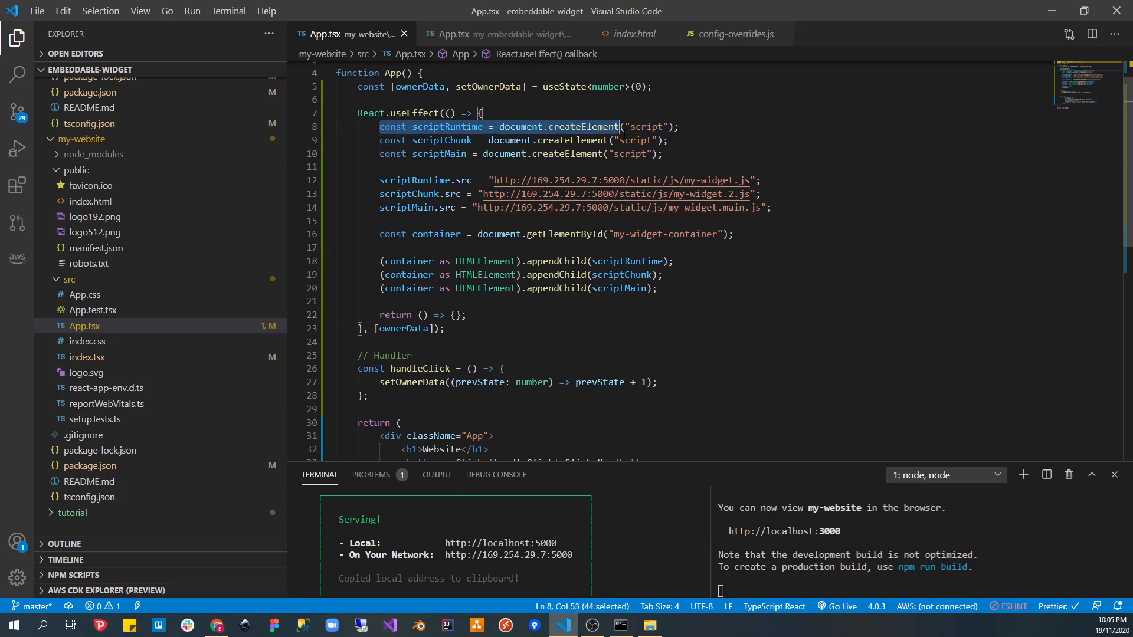
left_click_drag(620, 126, 663, 154)
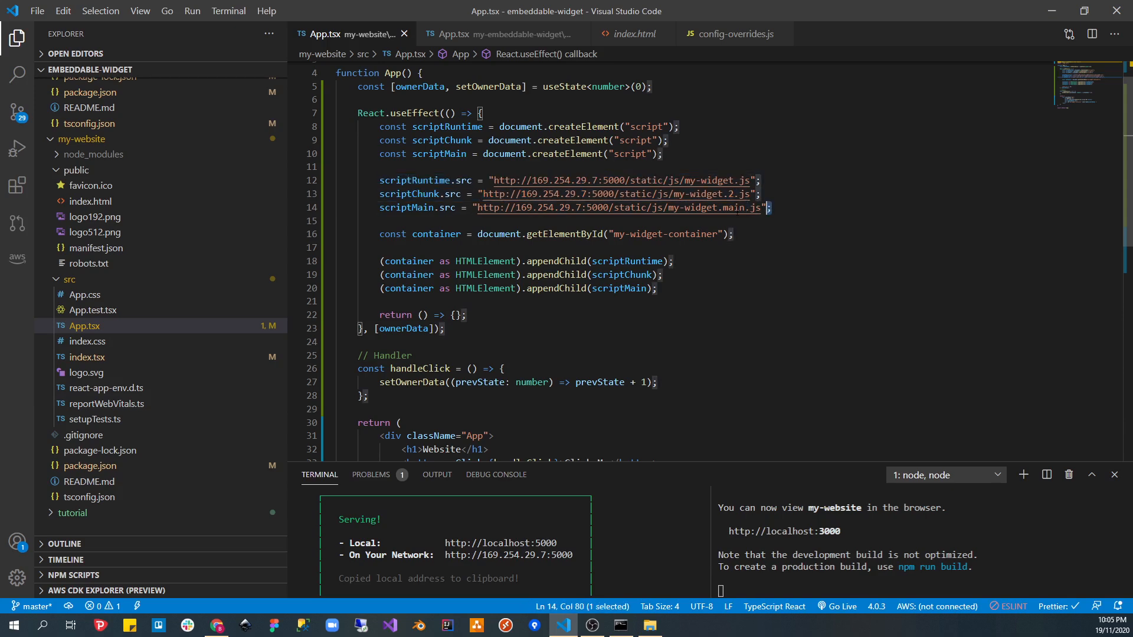
left_click(626, 207)
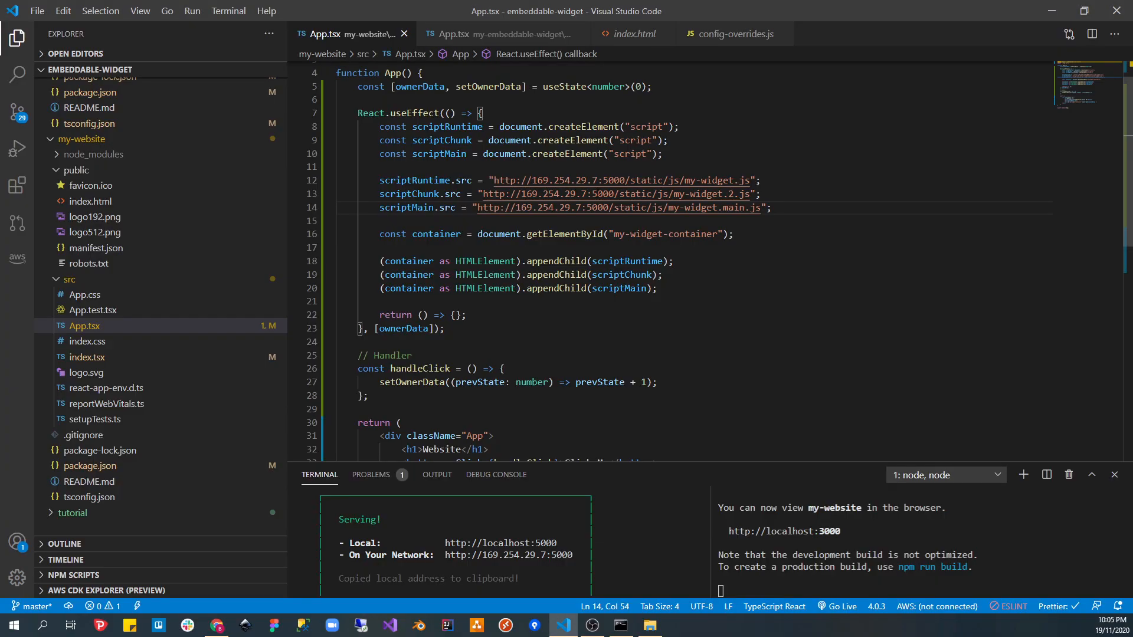
- Inspect the my-widget bundles from port 5000 in Chrome DevTools, then return to the editor
left_click(217, 626)
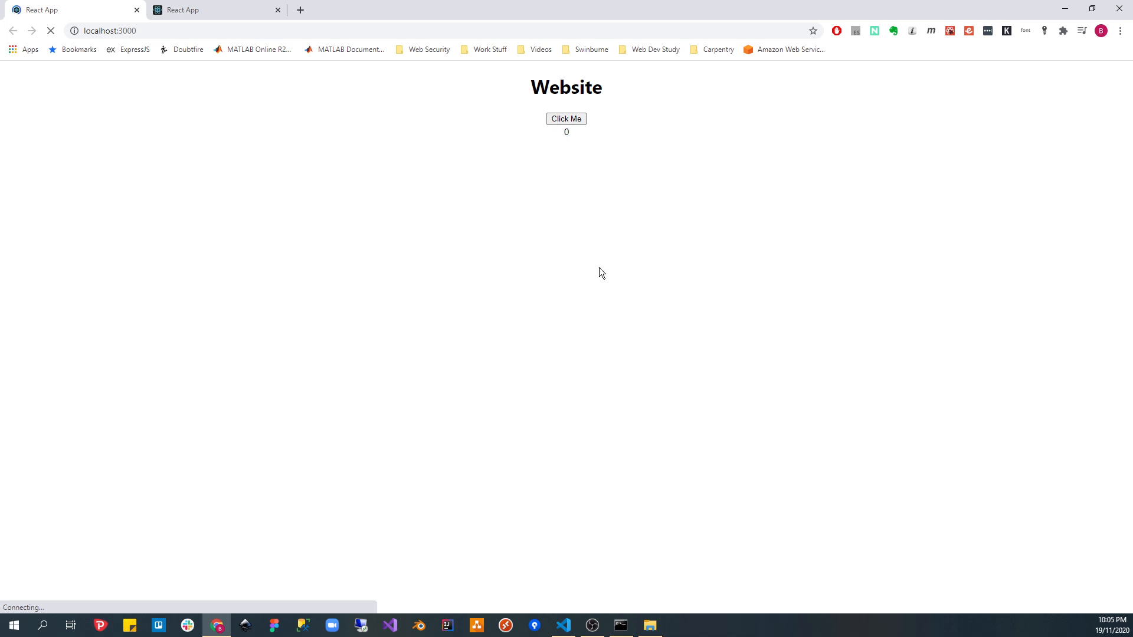
key("F12")
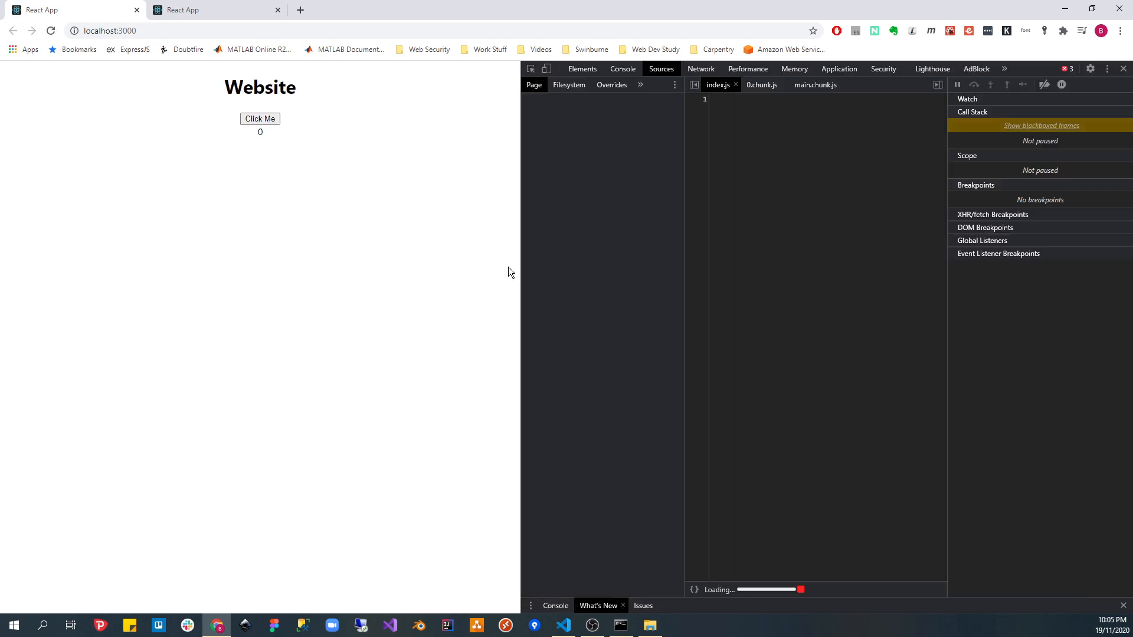
left_click(623, 69)
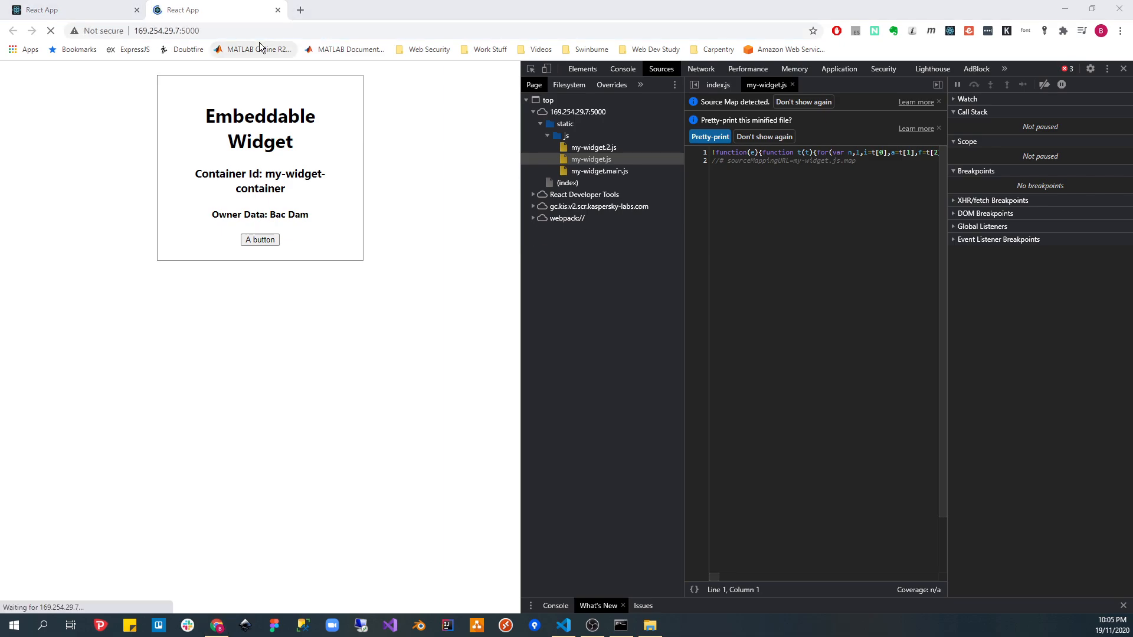
left_click(563, 625)
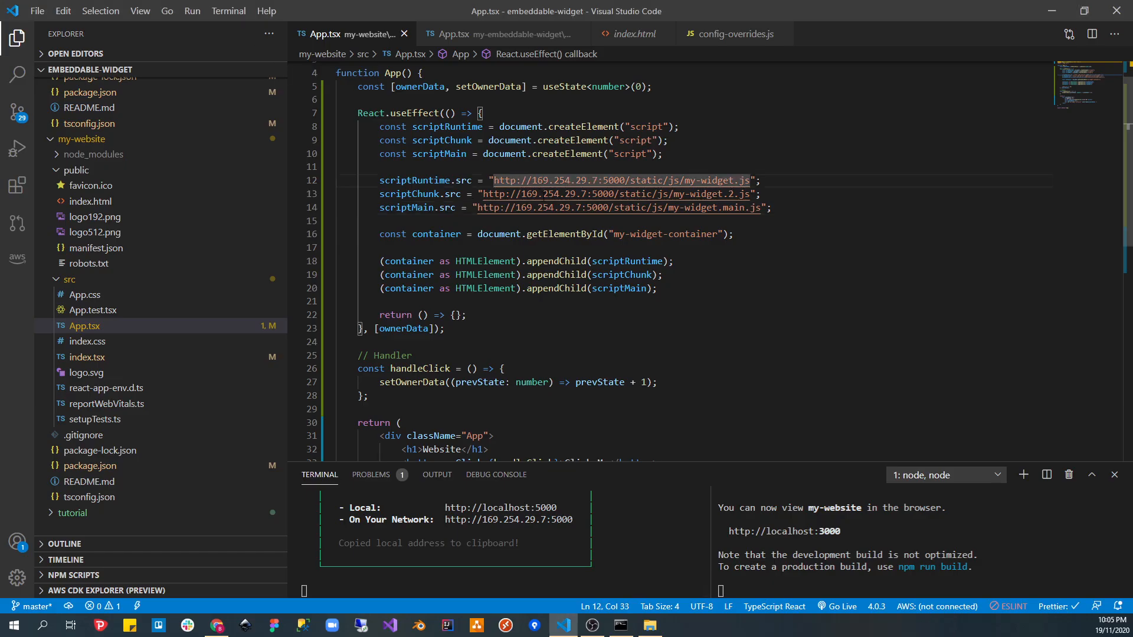
left_click(711, 181)
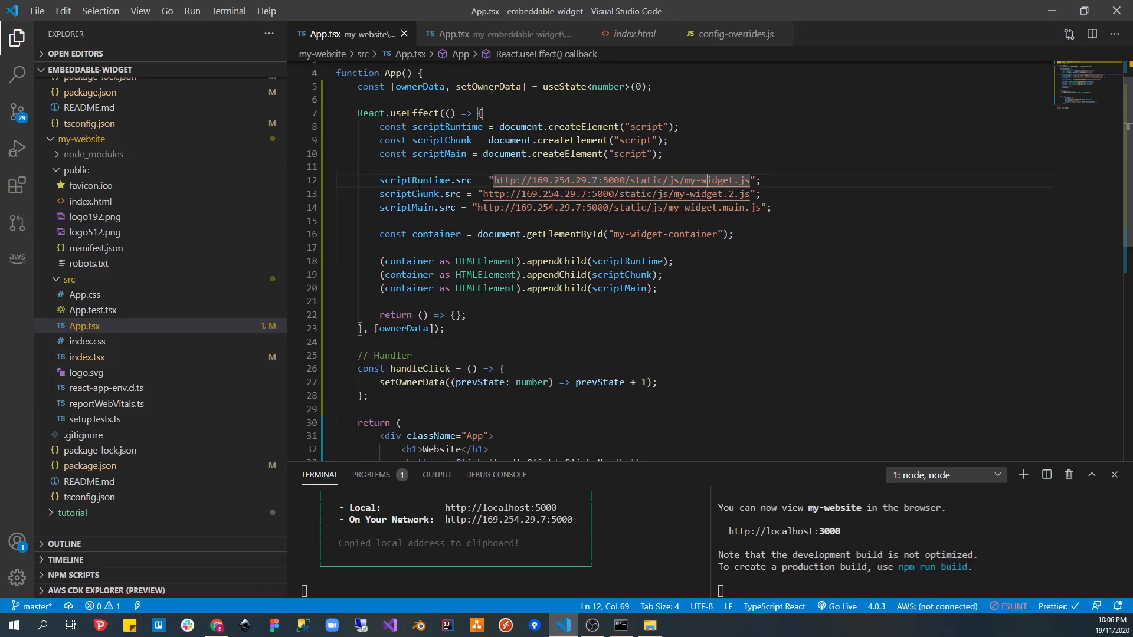
mouse_move(713, 180)
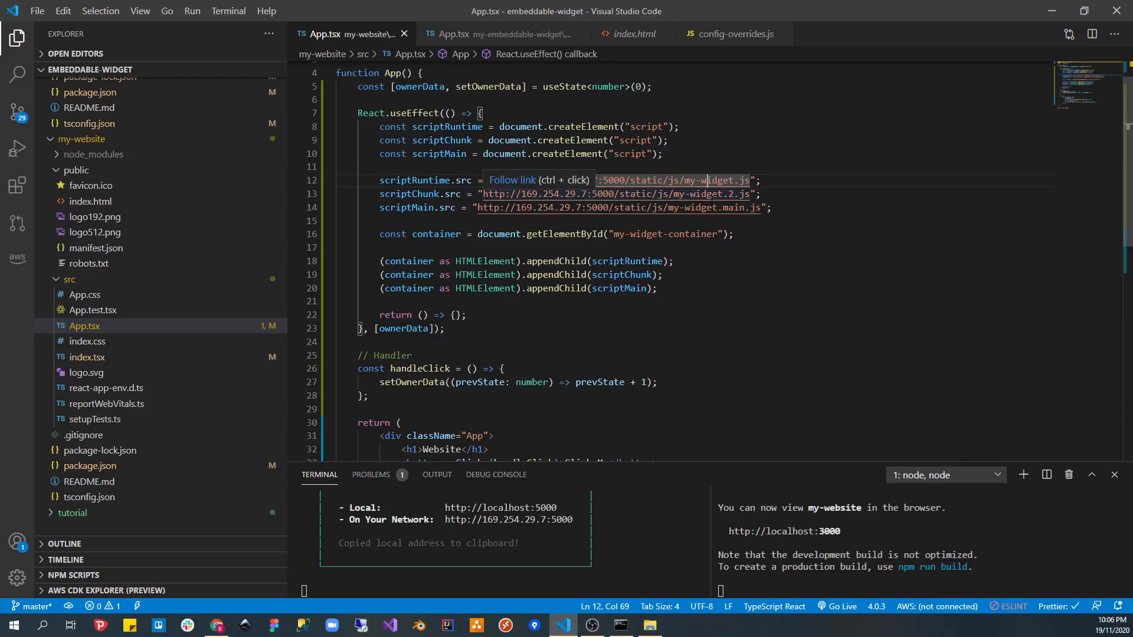
mouse_move(718, 255)
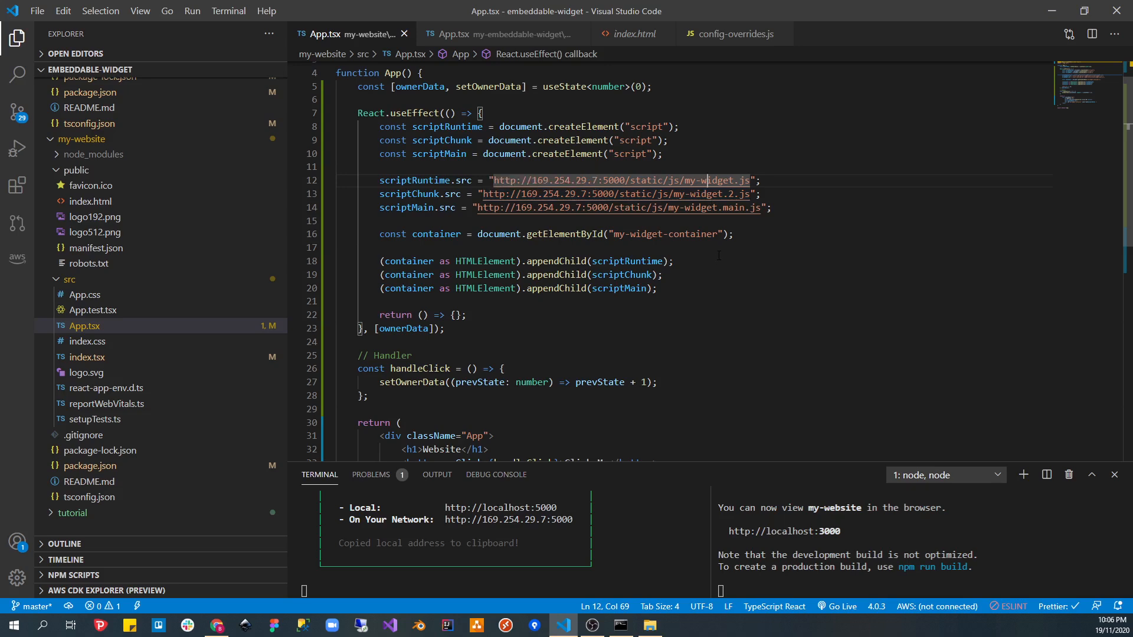
scroll("down", 3)
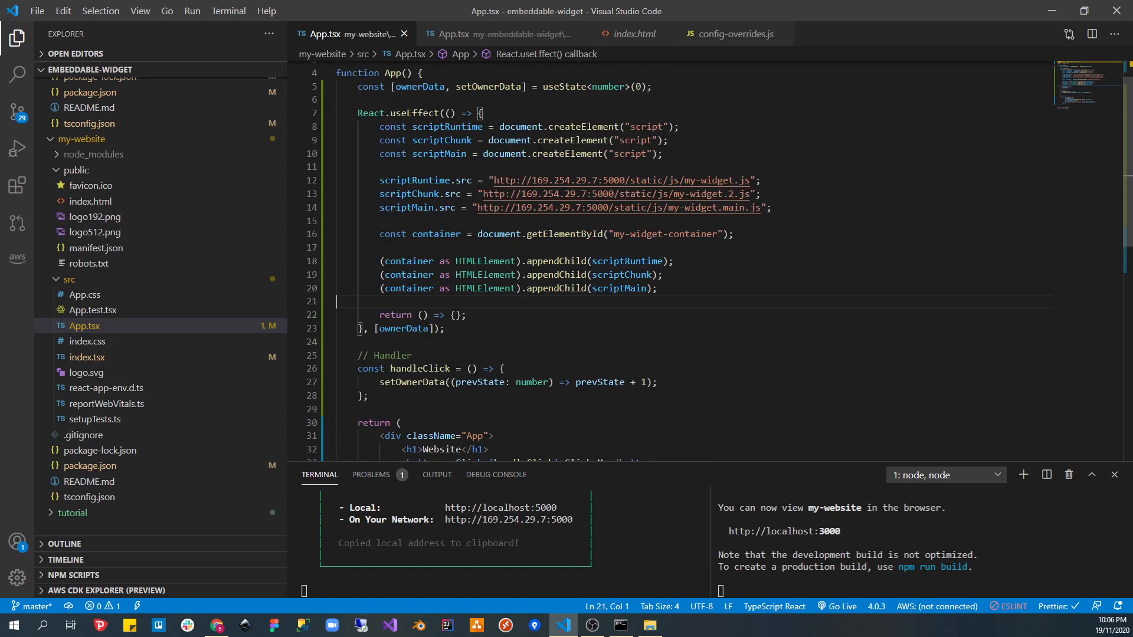
mouse_move(436, 233)
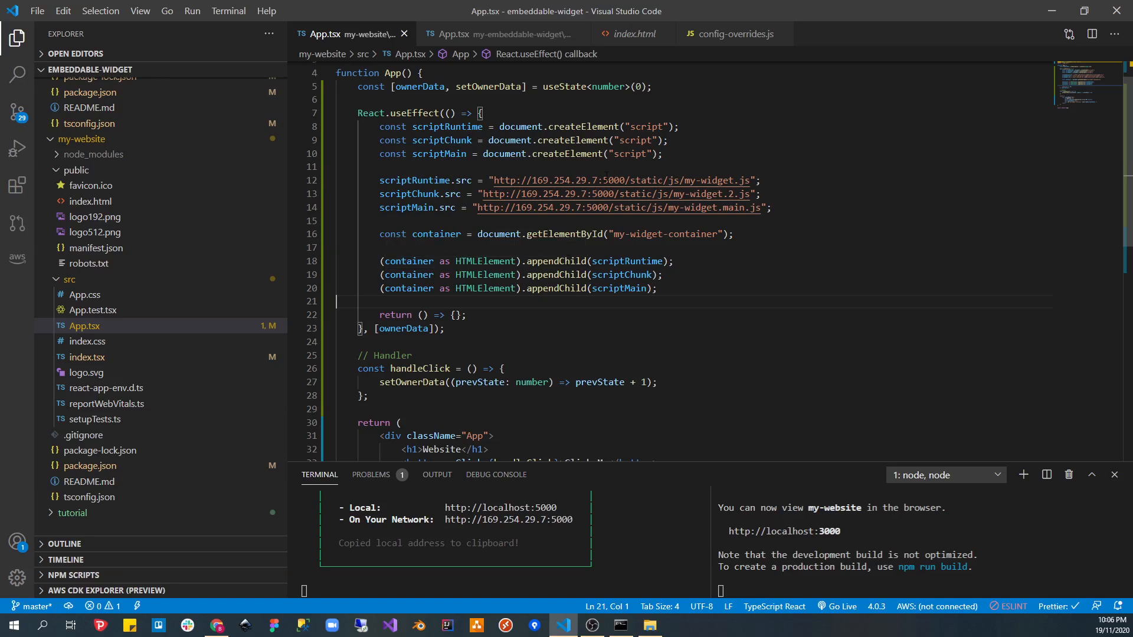
mouse_move(628, 261)
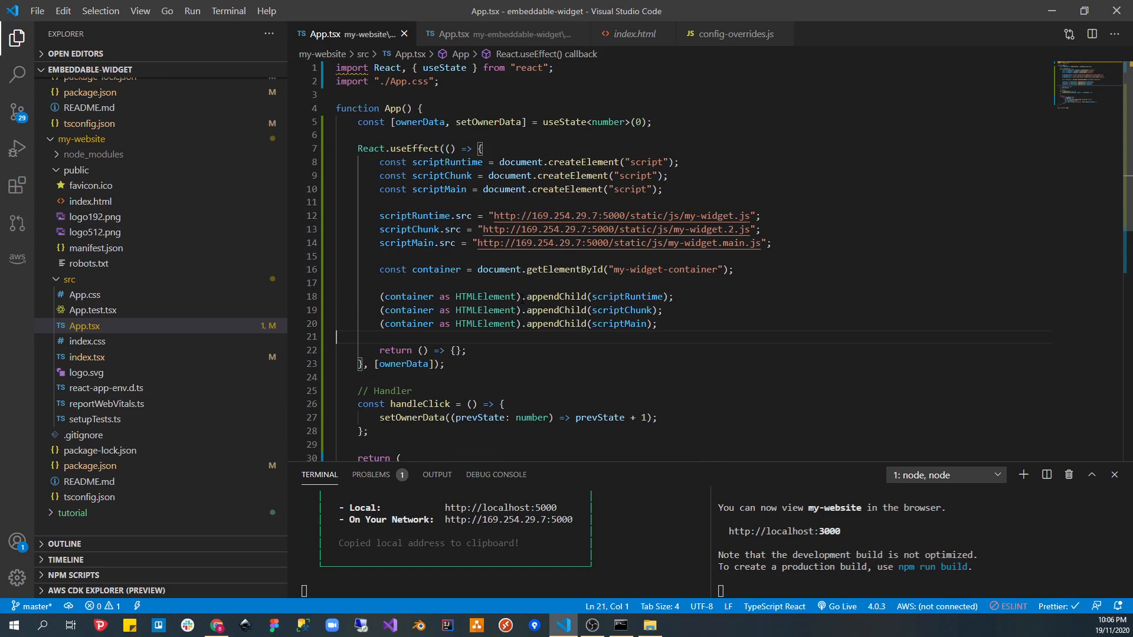
scroll("down", 3)
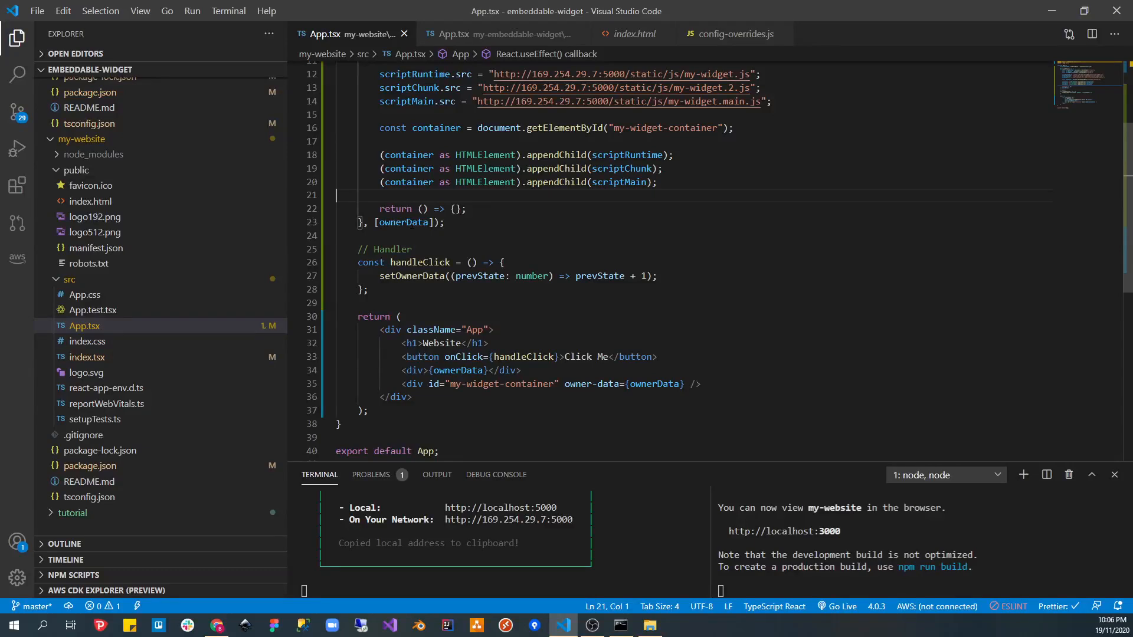
double_click(404, 222)
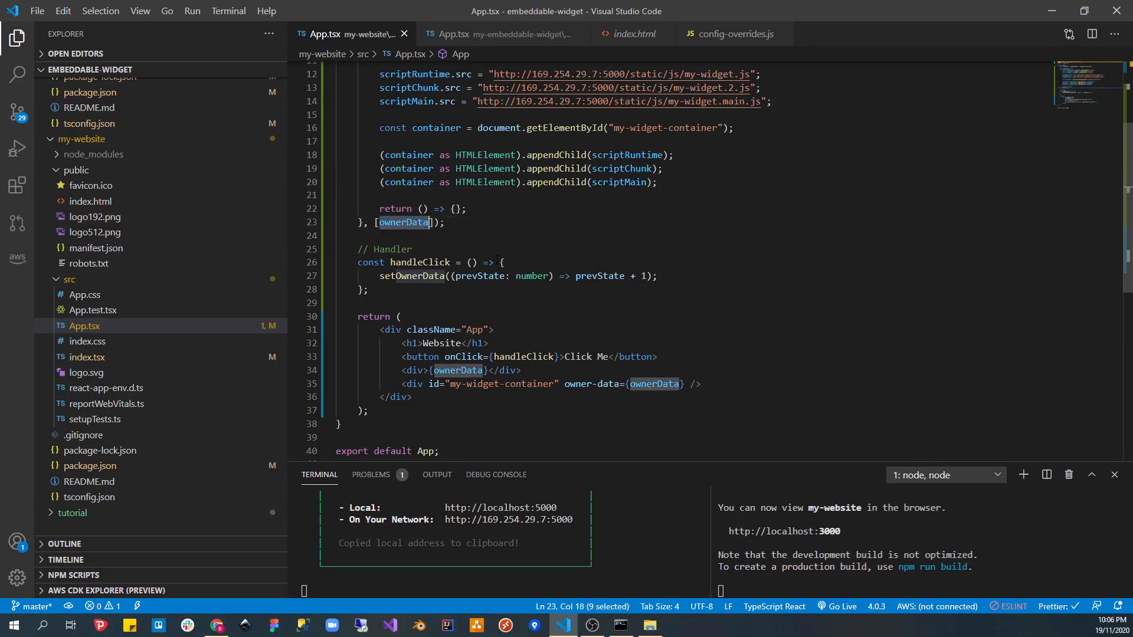
key("Delete")
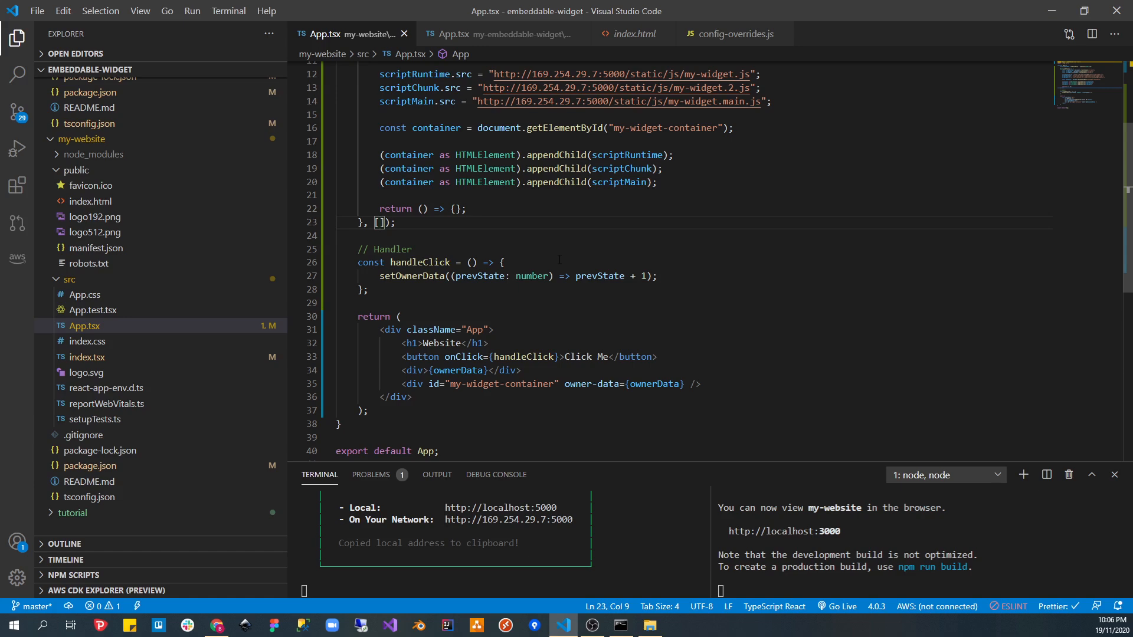
type("ownerData")
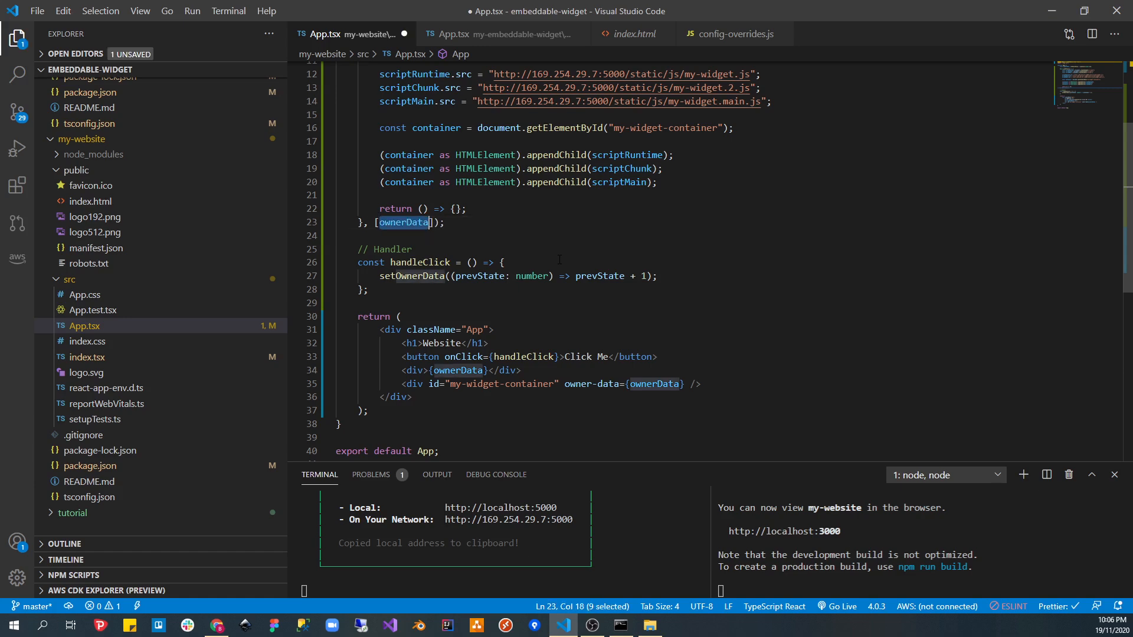
key("Ctrl+s")
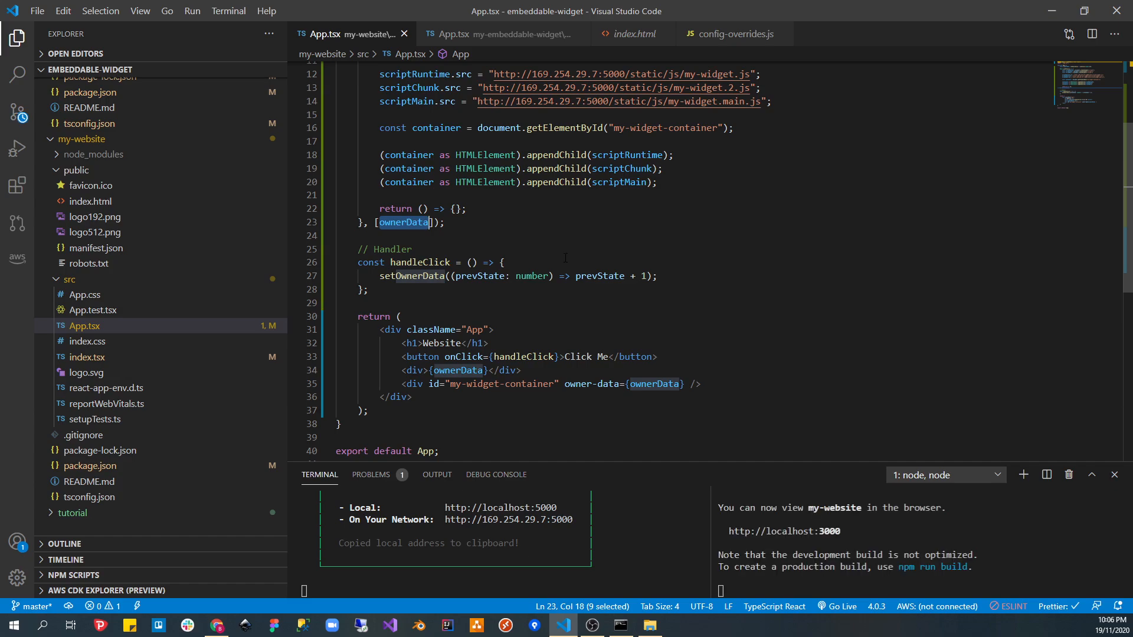
left_click(217, 625)
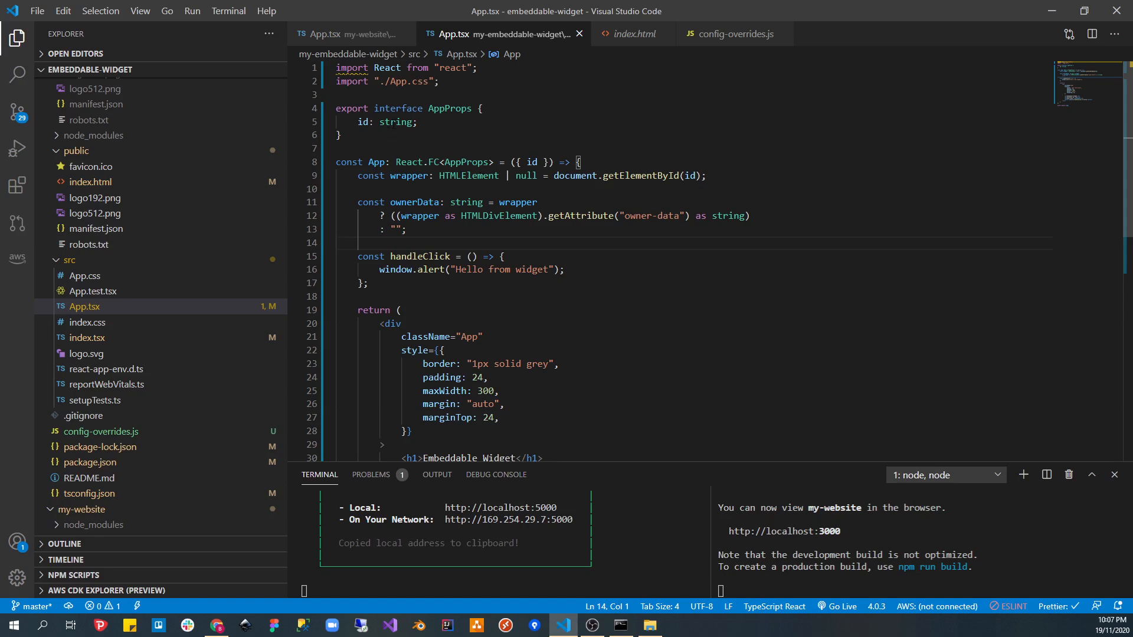
left_click(373, 122)
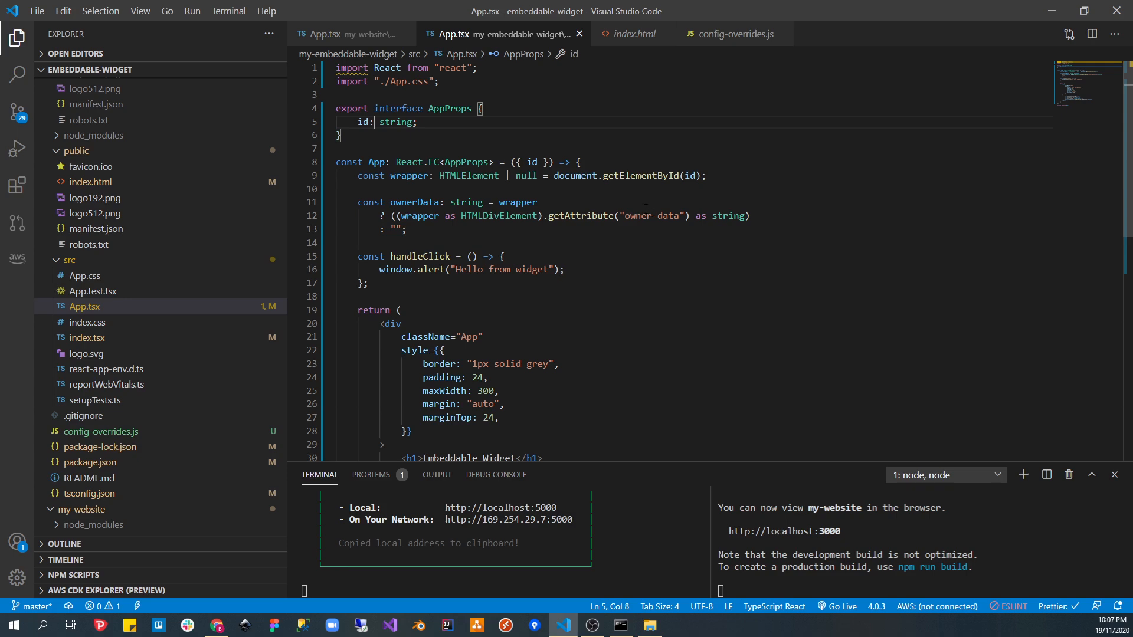
left_click(346, 33)
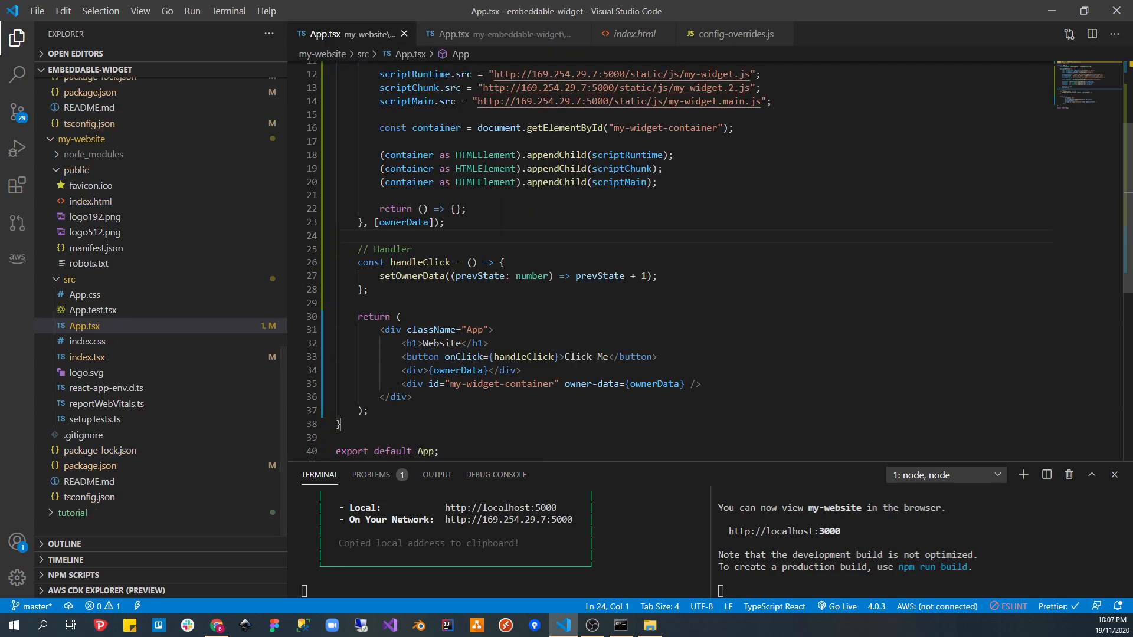
left_click(699, 384)
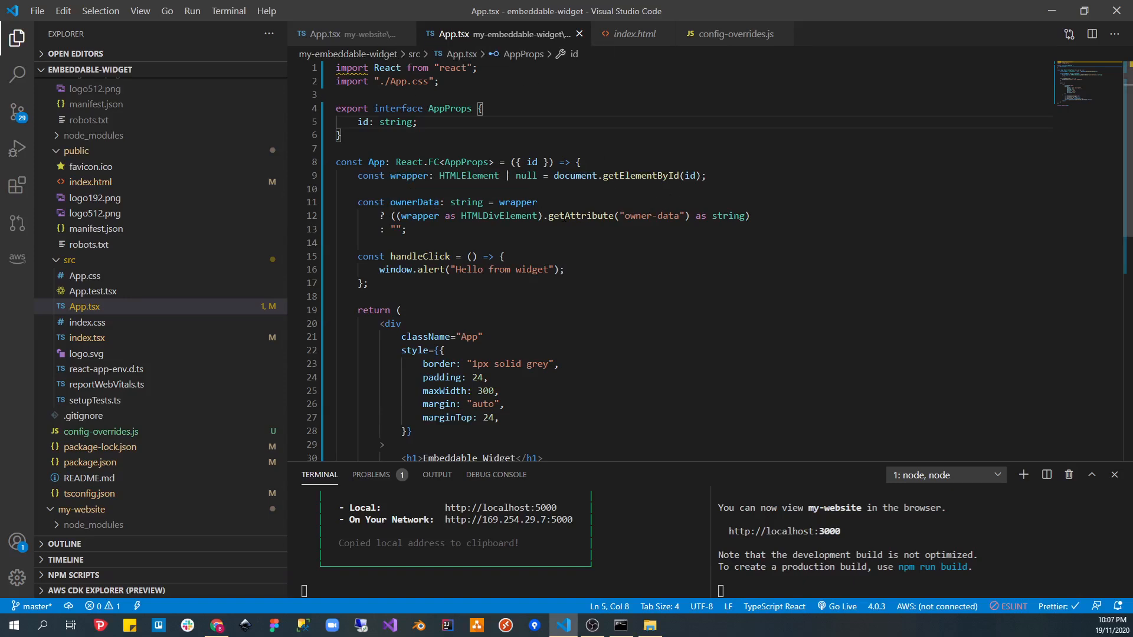
left_click(343, 34)
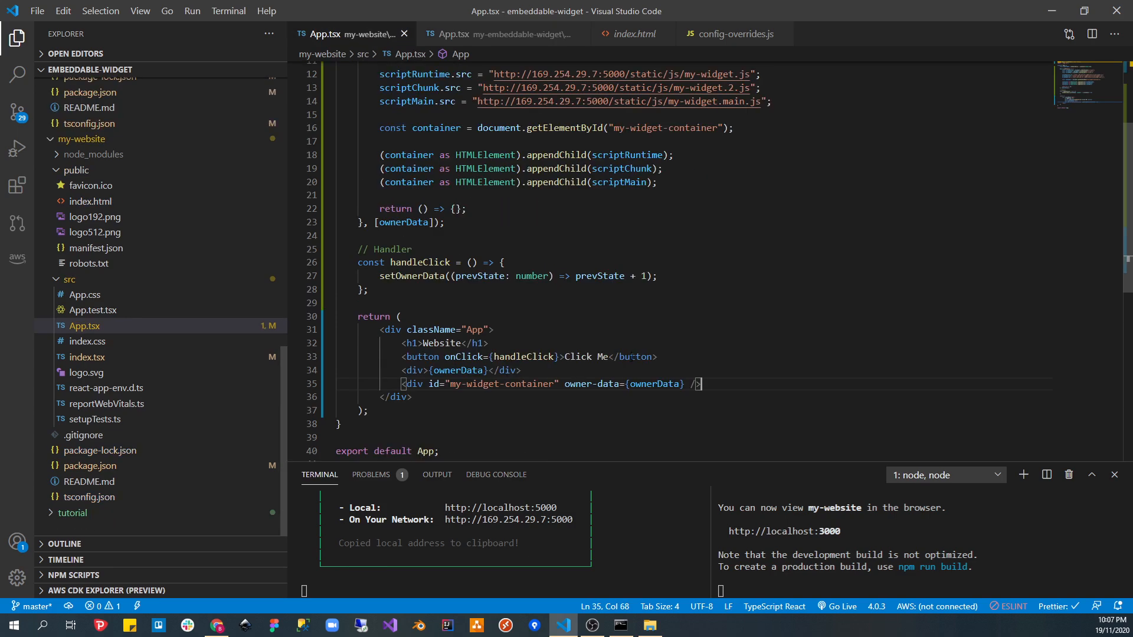
left_click_drag(566, 383, 683, 384)
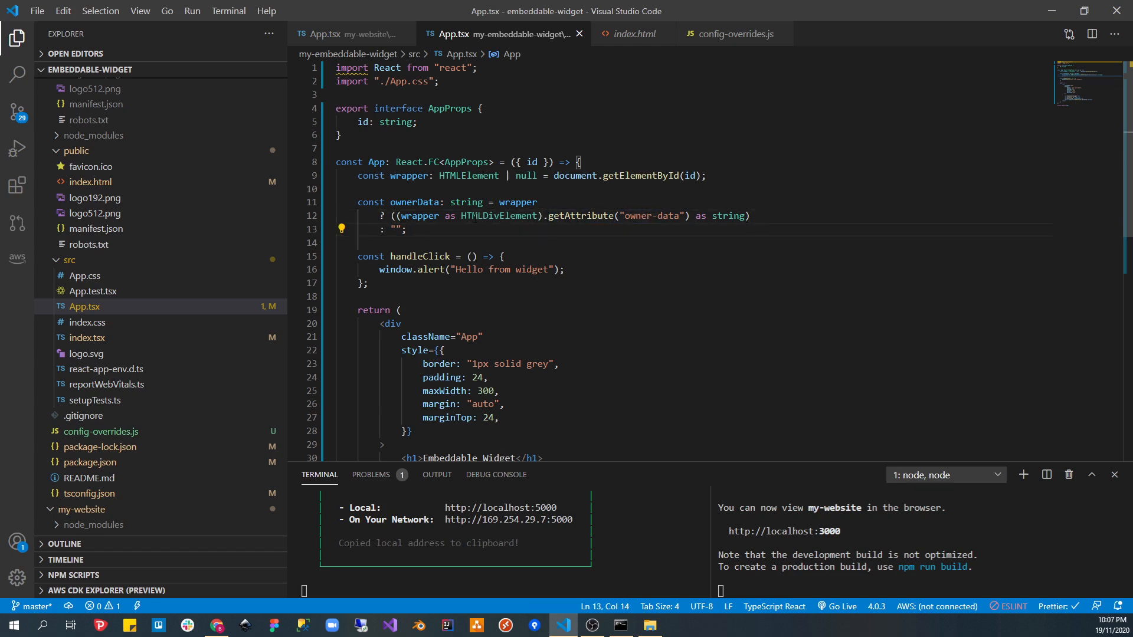
scroll("down", 3)
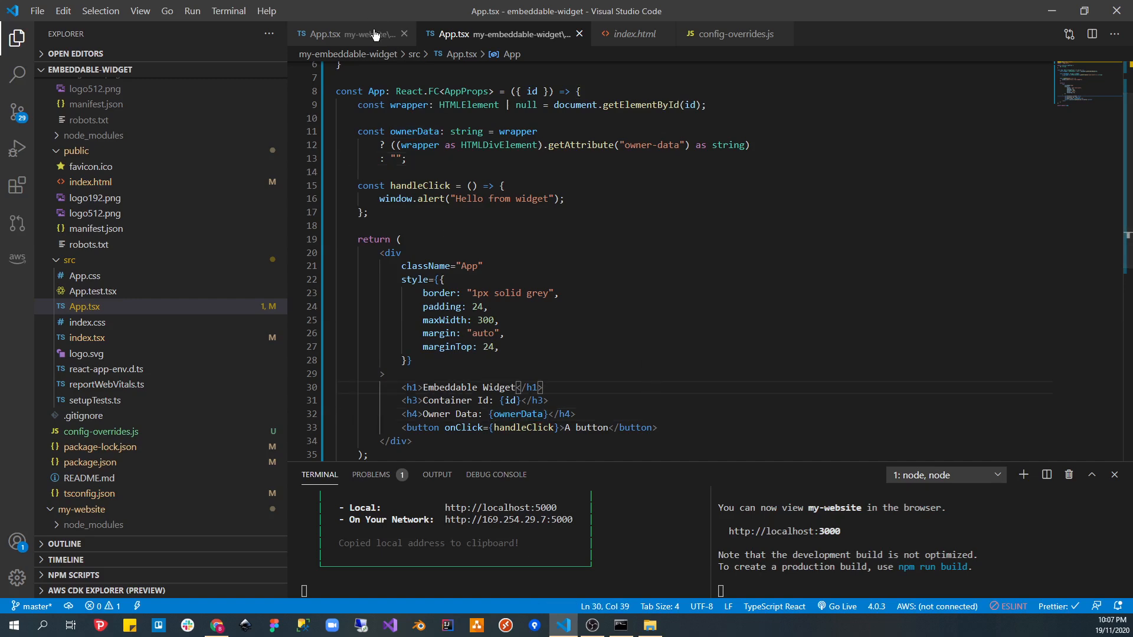
left_click(350, 33)
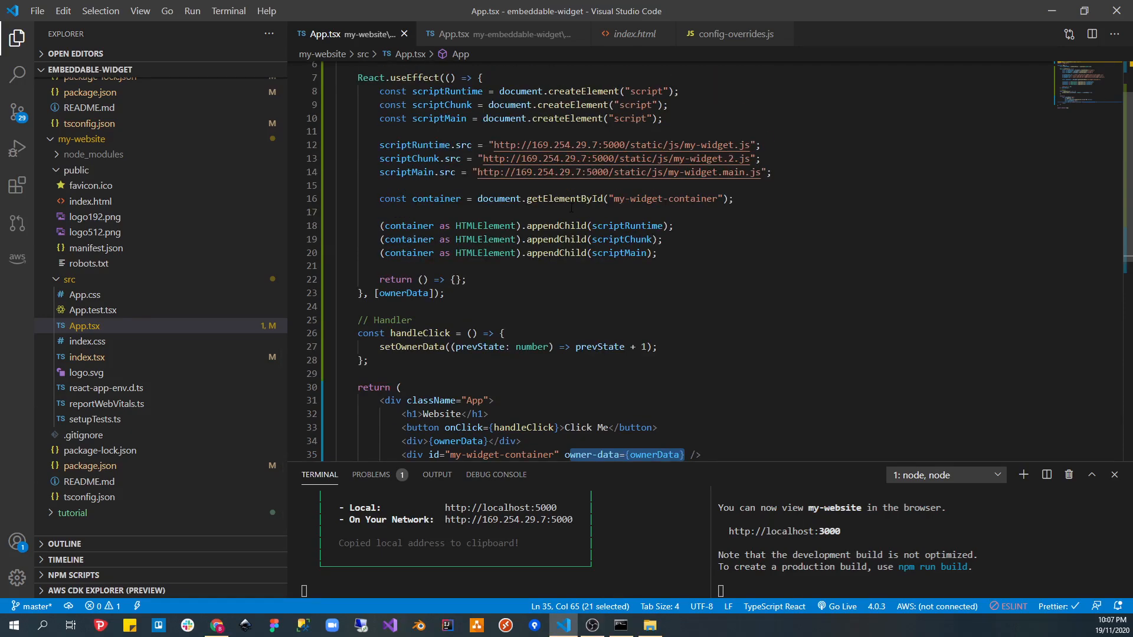
- Scroll to React.useEffect in the website's App.tsx and empty its dependency array to []
scroll("down", 3)
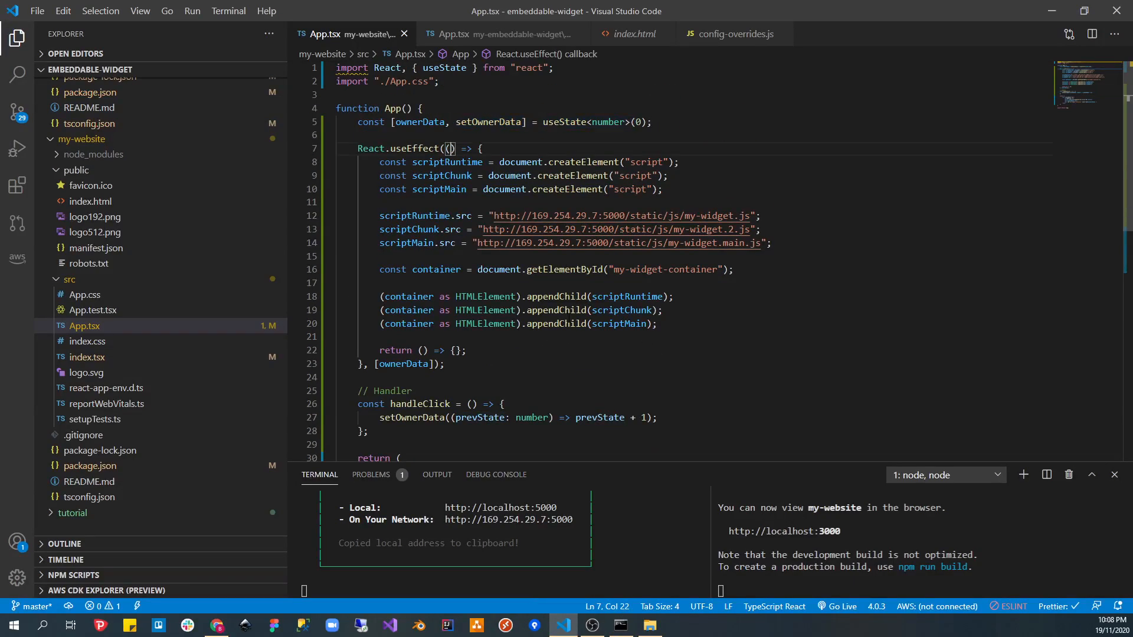
scroll("down", 3)
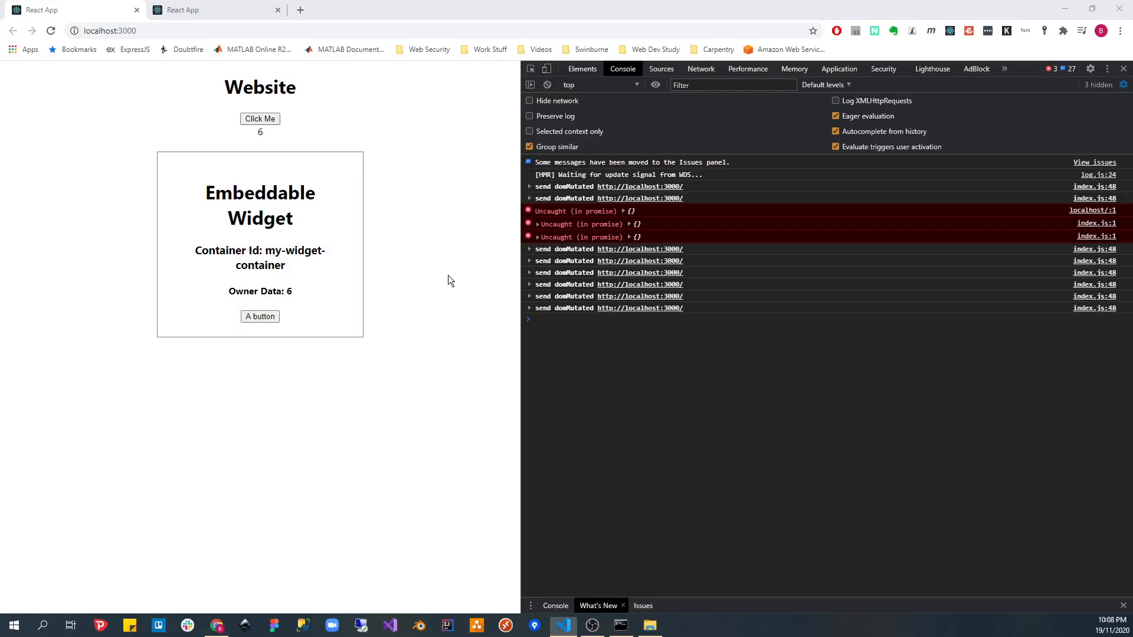
- Reload localhost:3000 and raise the counter to 5 while widget Owner Data stays 0
left_click(563, 626)
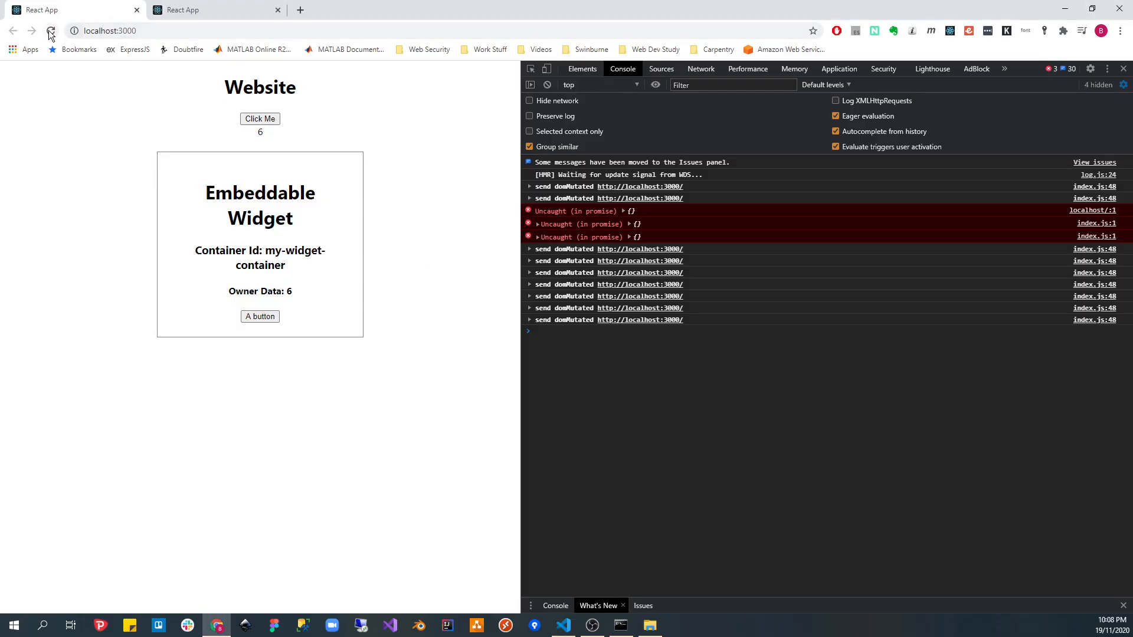
left_click(50, 31)
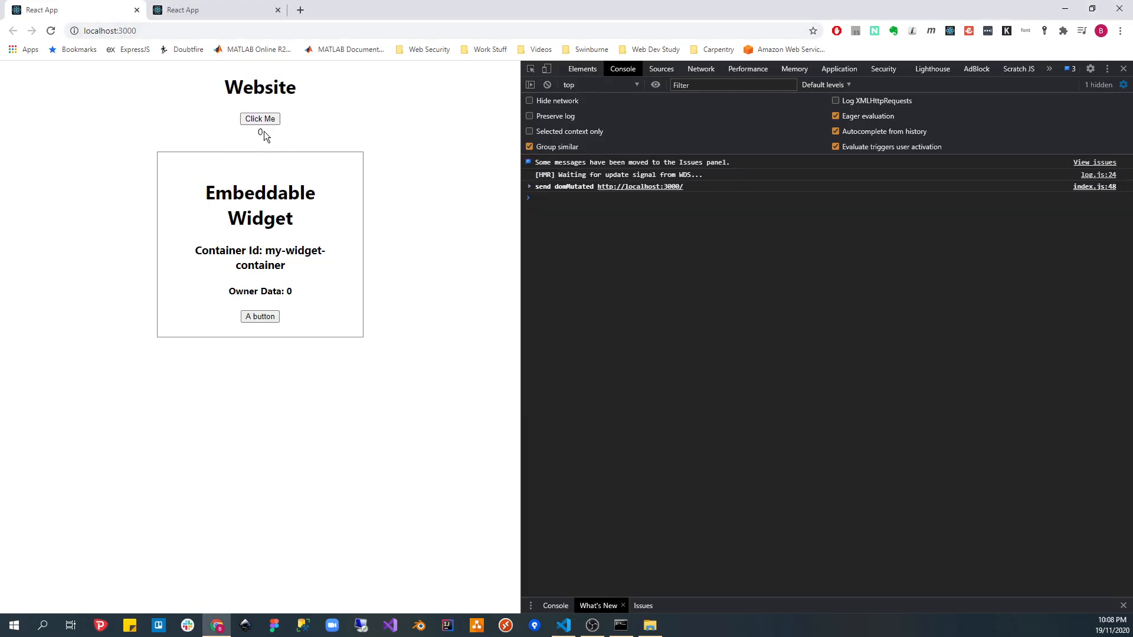
left_click(260, 119)
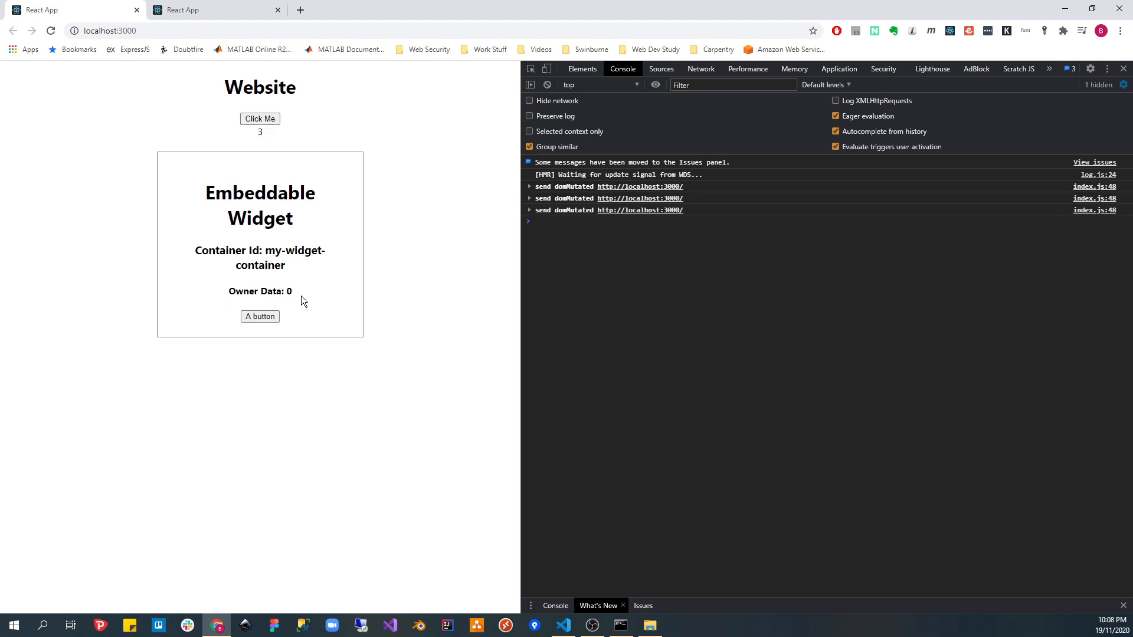
mouse_move(274, 172)
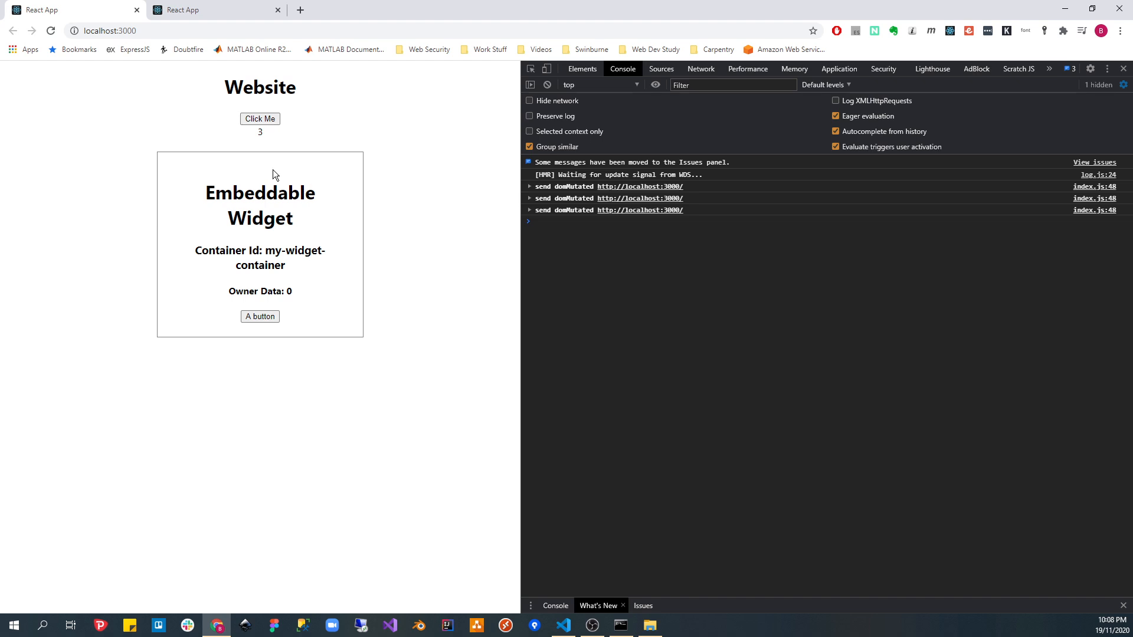
left_click_drag(249, 291, 295, 291)
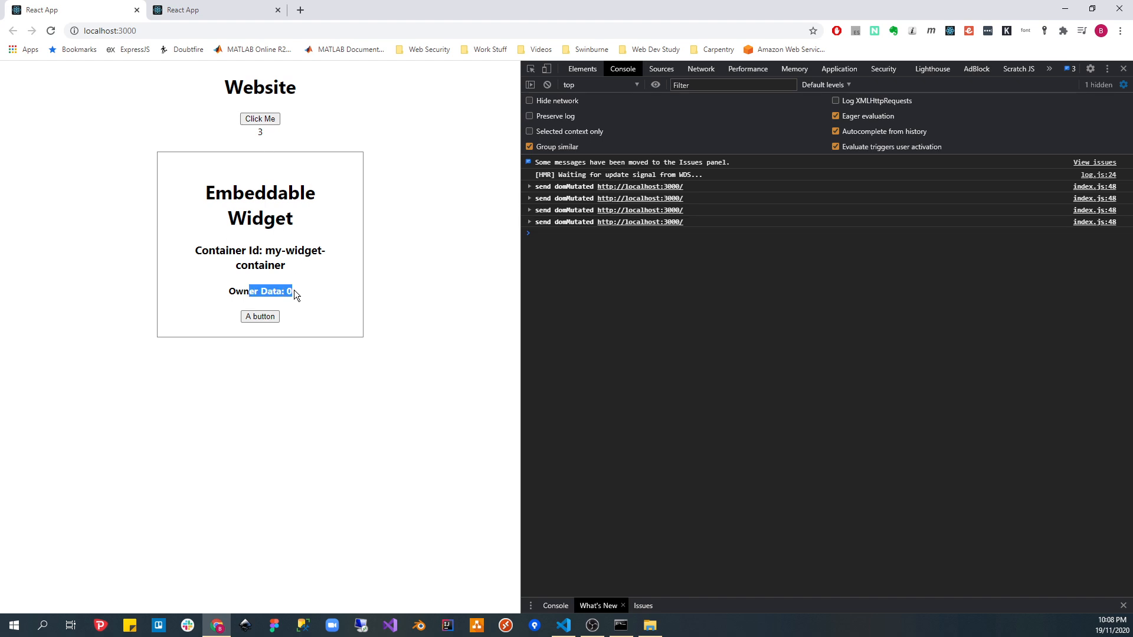
left_click(259, 119)
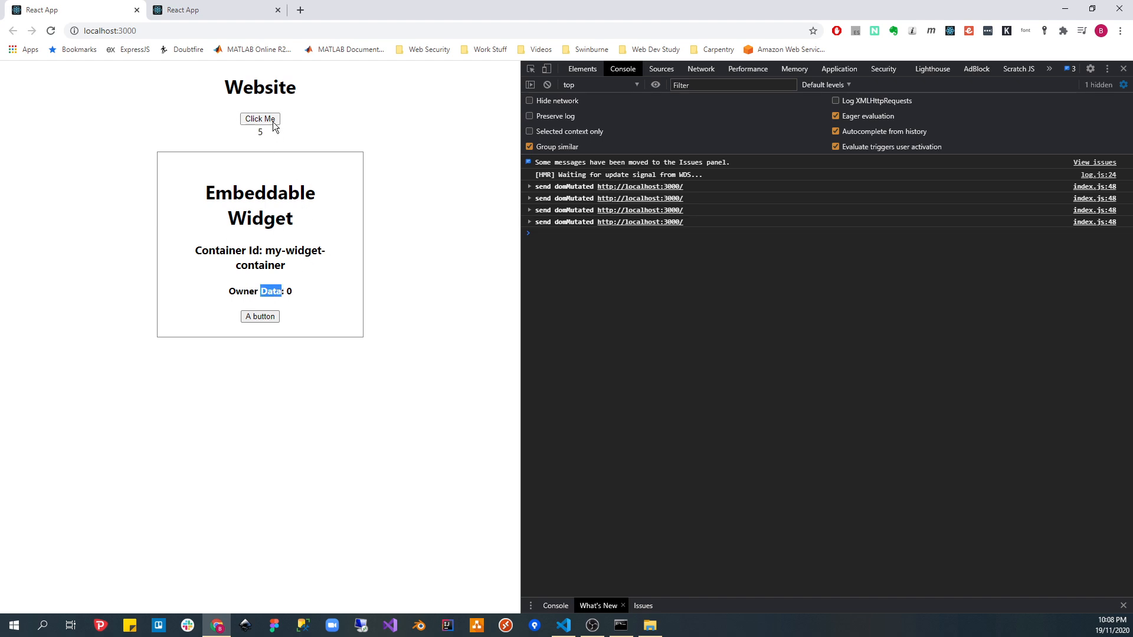
left_click(563, 625)
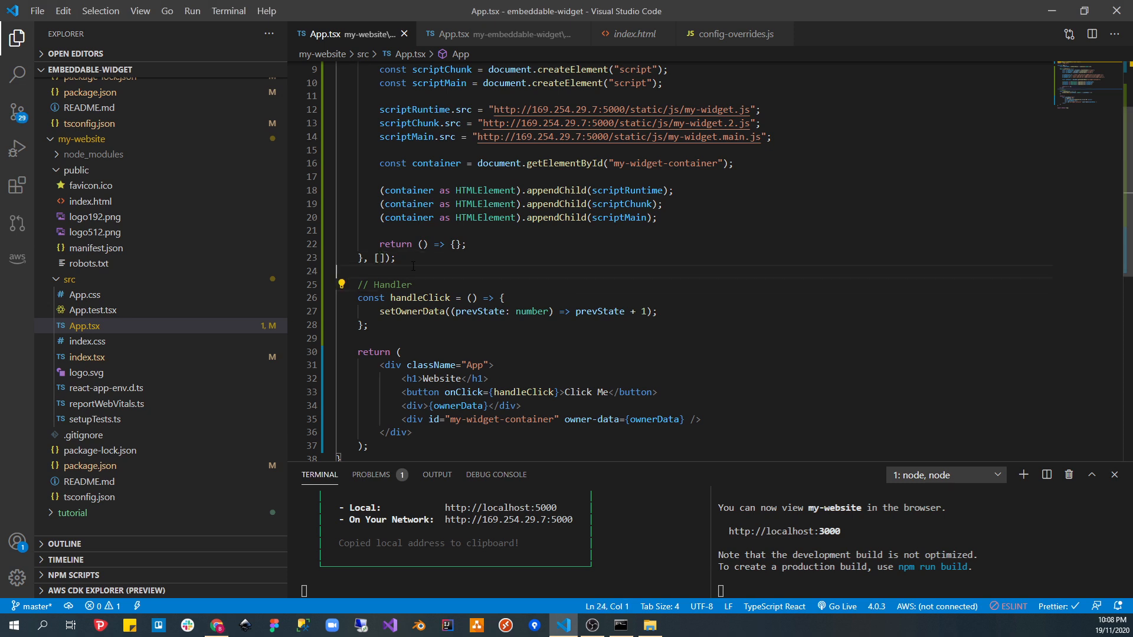
- Restore [ownerData] as the useEffect dependencies, check the widget's App.tsx, and return to Chrome
double_click(403, 258)
type("ownerData")
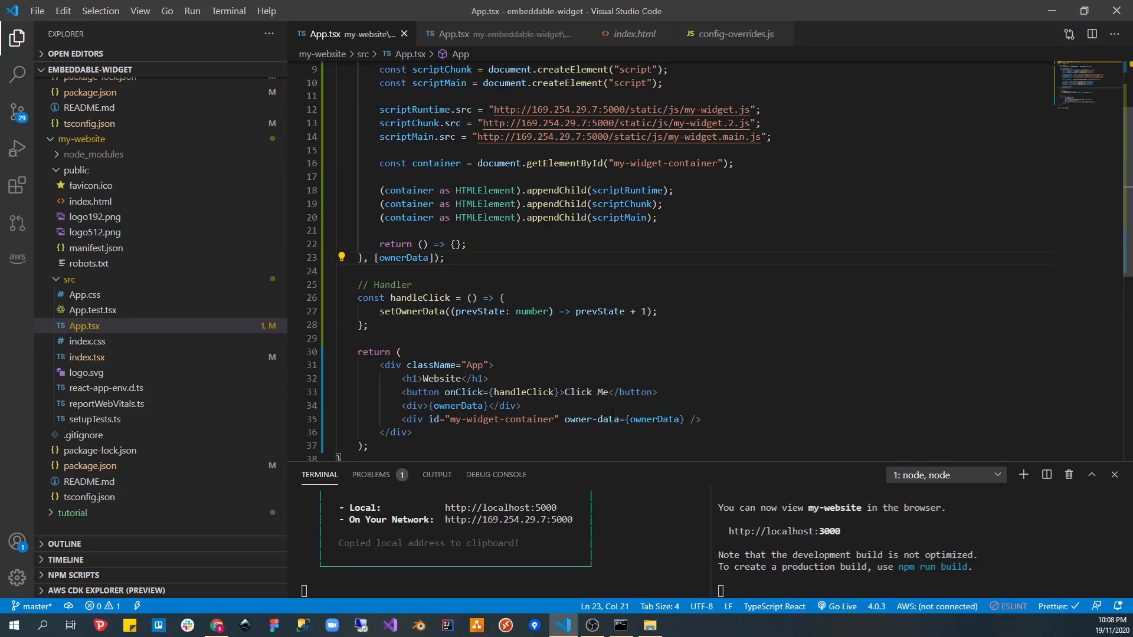
double_click(405, 257)
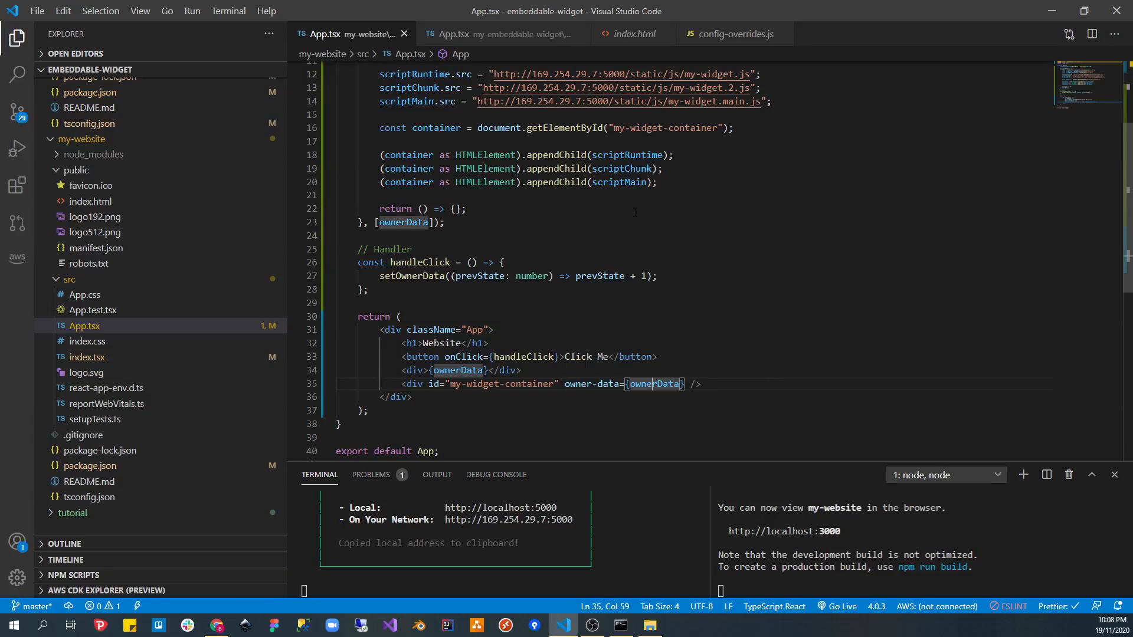
left_click(498, 34)
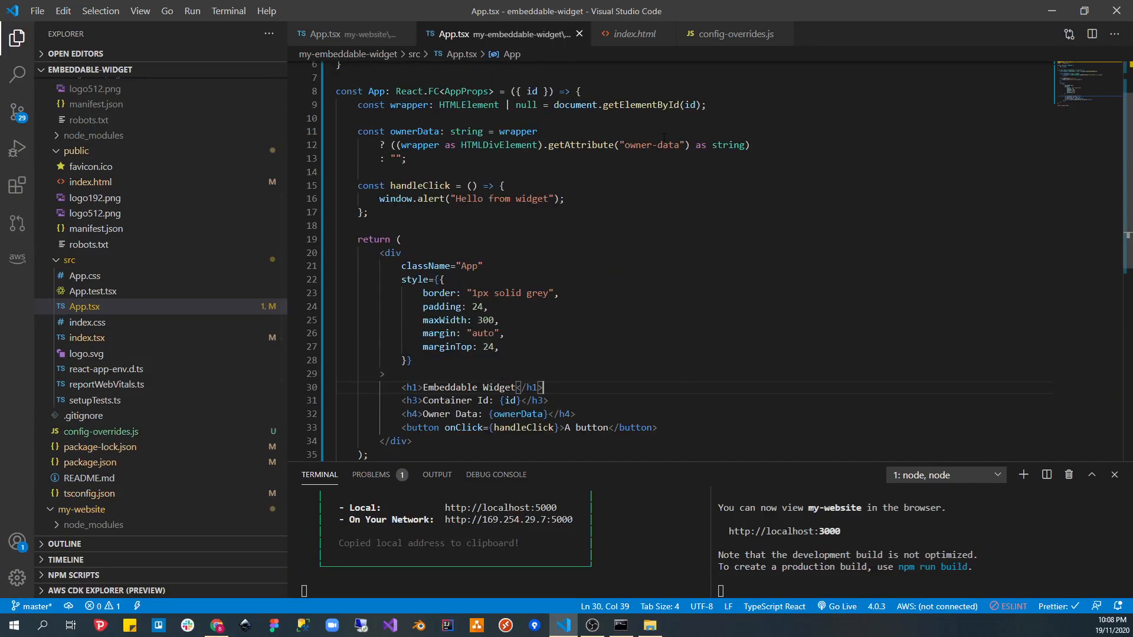
left_click(558, 198)
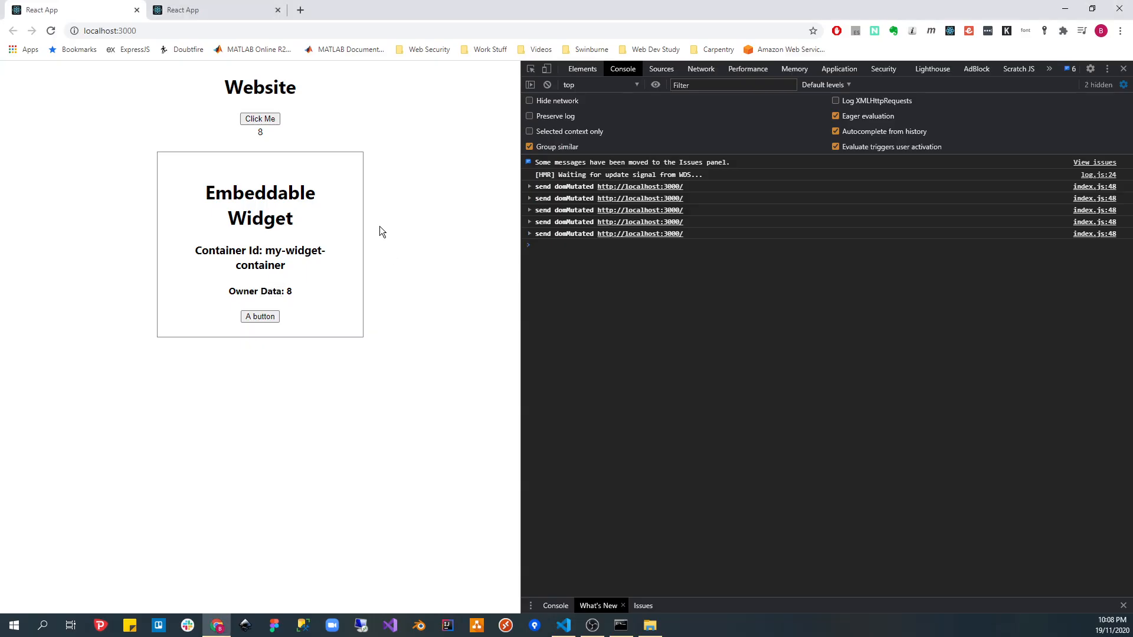
- Click Me twice more so the counter and widget Owner Data both reach 14
left_click(259, 119)
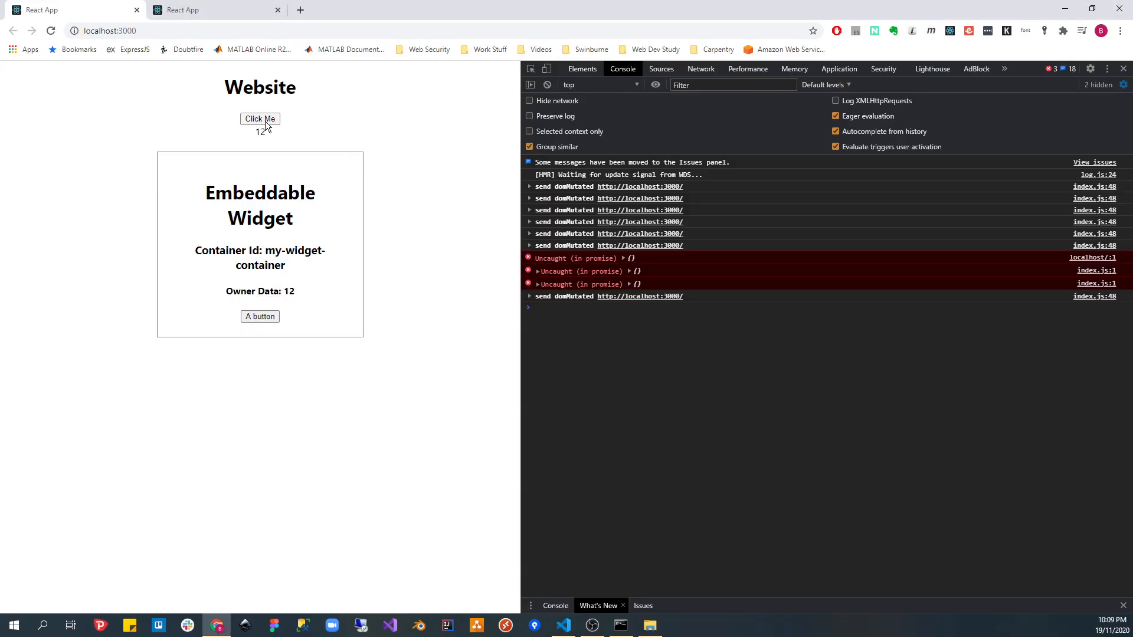
left_click(260, 119)
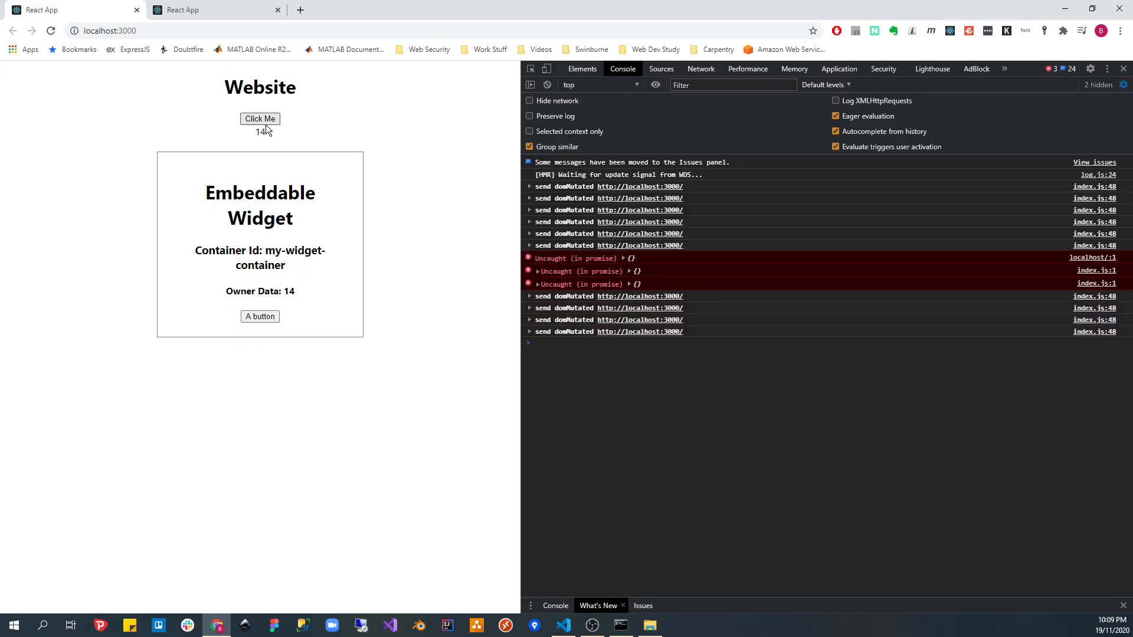
mouse_move(280, 137)
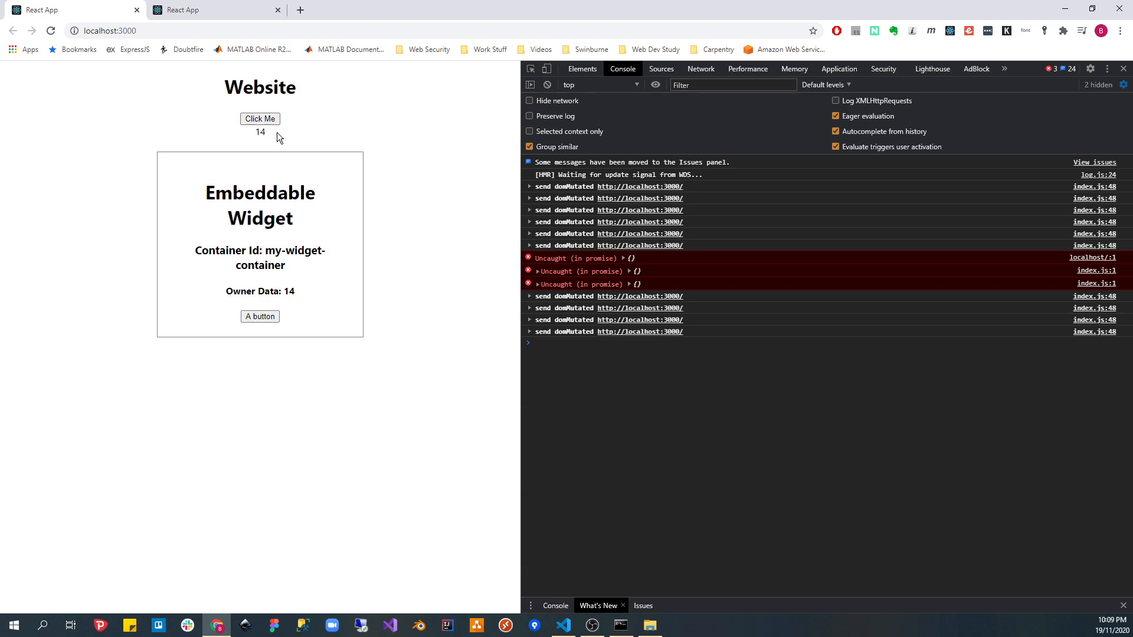
mouse_move(282, 154)
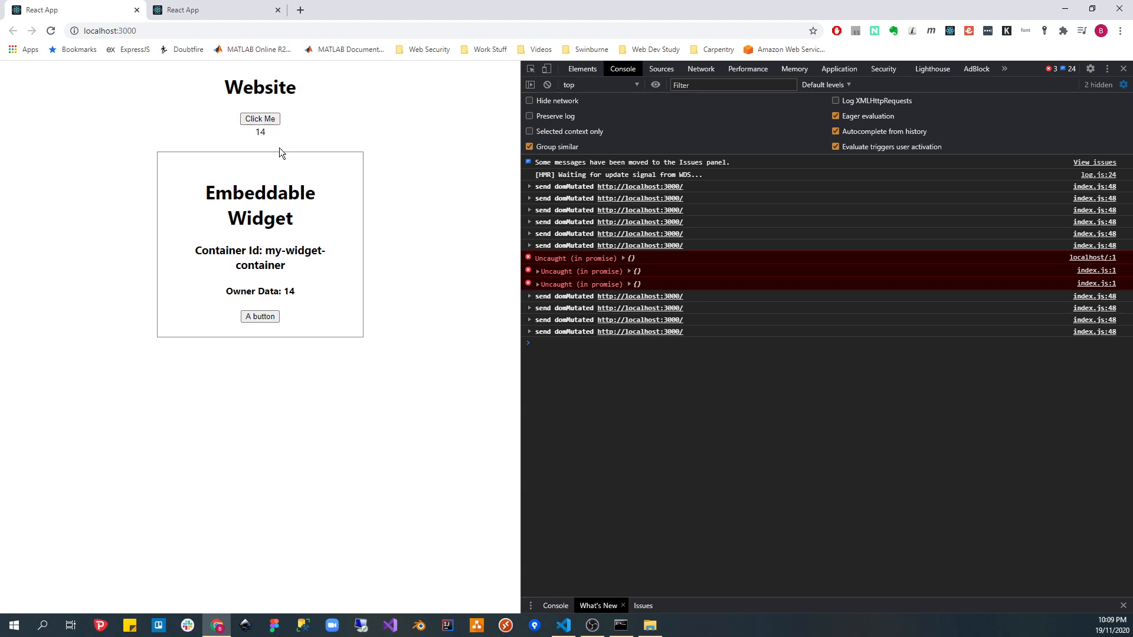
mouse_move(285, 164)
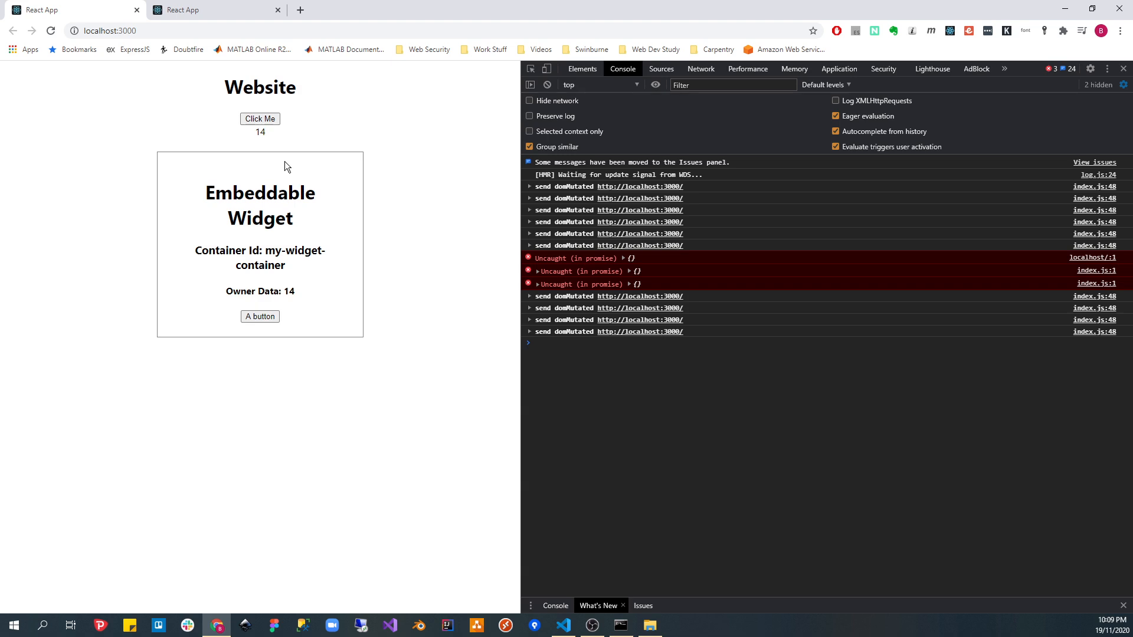
mouse_move(319, 179)
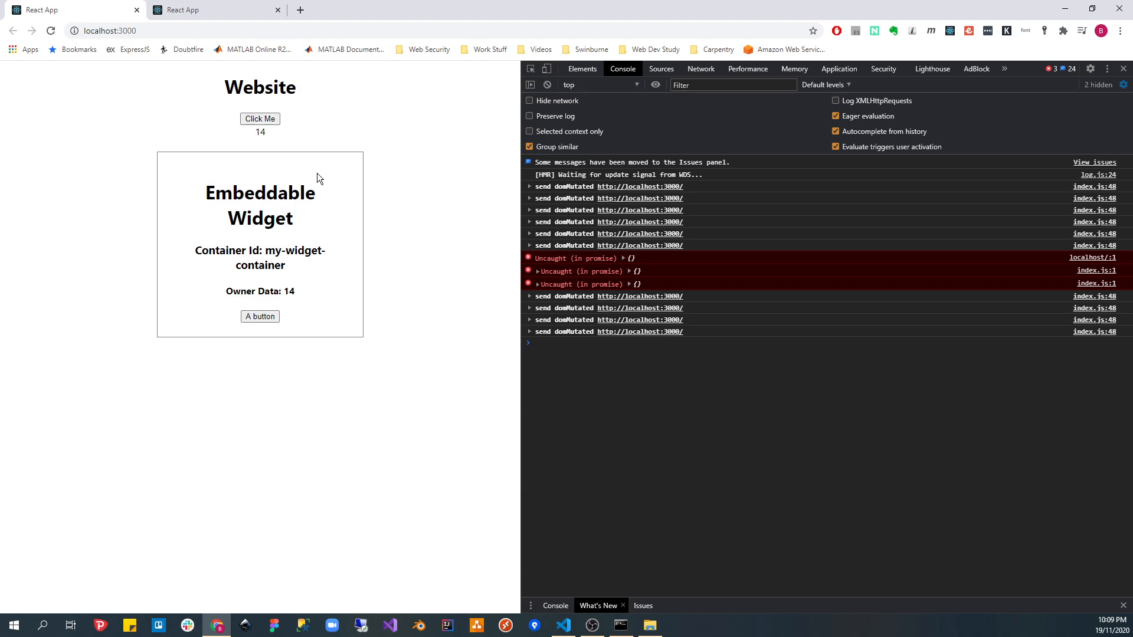
mouse_move(327, 178)
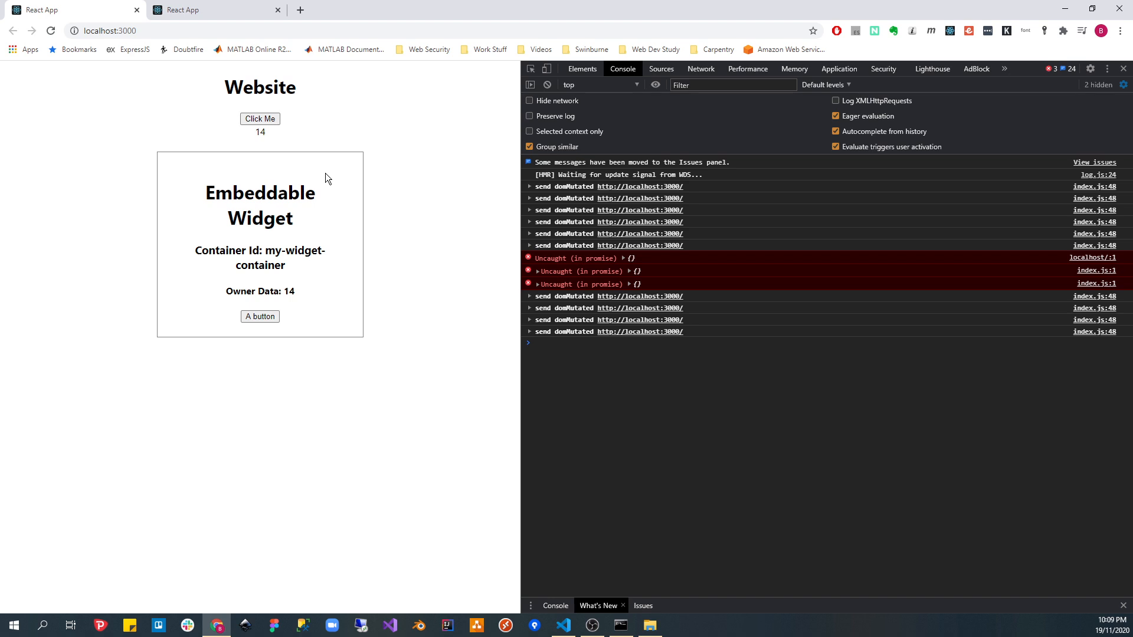
mouse_move(336, 184)
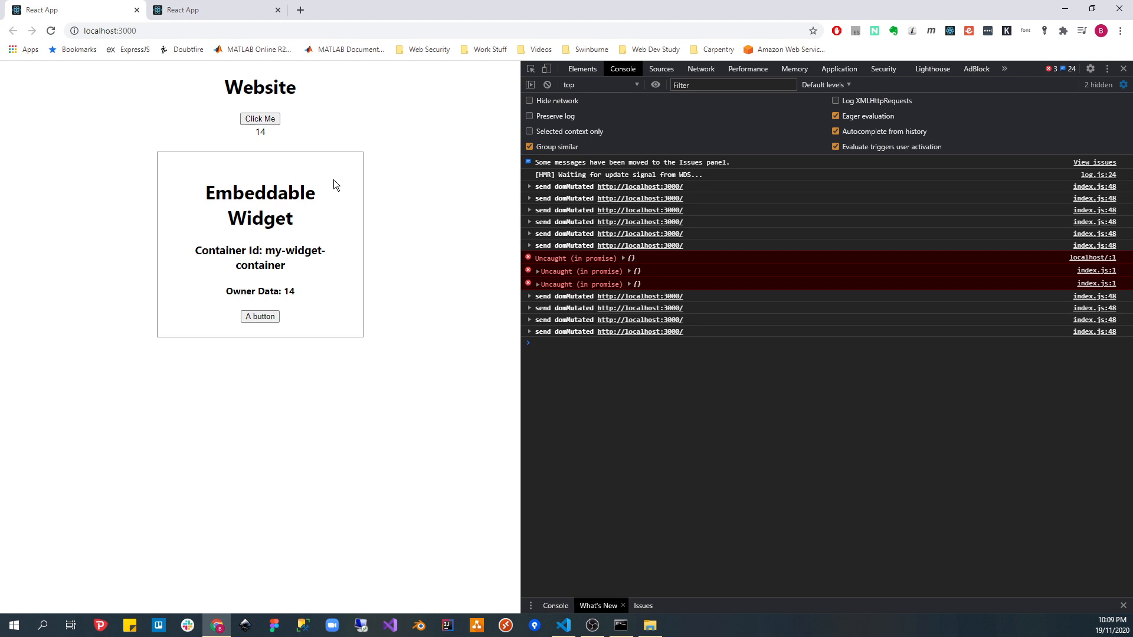
mouse_move(341, 191)
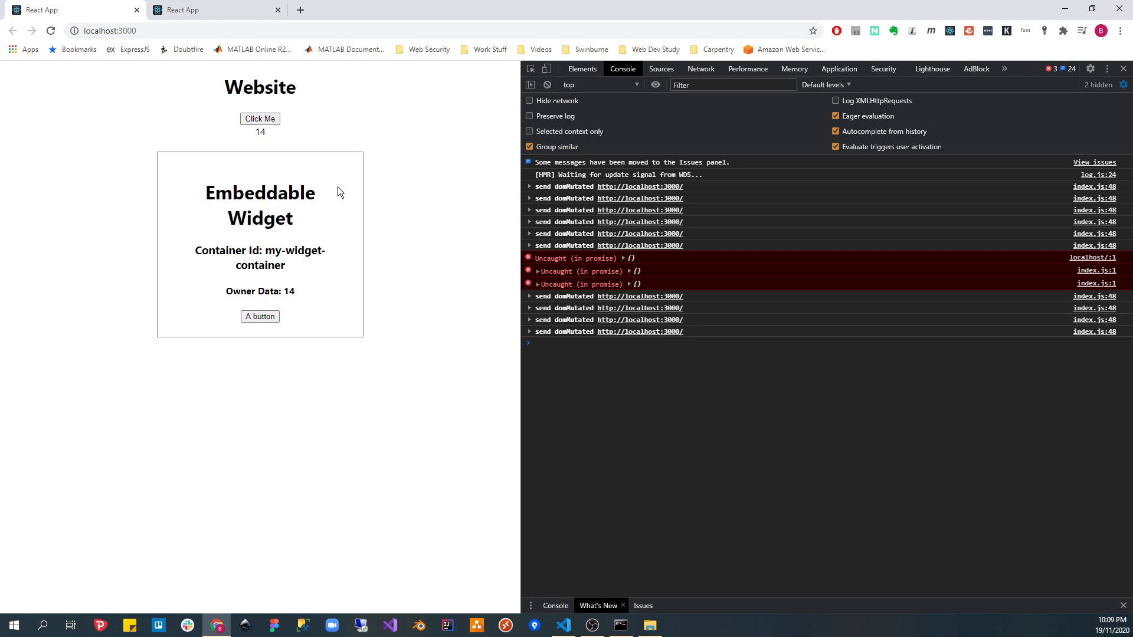